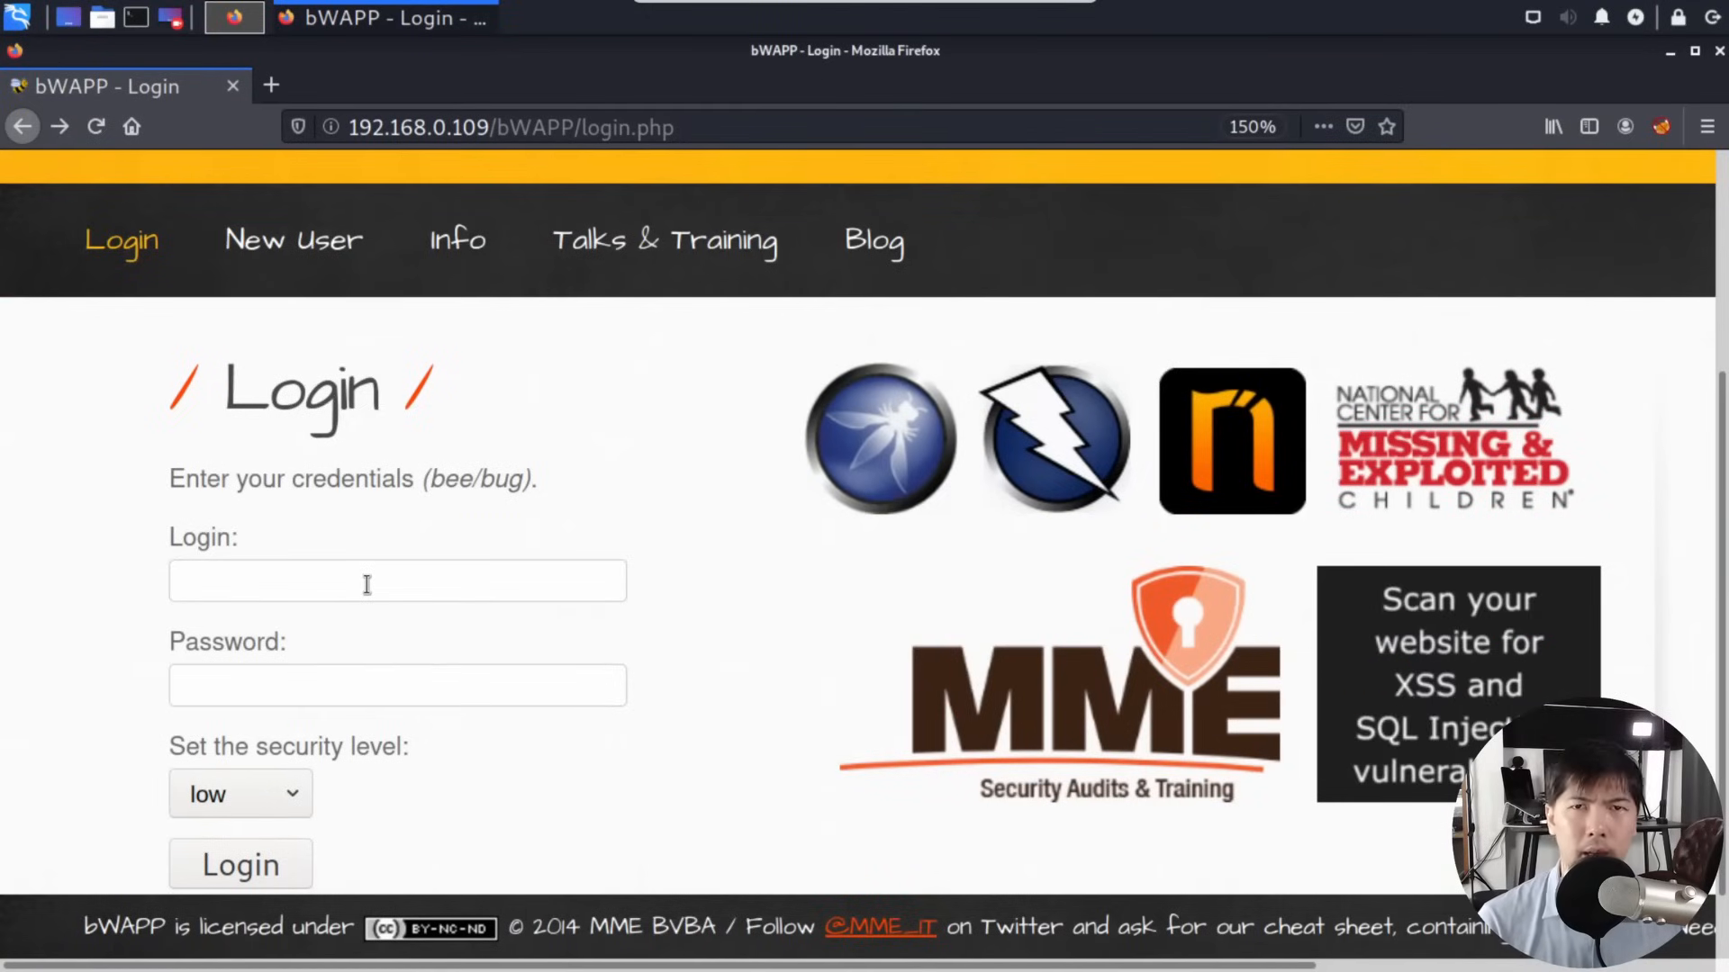
{"action": "left_click", "coordinate": [397, 581]}
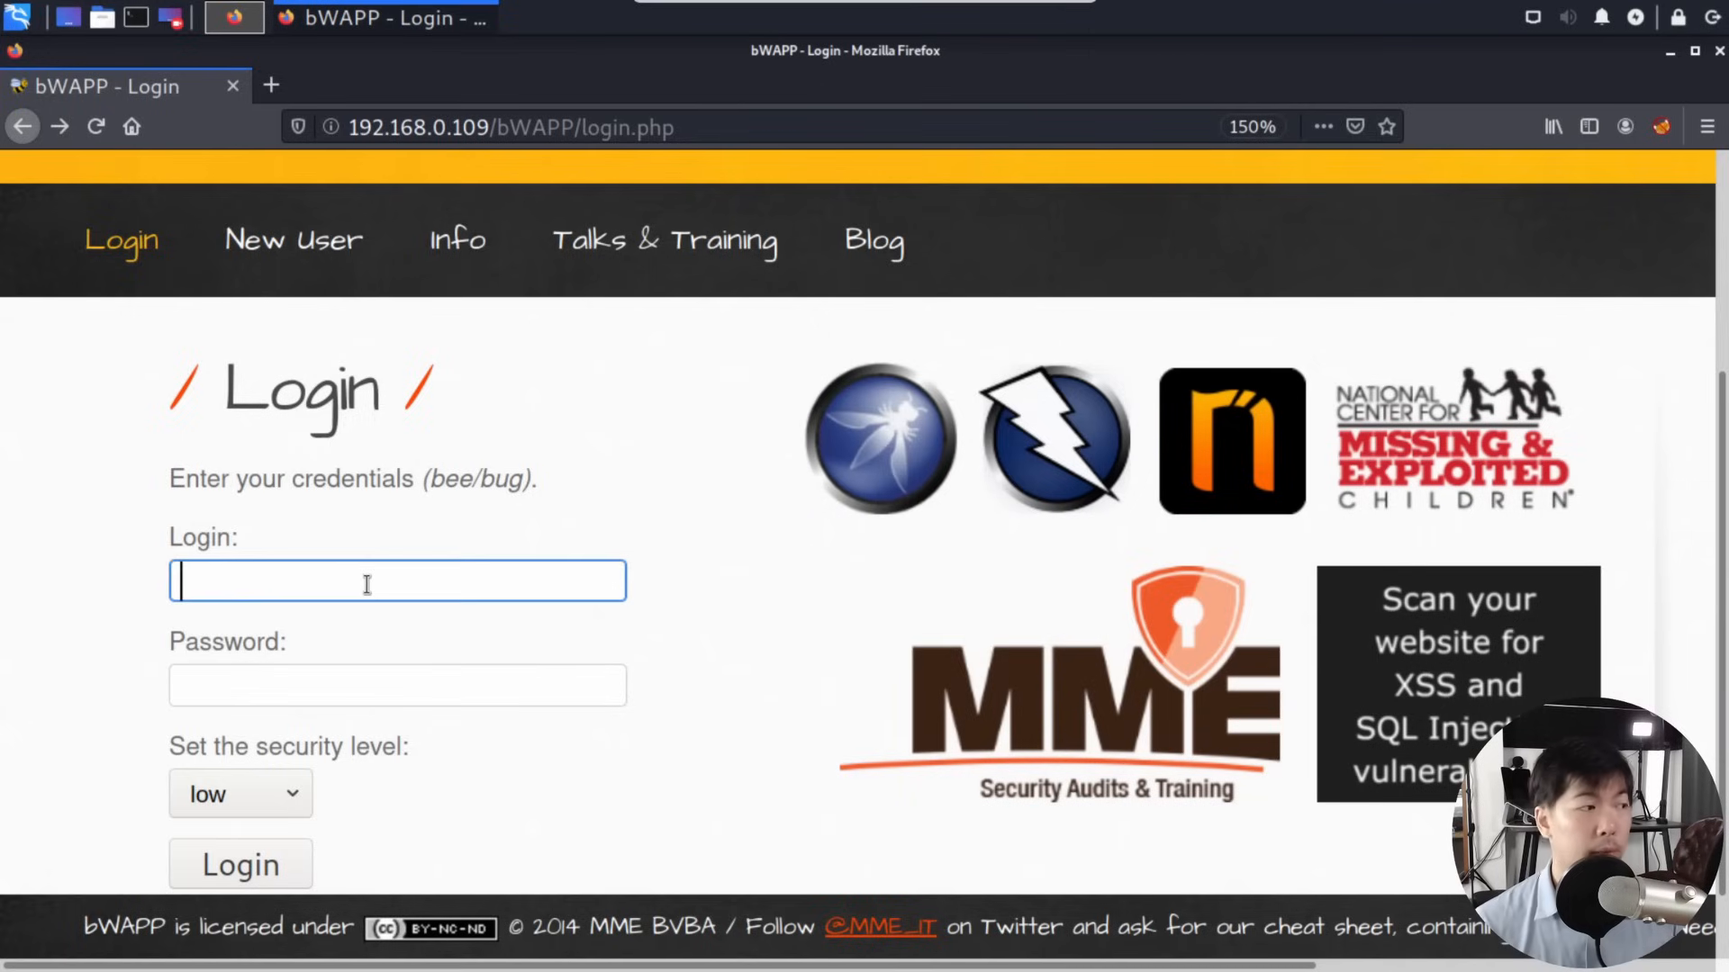
{"action": "type", "text": "hackerloi"}
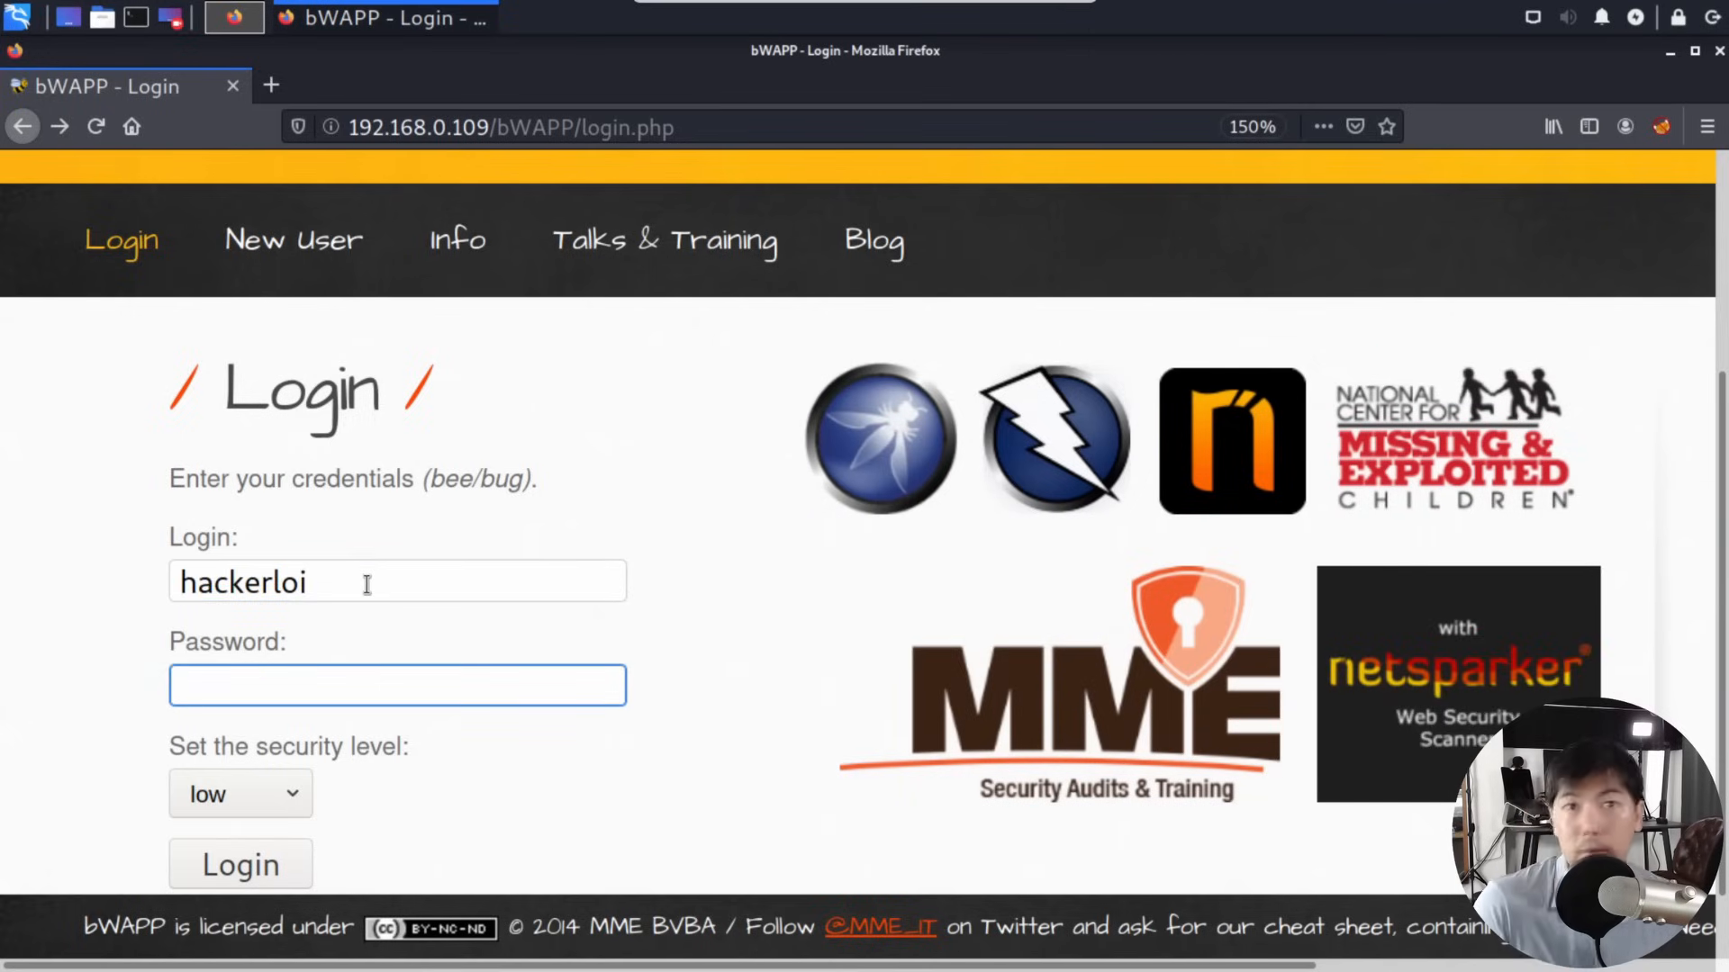
{"action": "type", "text": "bug"}
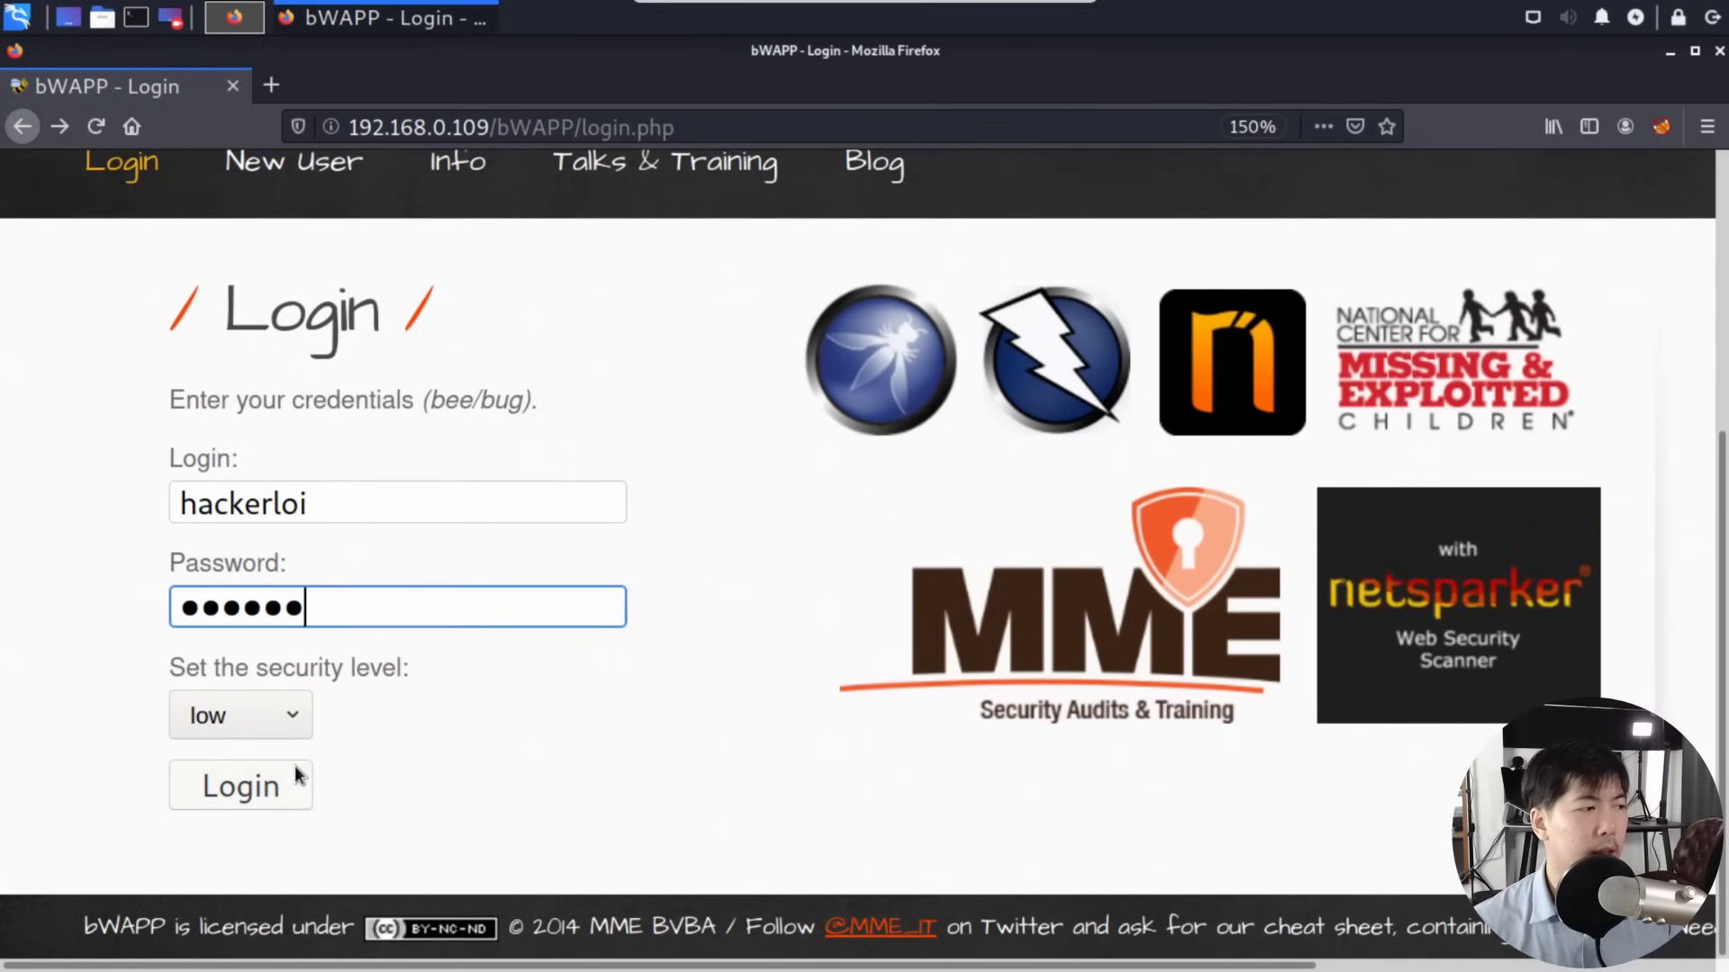
{"action": "left_click", "coordinate": [240, 785]}
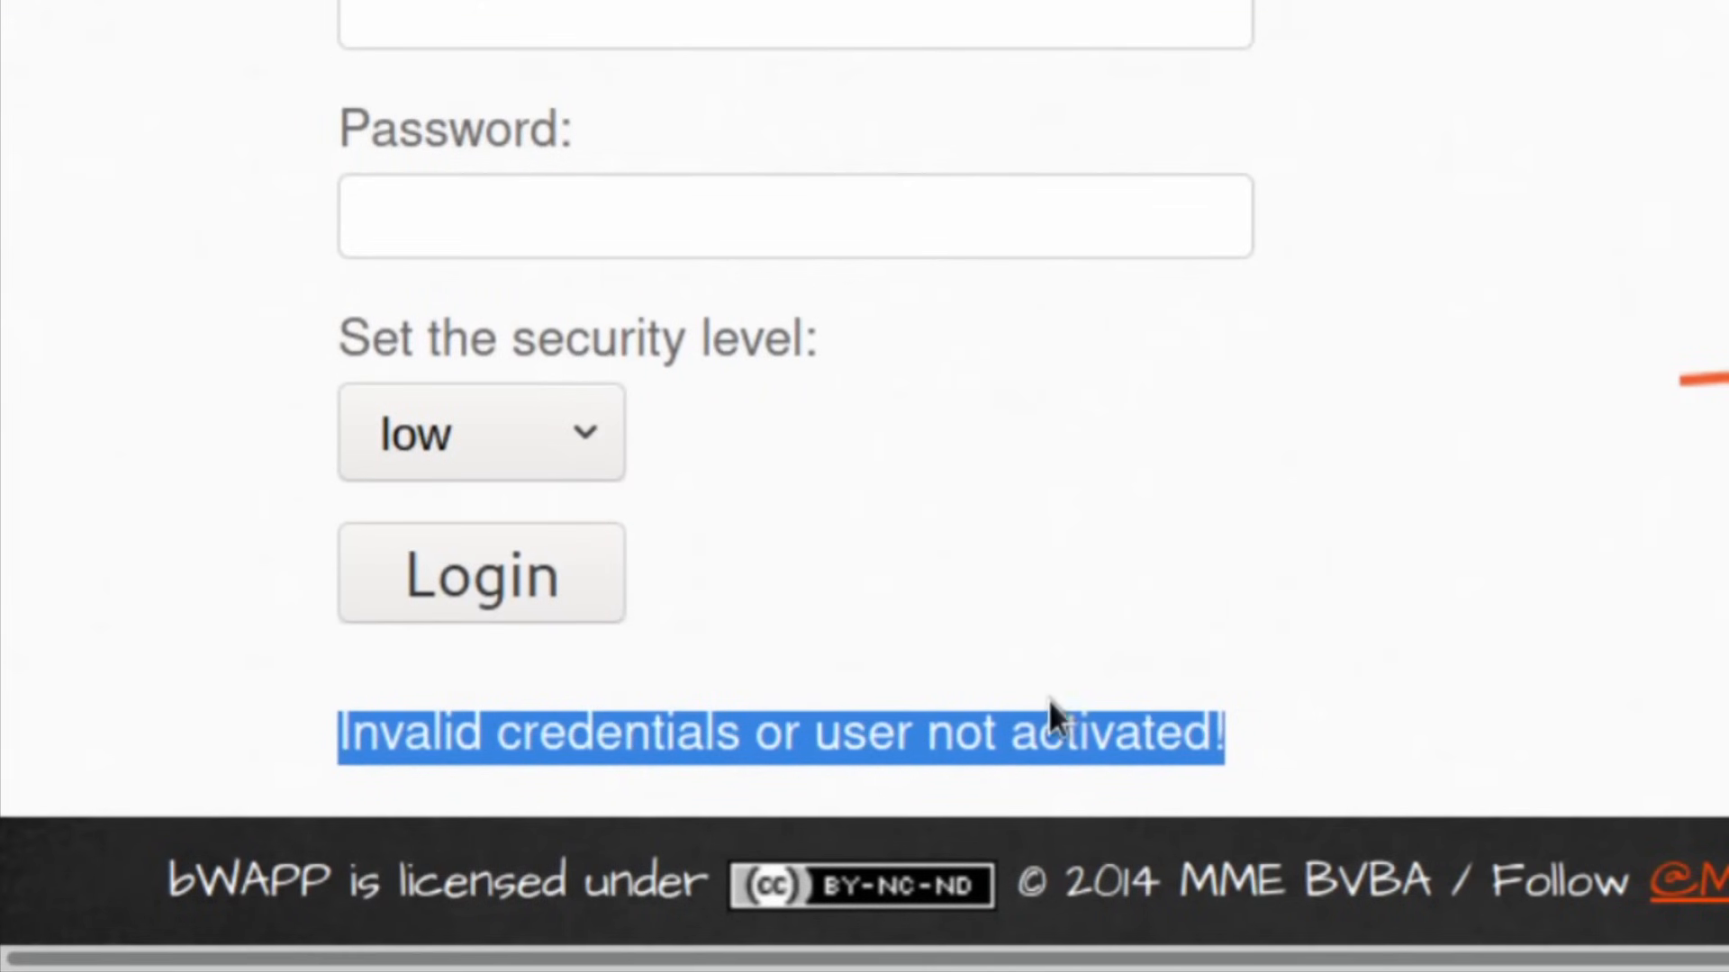
{"action": "right_click", "coordinate": [485, 853]}
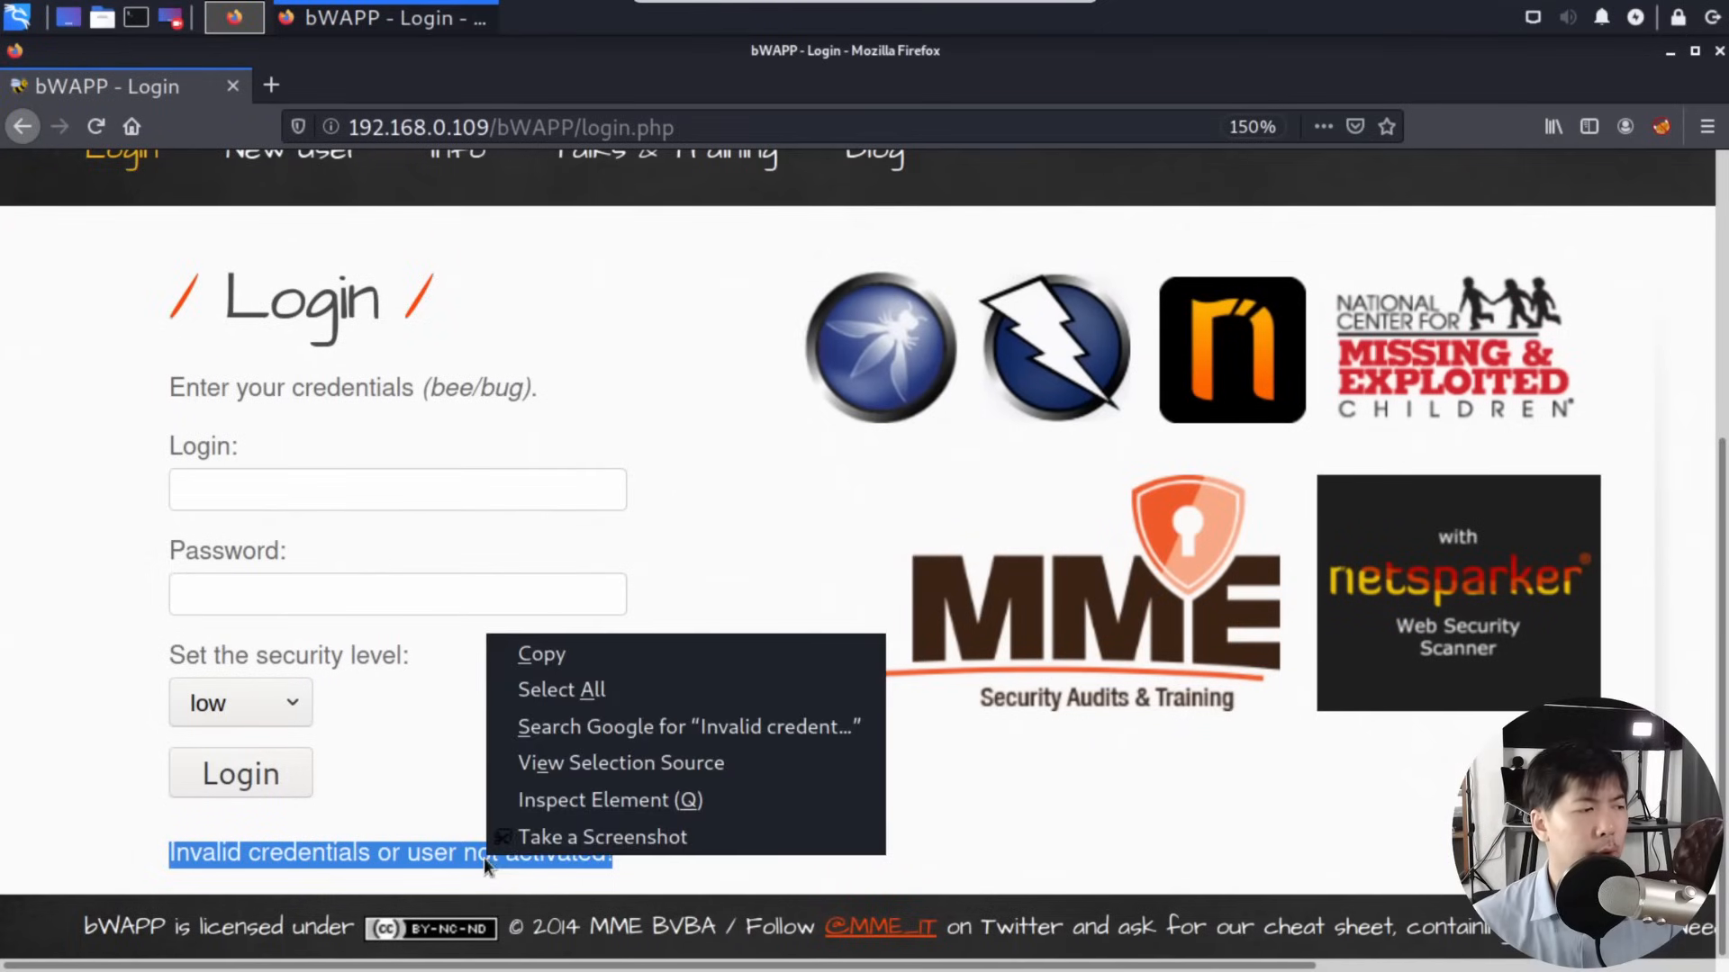
{"action": "left_click", "coordinate": [589, 595]}
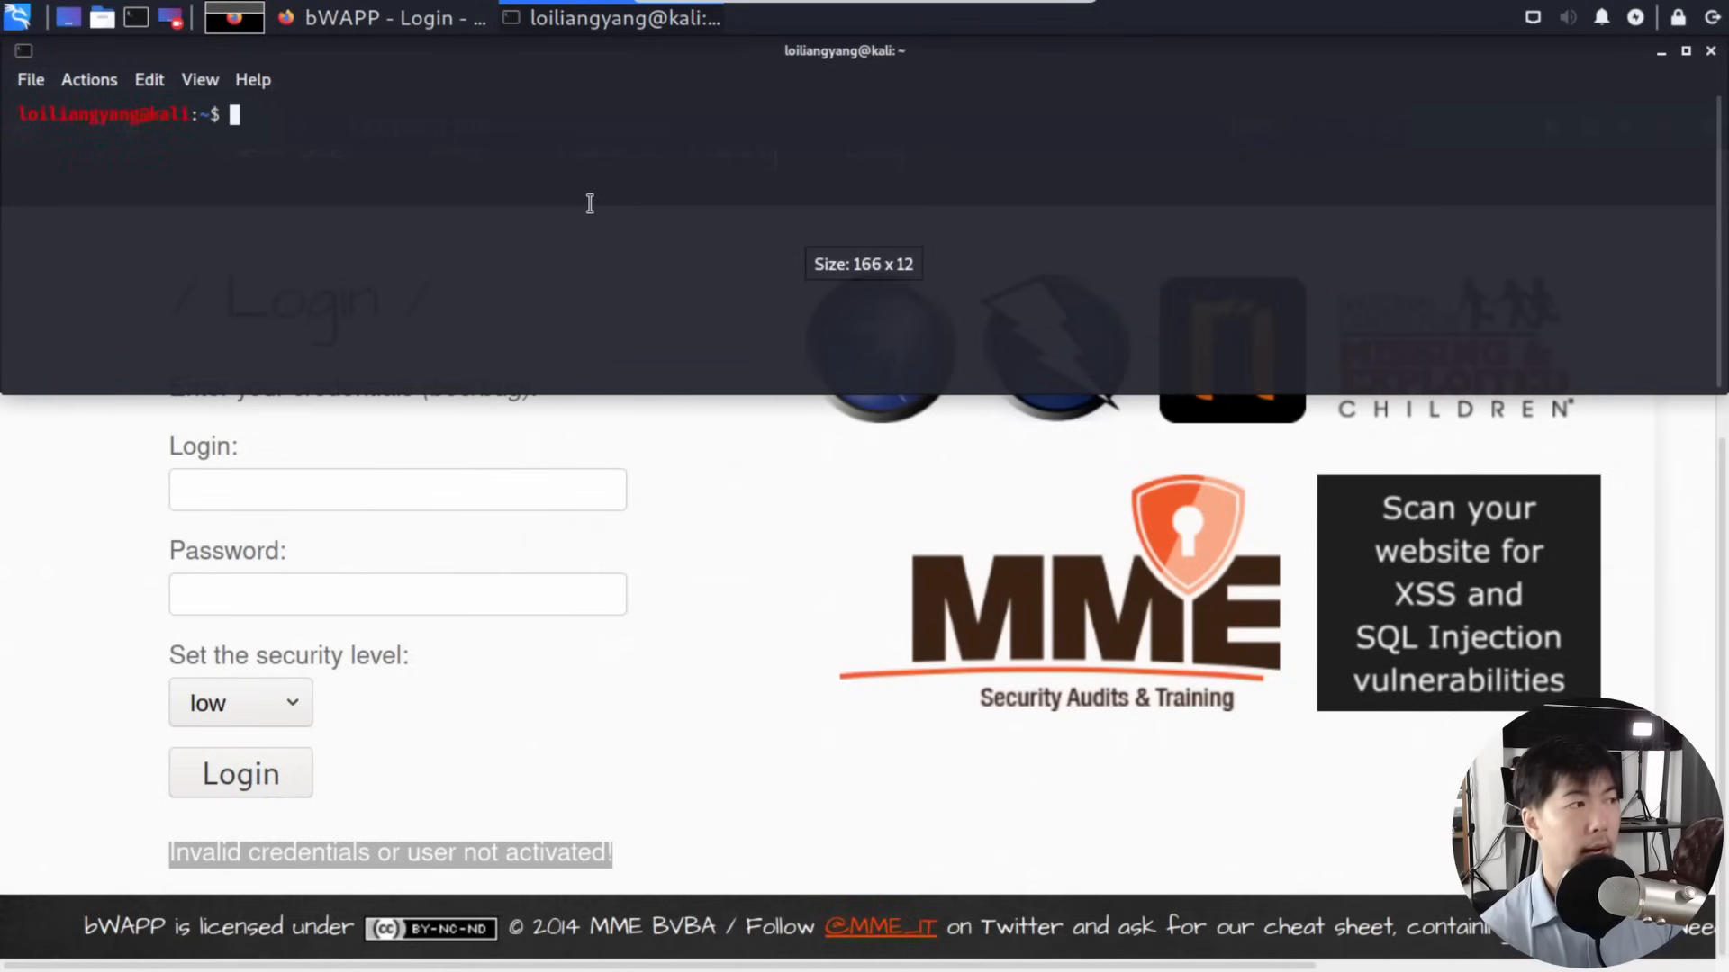
- Launch Burp, dismiss the update notice, and start a default temporary project, returning to bWAPP
{"action": "type", "text": "burp"}
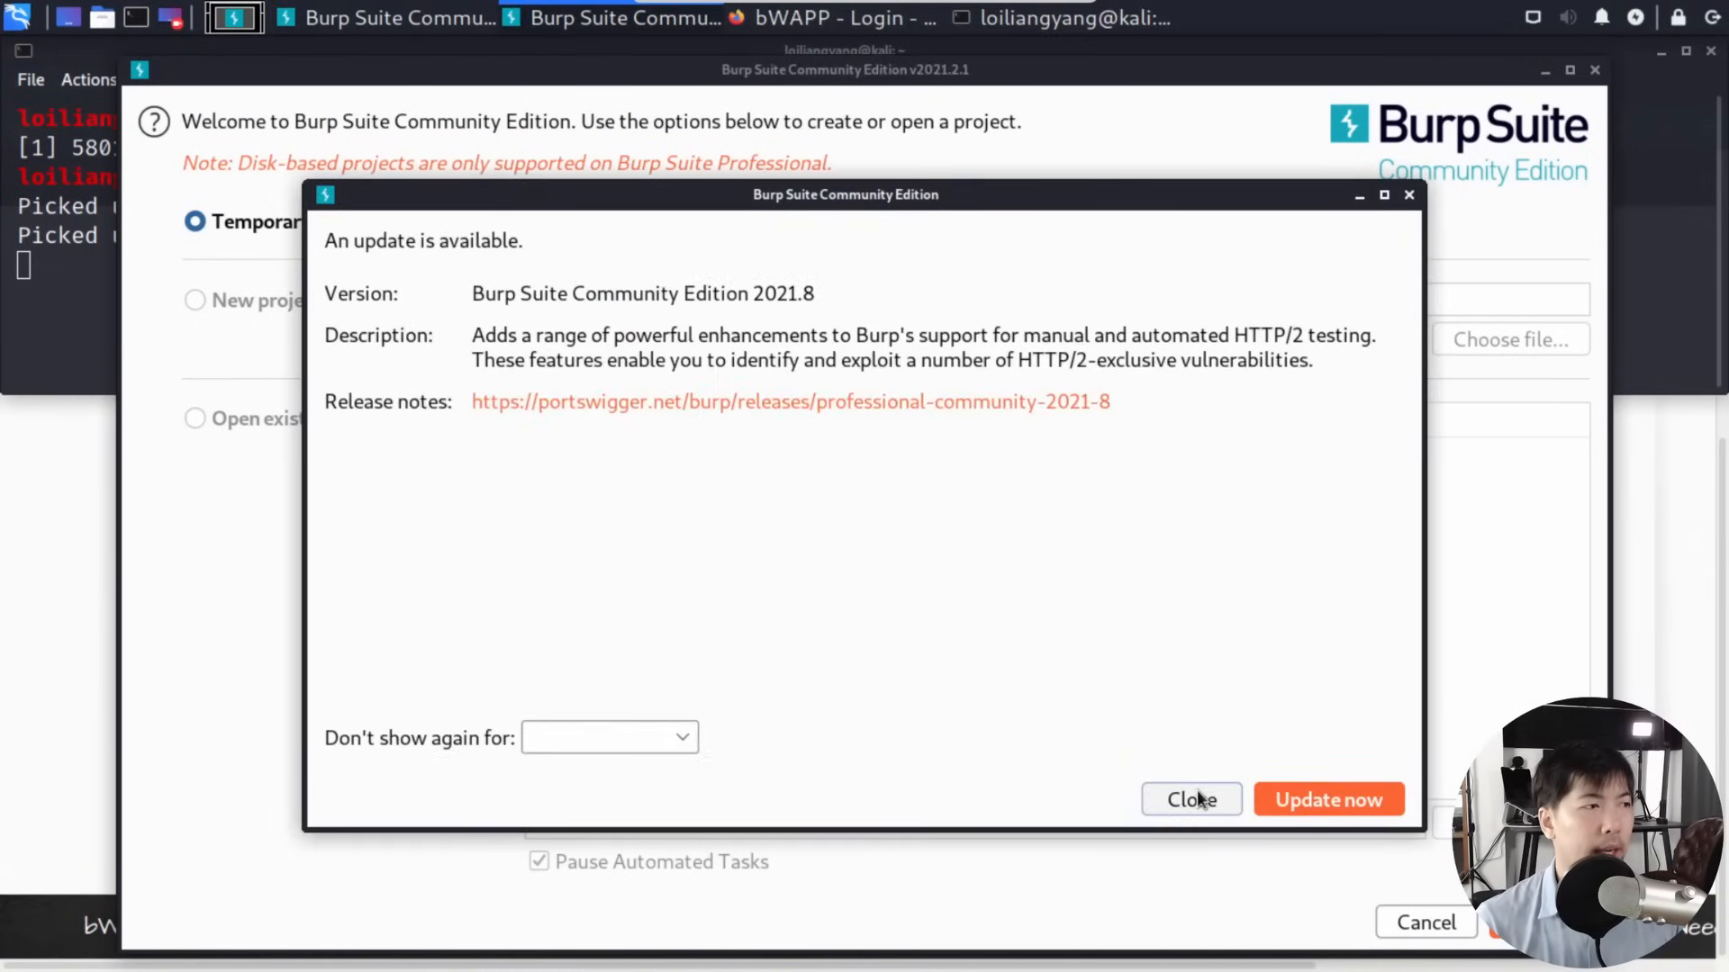
{"action": "left_click", "coordinate": [1190, 800]}
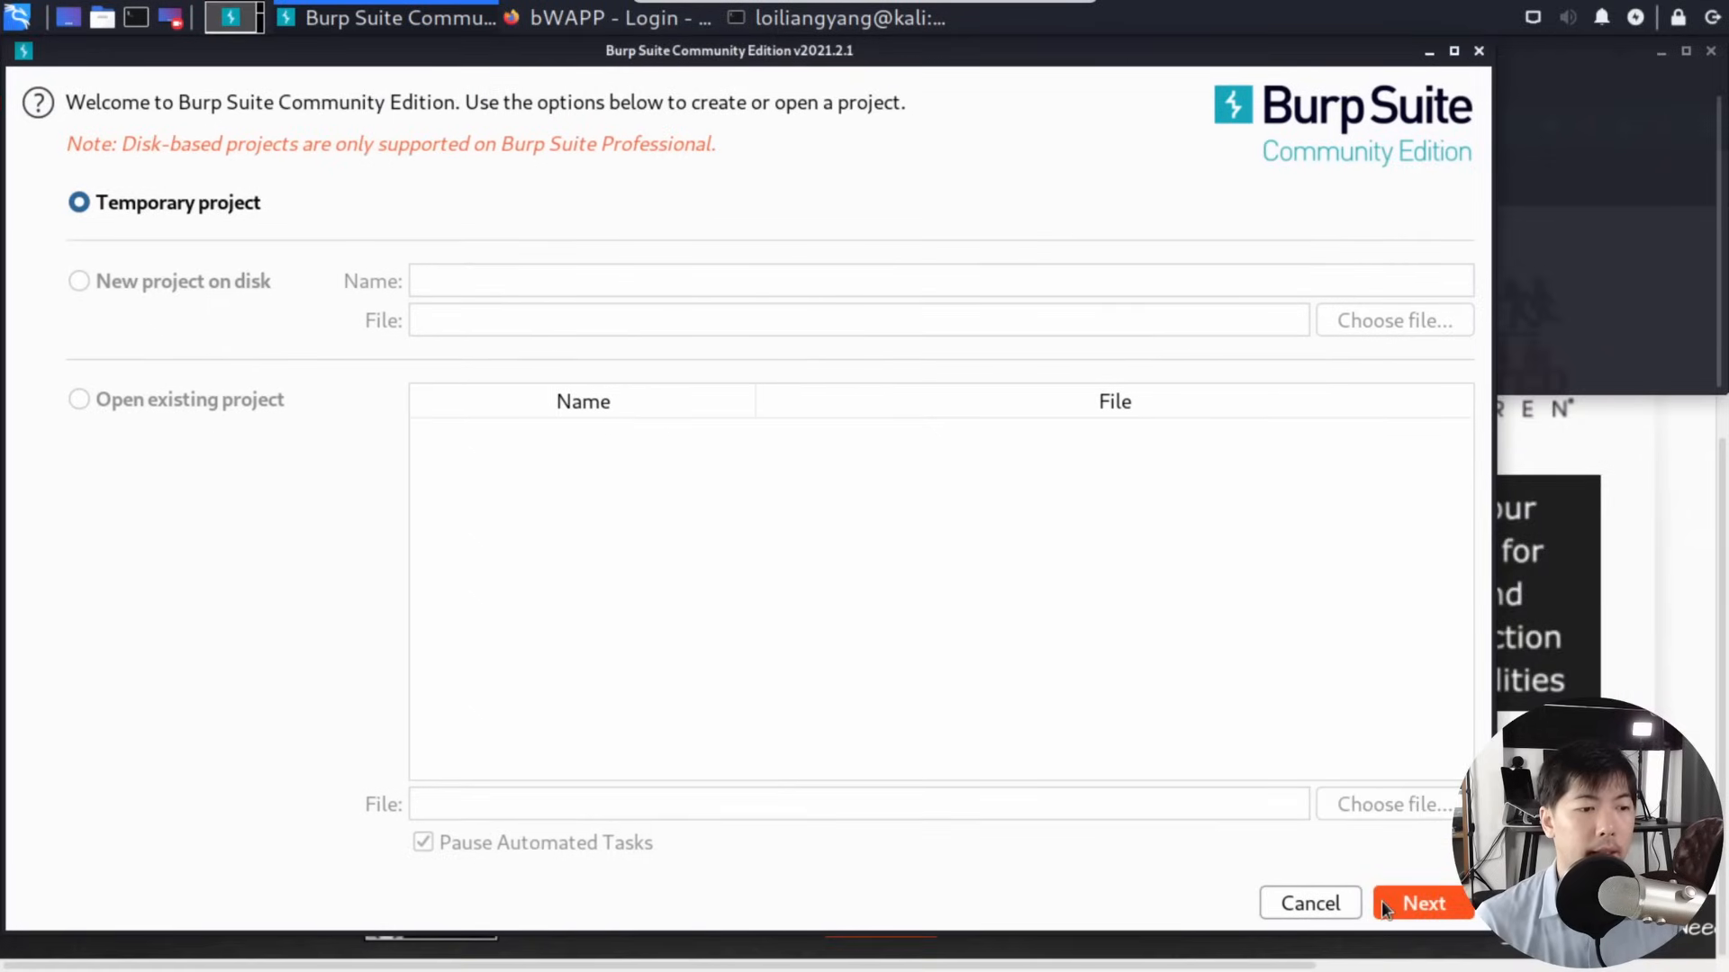
{"action": "left_click", "coordinate": [1423, 903]}
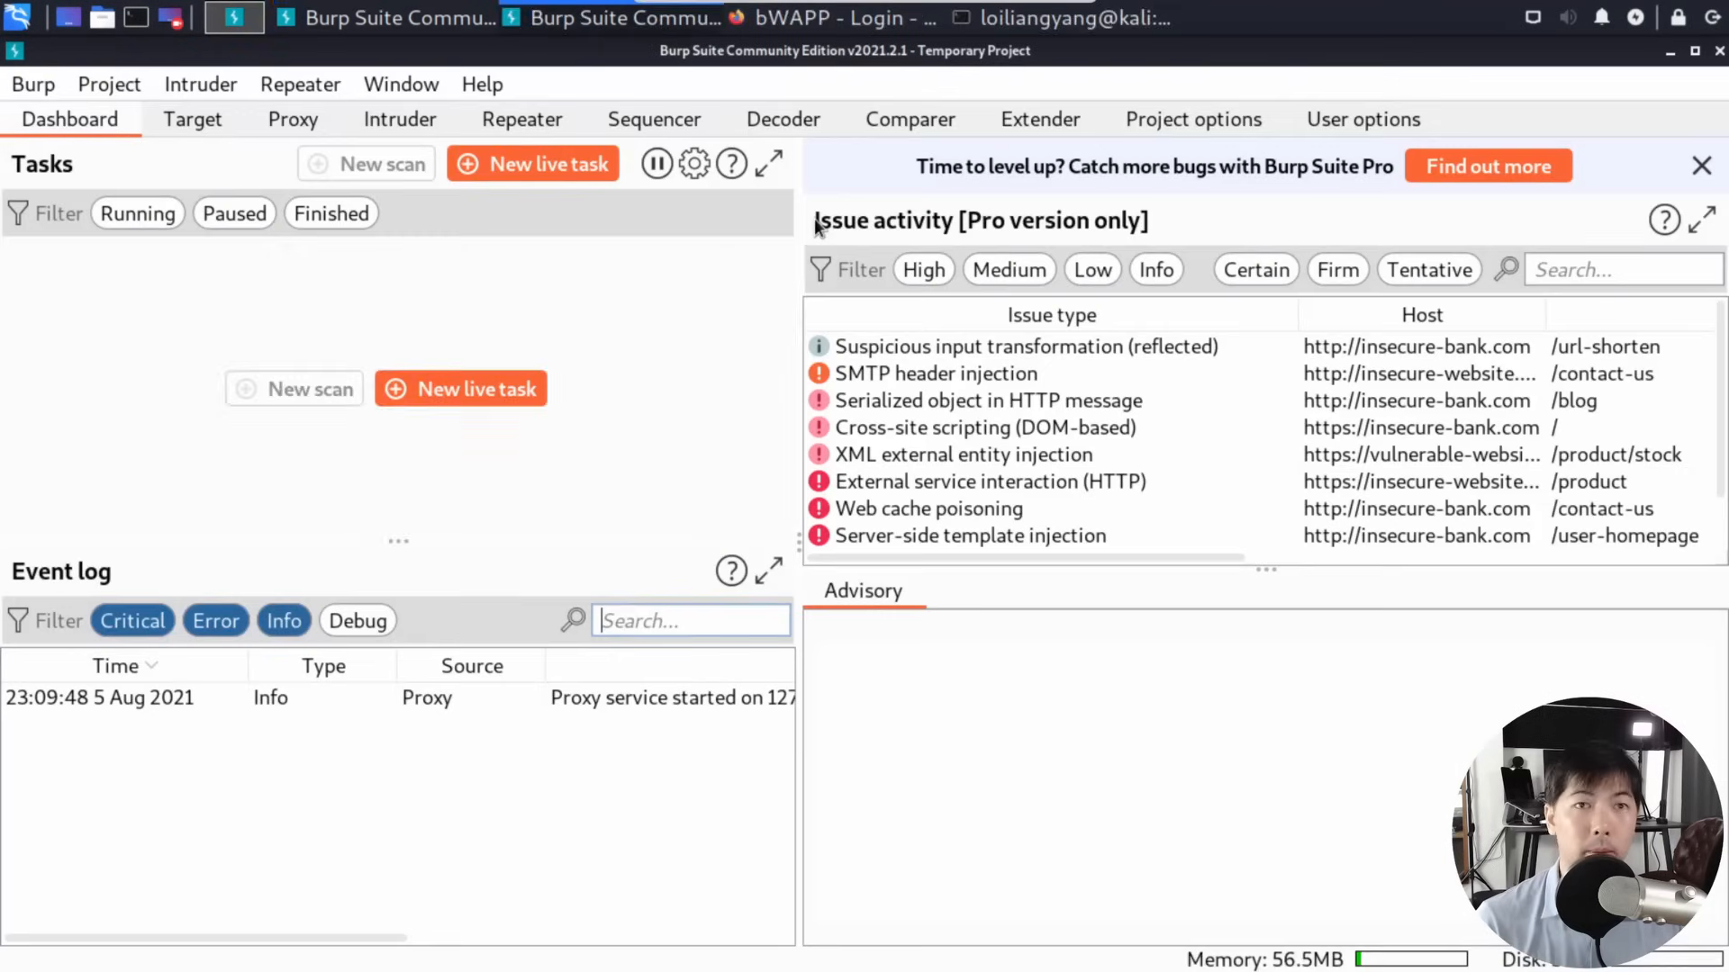
{"action": "left_click", "coordinate": [460, 388]}
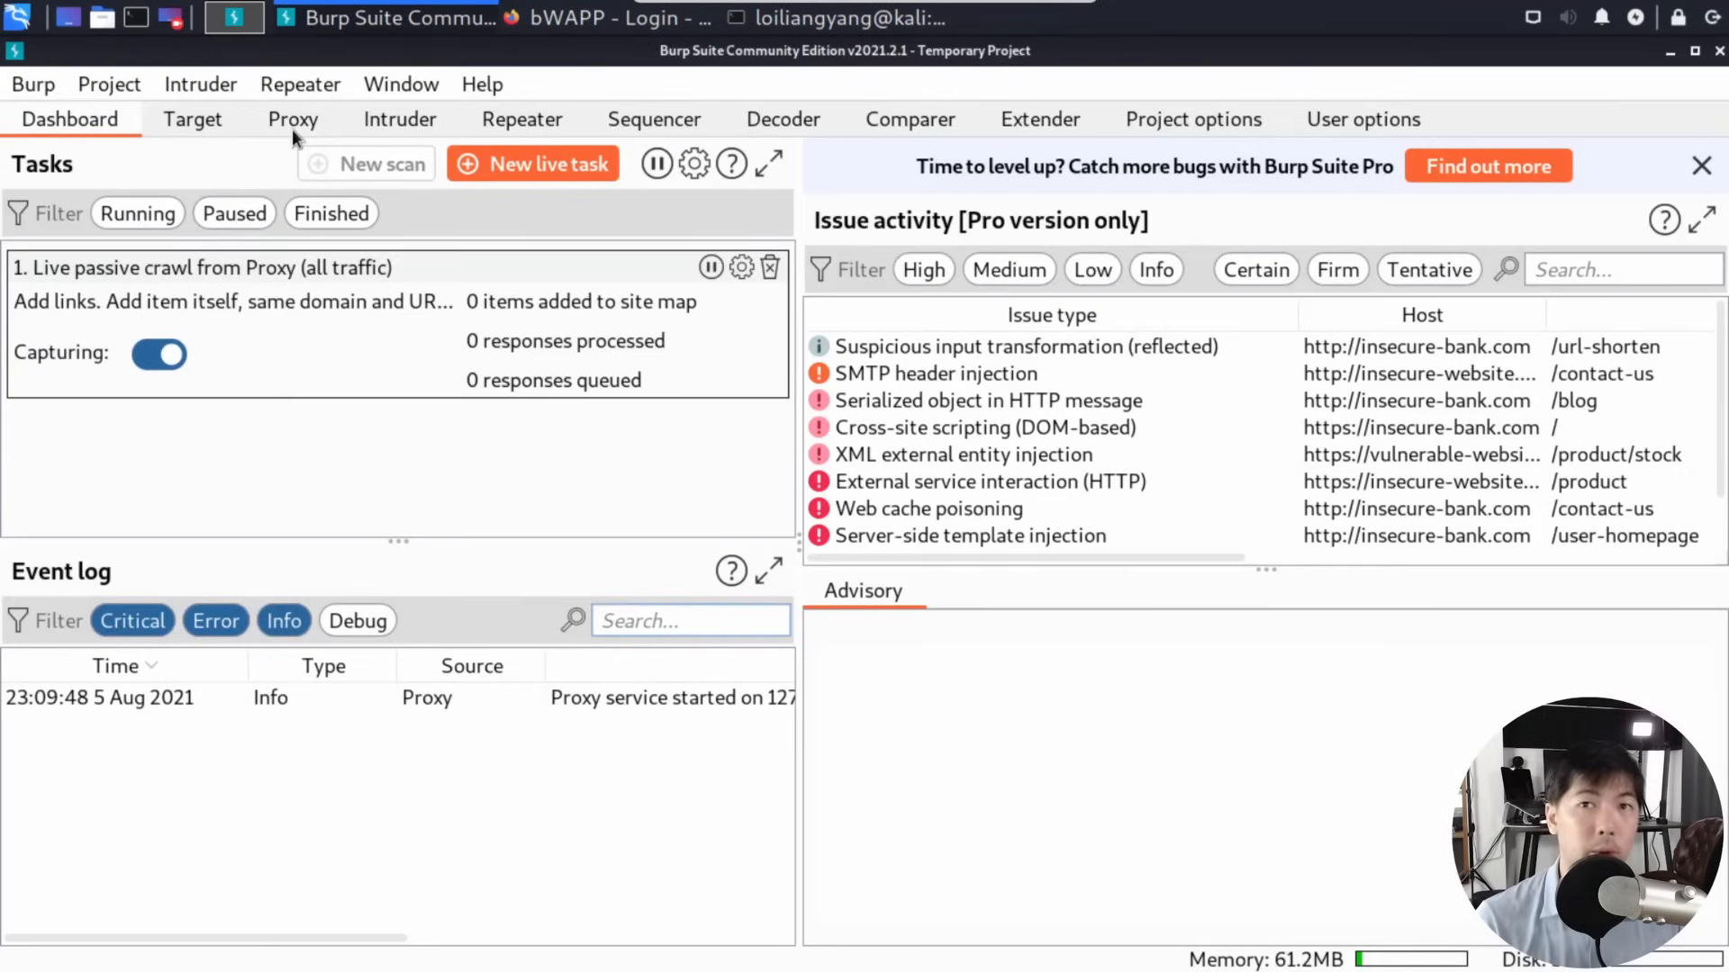
{"action": "left_click", "coordinate": [294, 119]}
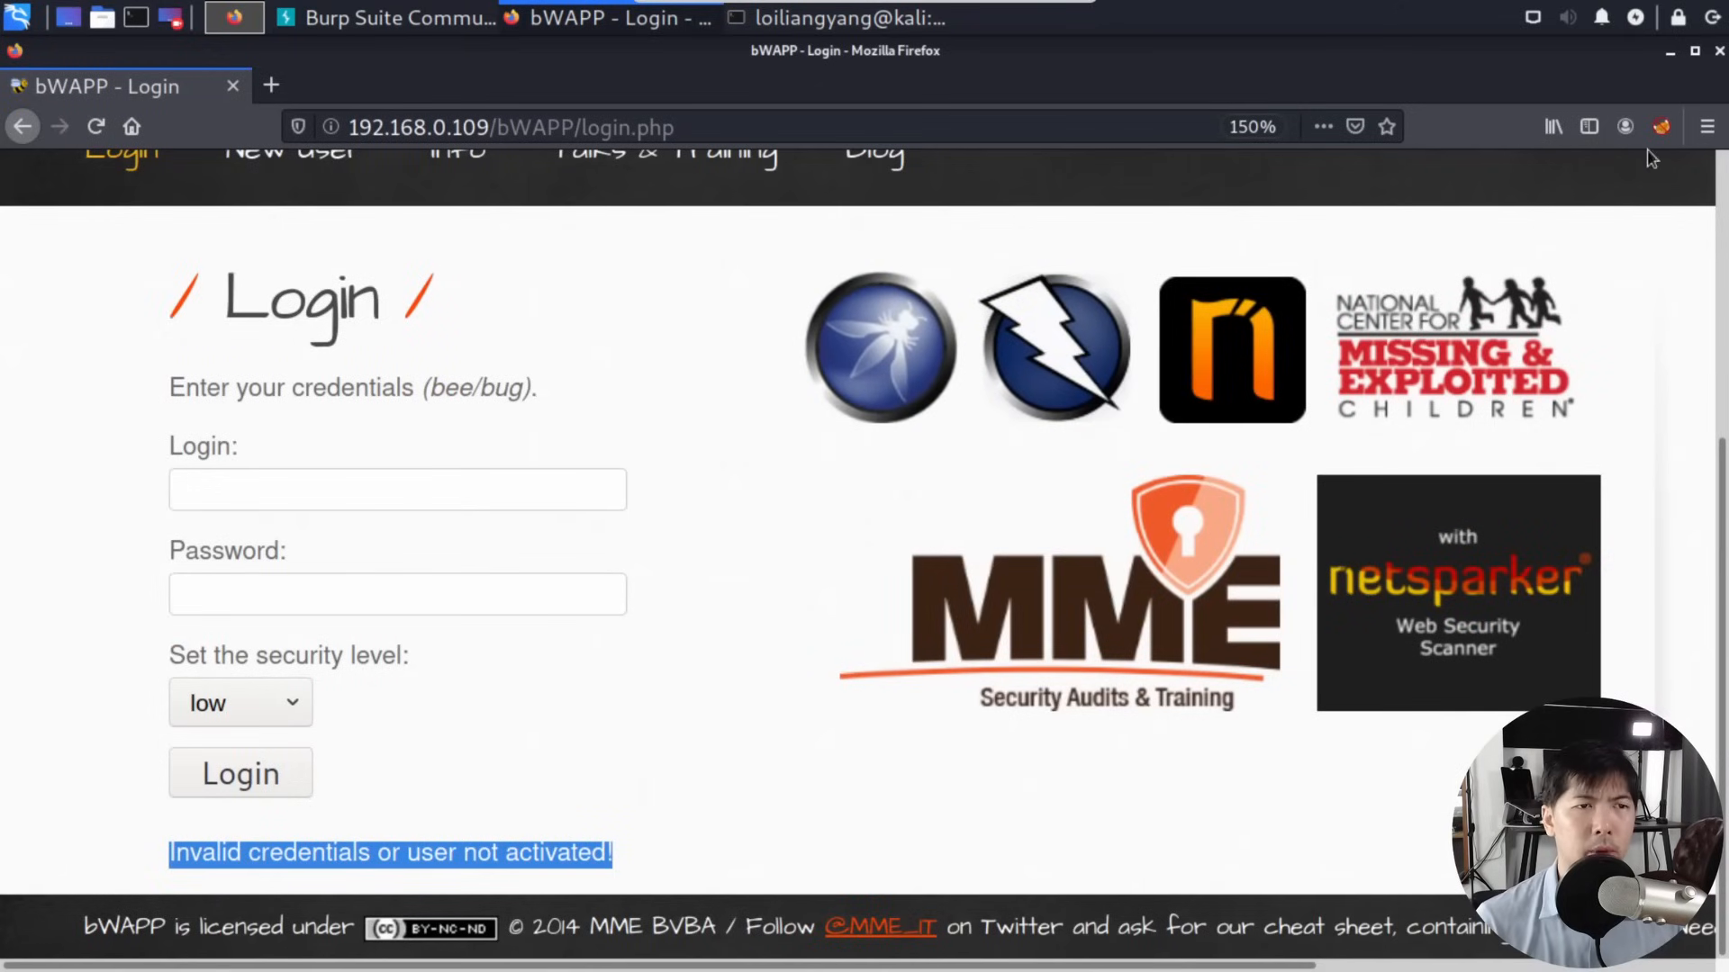
- Set FoxyProxy to BurpSuite and resubmit the hackerloi login through the proxy
{"action": "left_click", "coordinate": [1660, 126]}
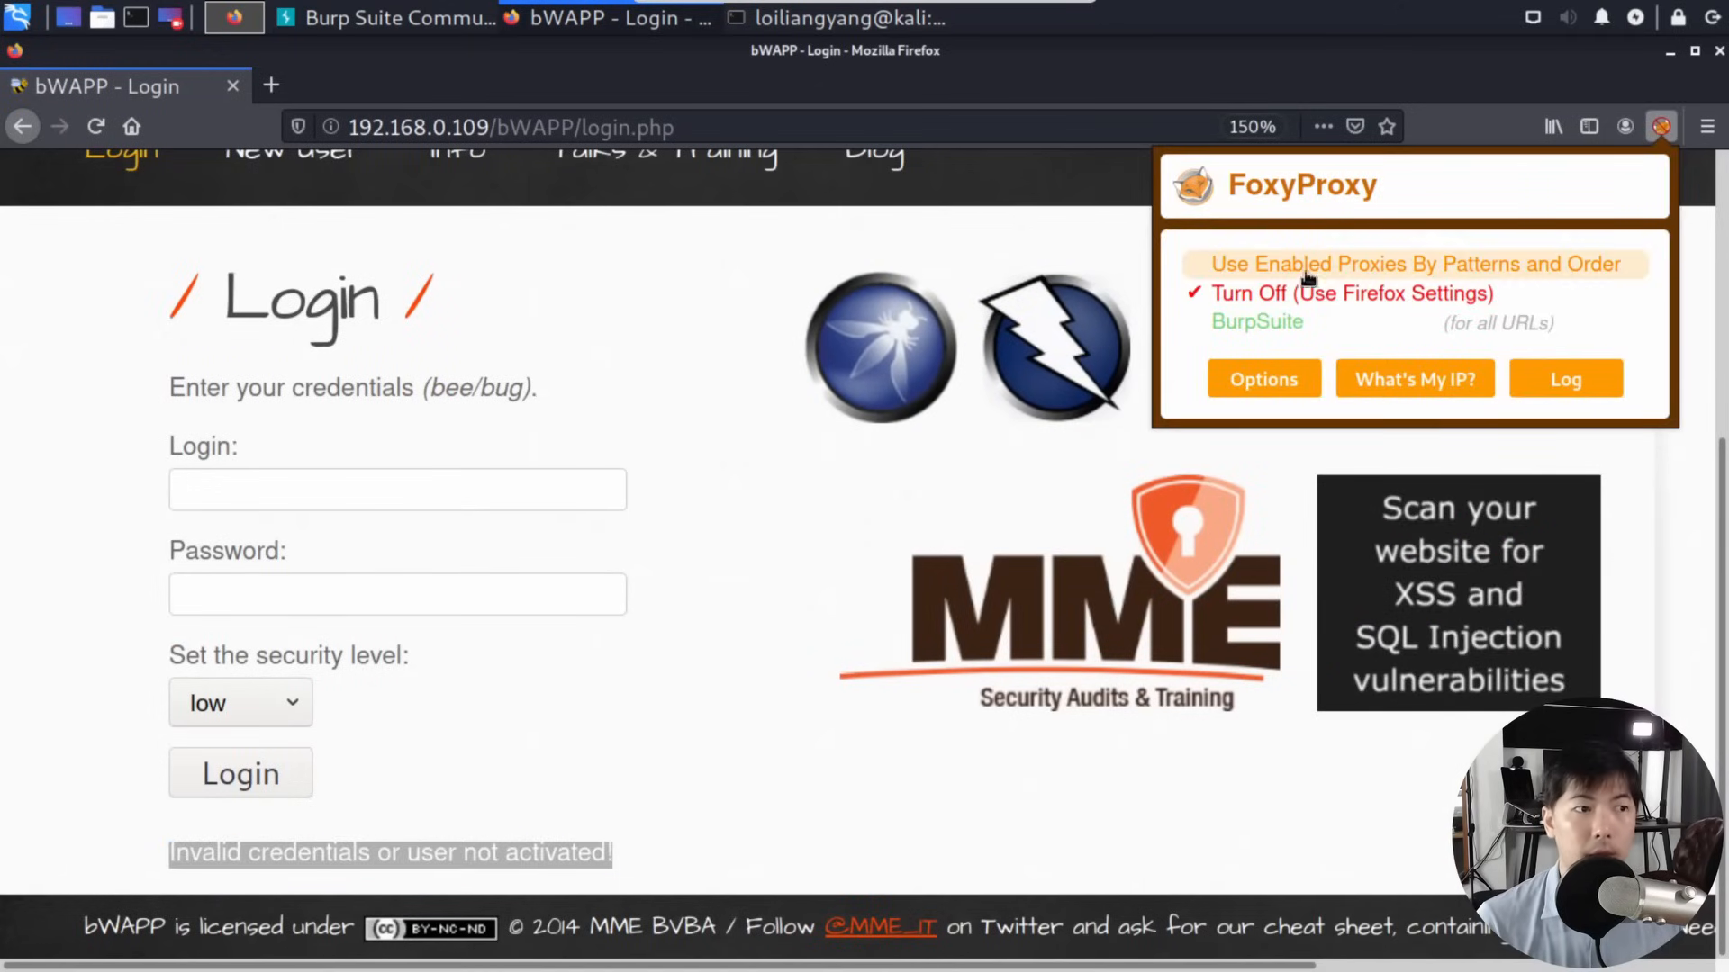
{"action": "left_click", "coordinate": [397, 490]}
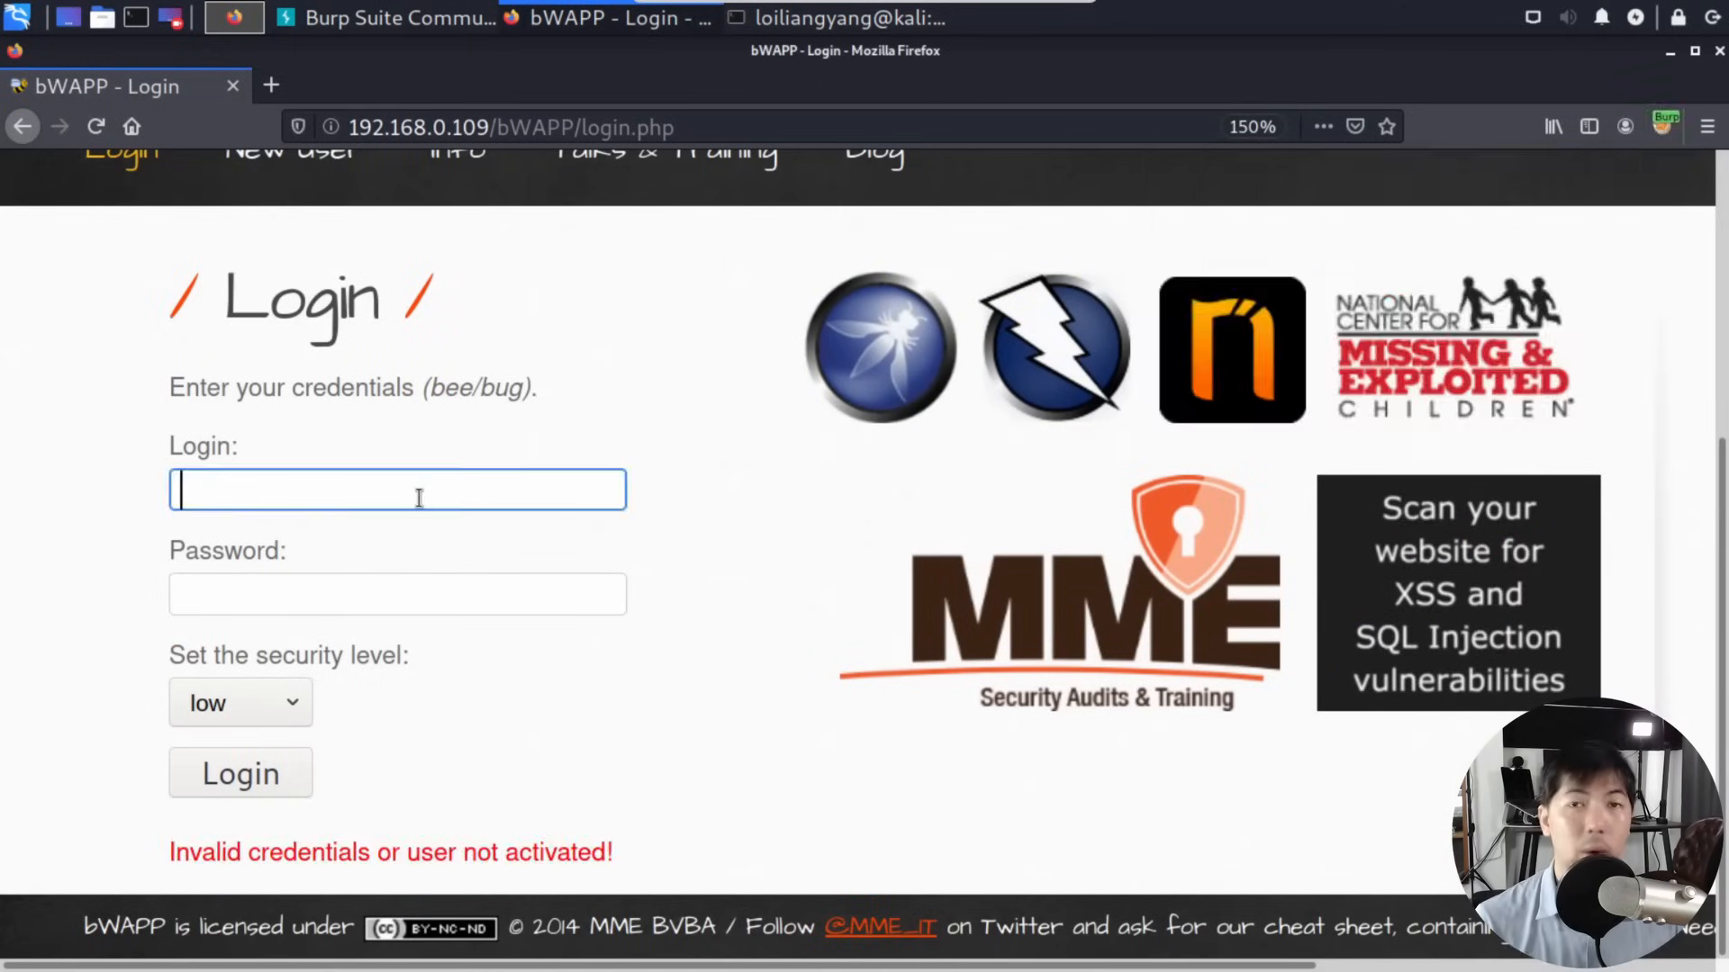
{"action": "type", "text": "hackerloi"}
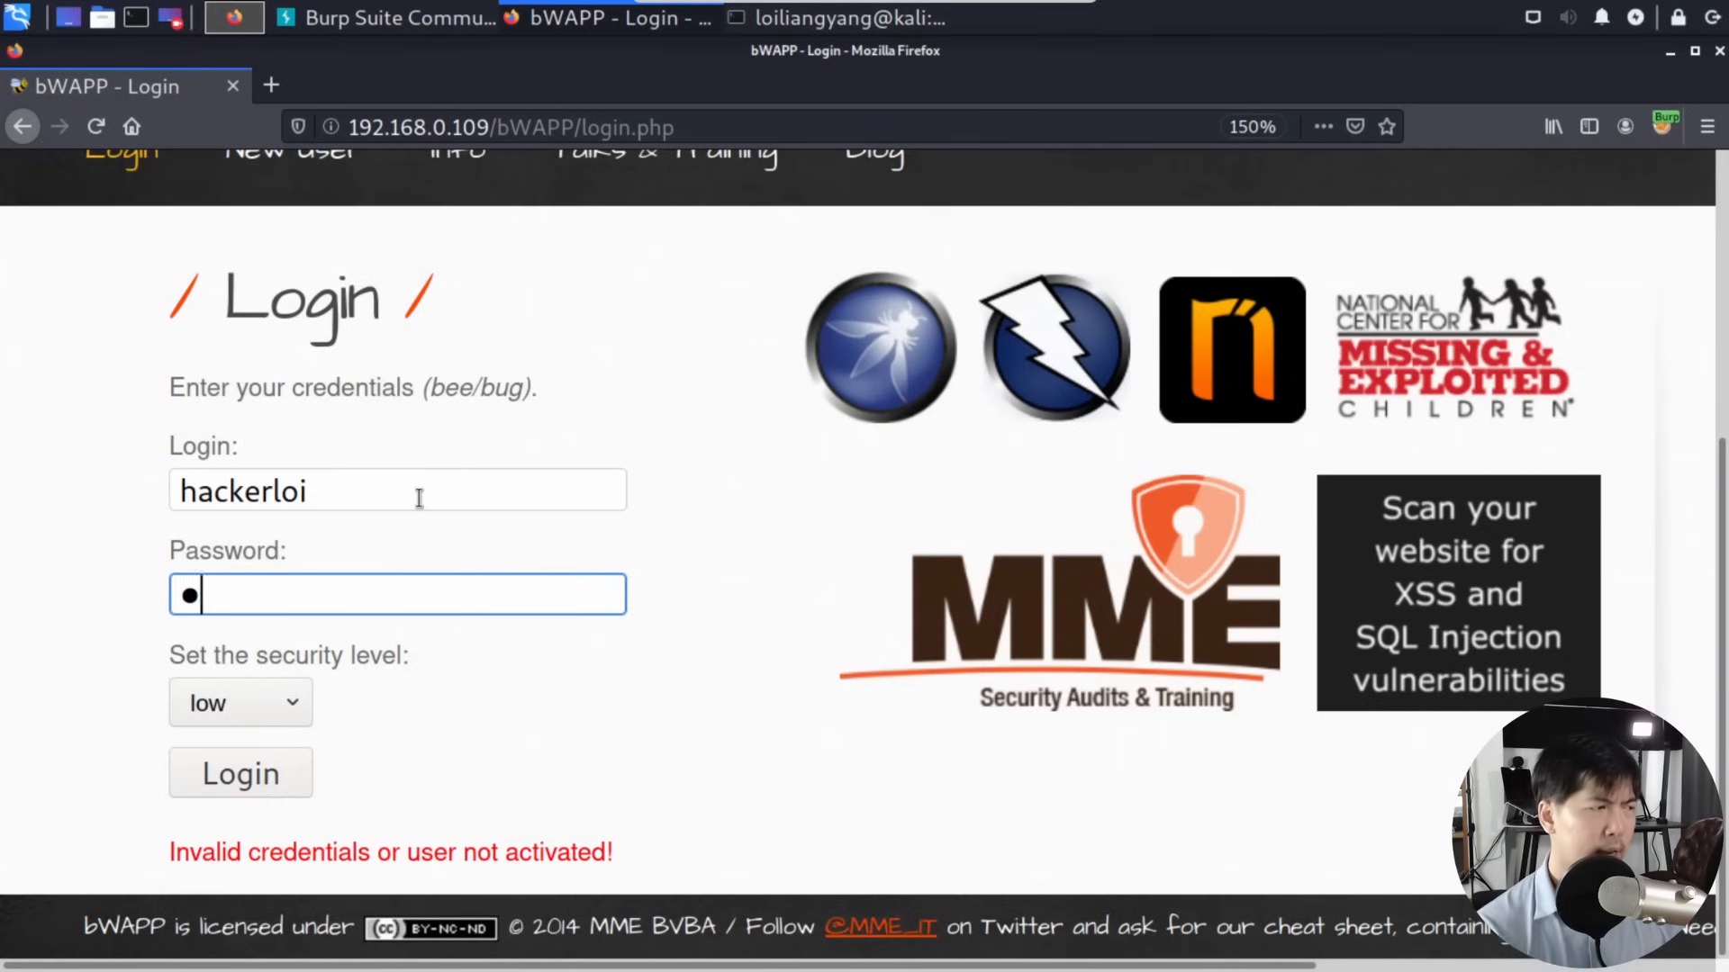
{"action": "left_click", "coordinate": [232, 18]}
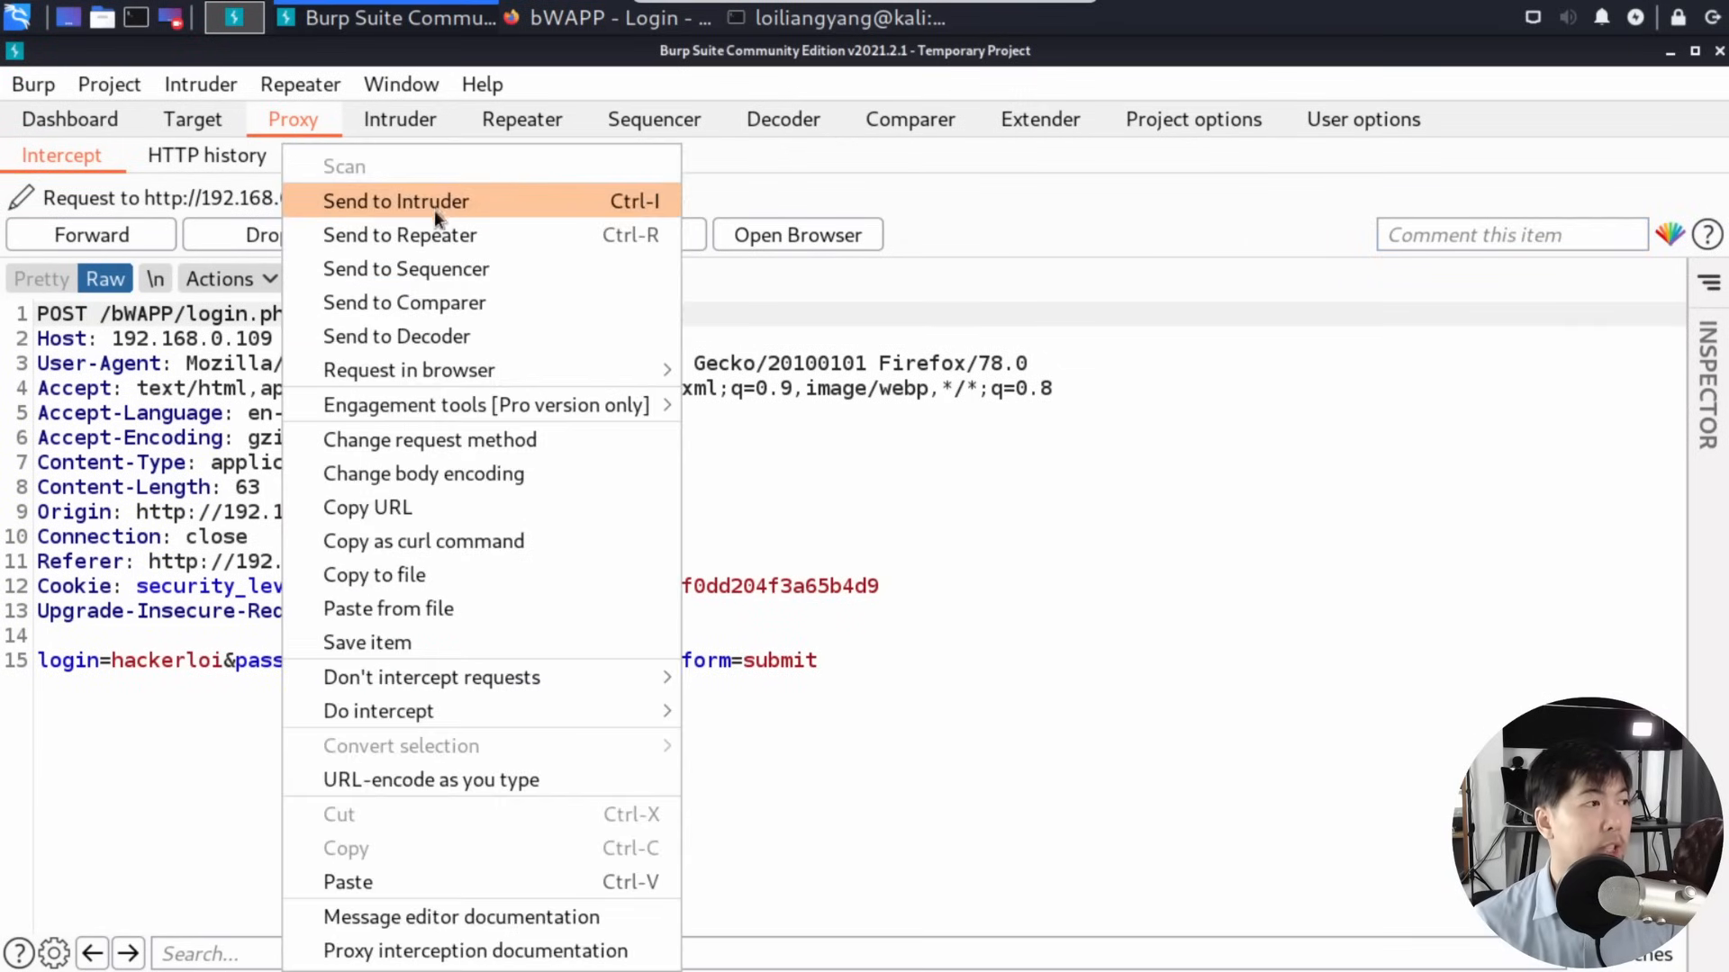
- Send the captured login POST to Intruder and mark only the password as a payload position
{"action": "left_click", "coordinate": [397, 201]}
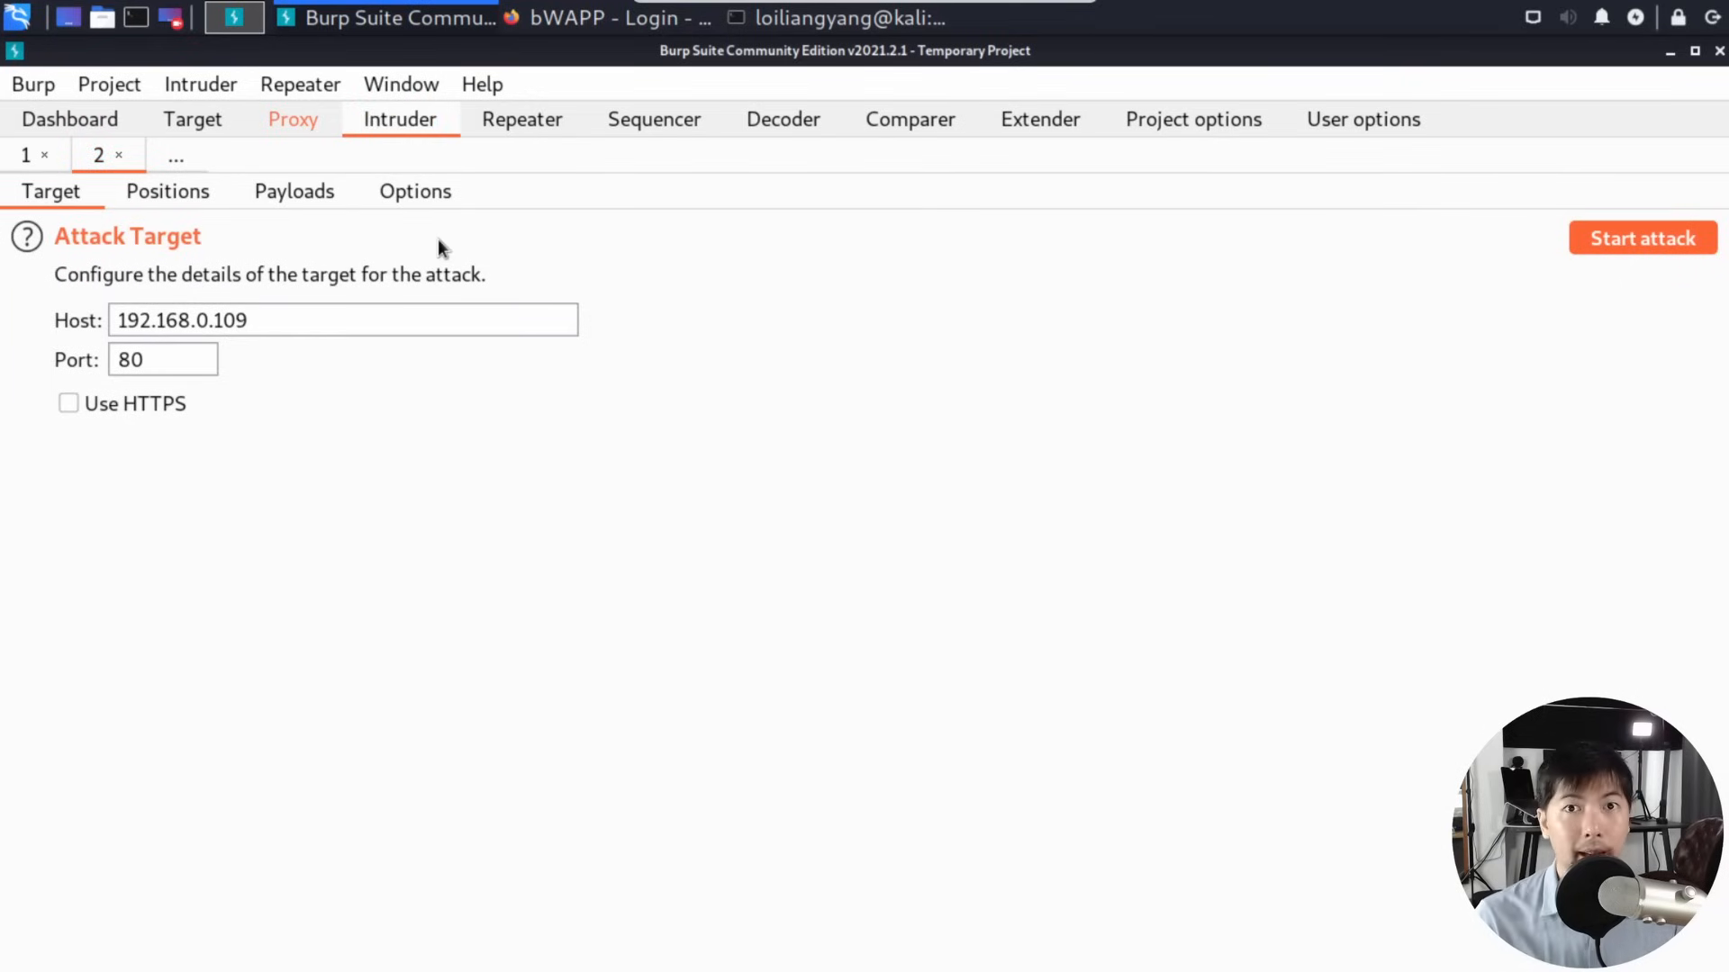
{"action": "mouse_move", "coordinate": [210, 281]}
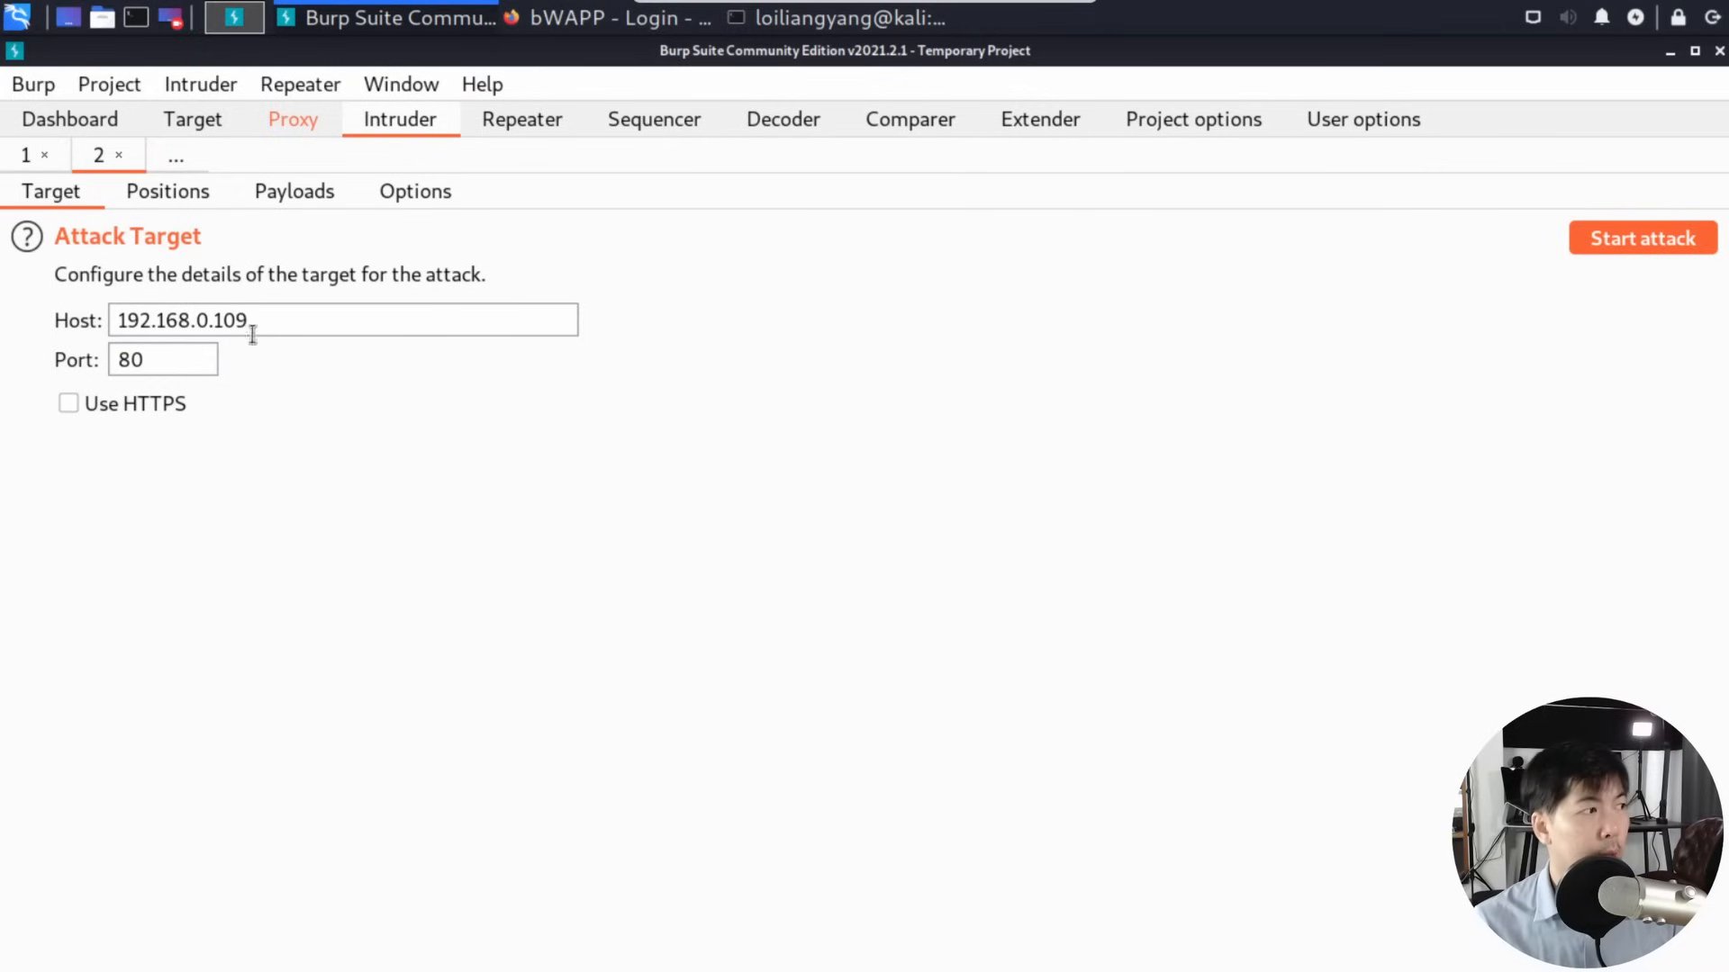
{"action": "left_click", "coordinate": [167, 191]}
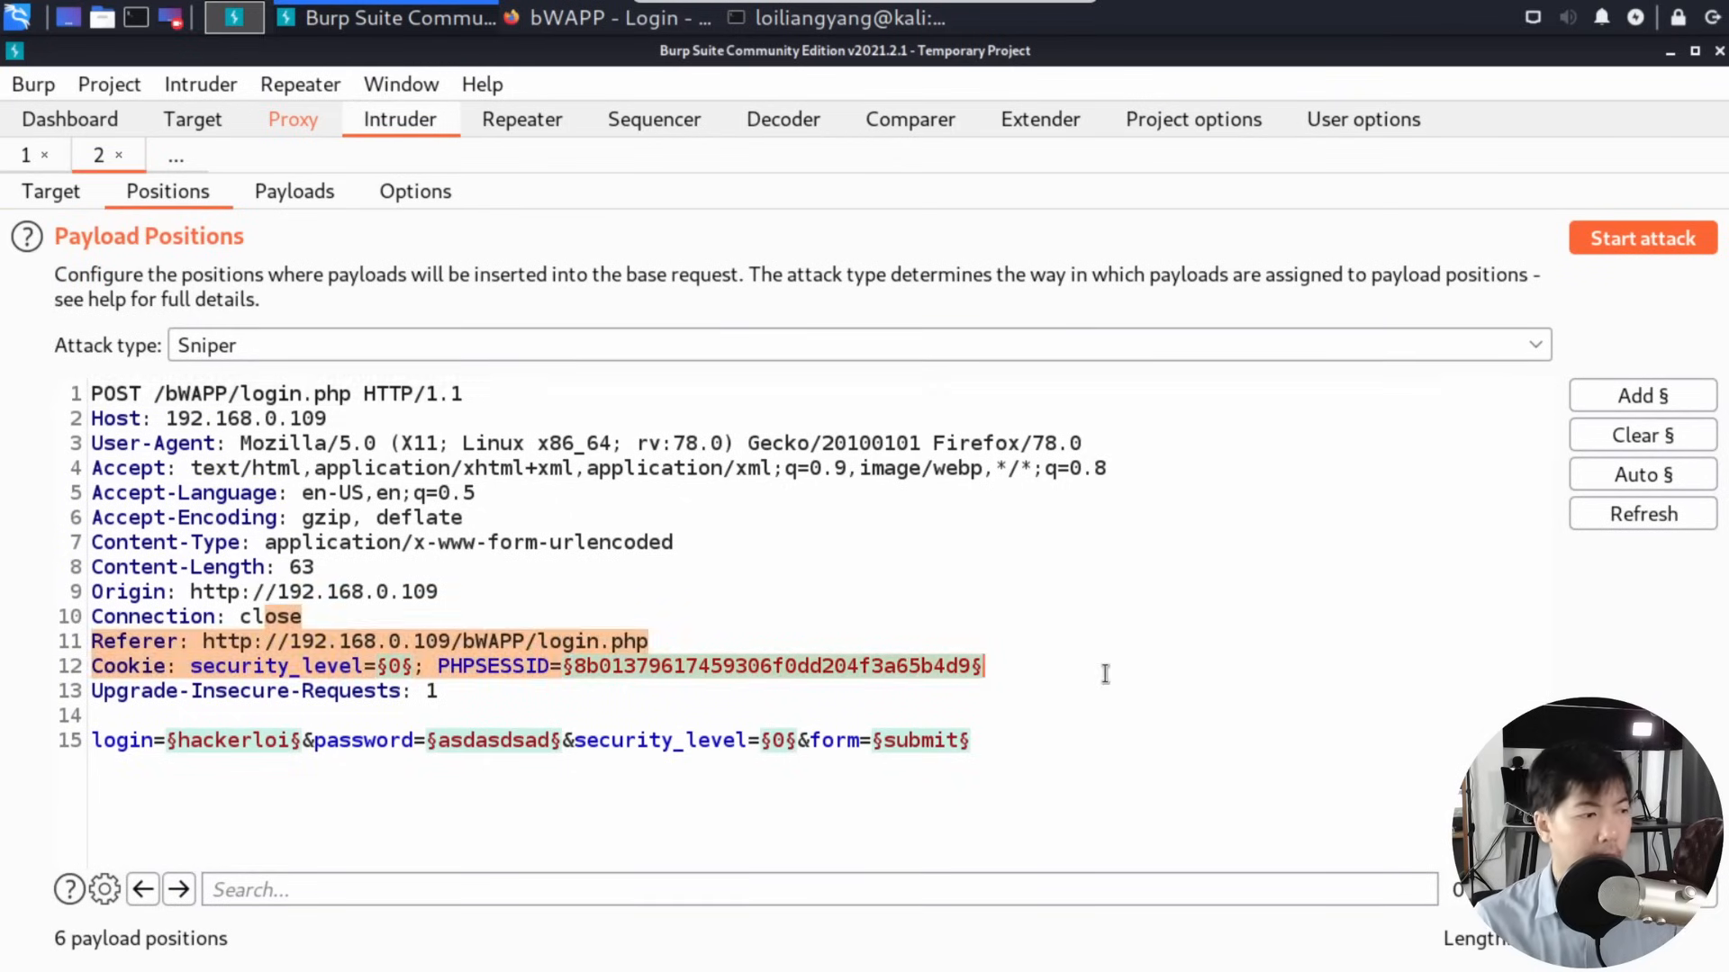
{"action": "left_click", "coordinate": [1641, 434]}
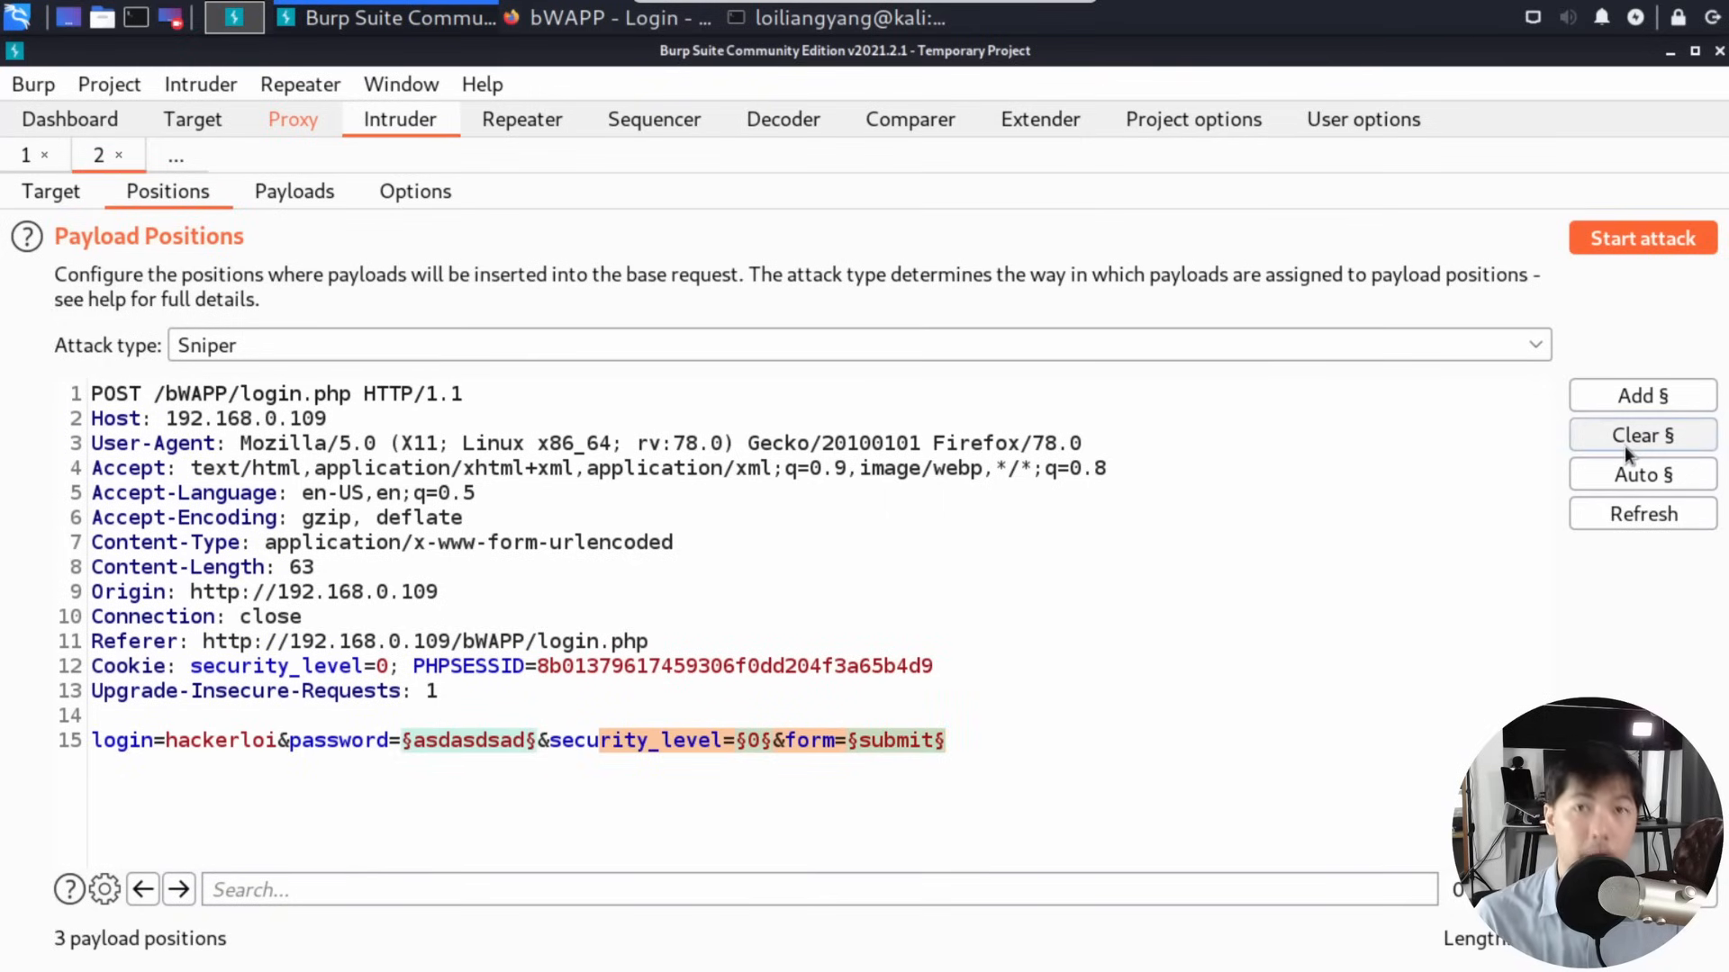
{"action": "left_click", "coordinate": [1641, 434]}
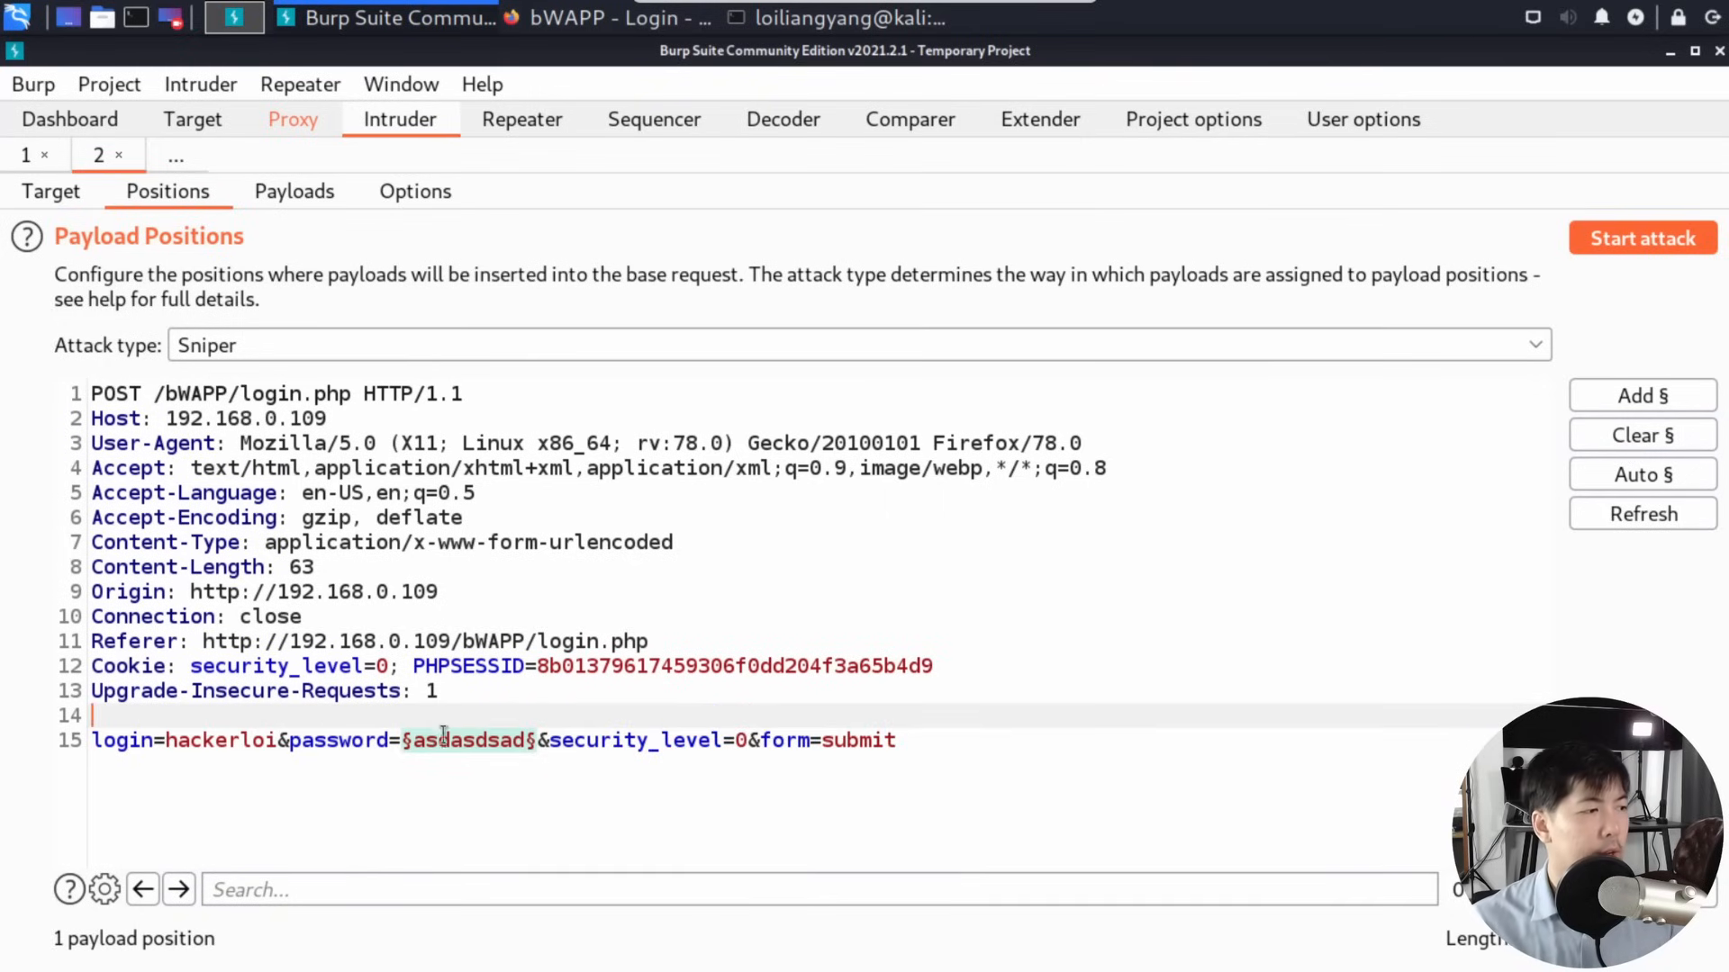
{"action": "mouse_move", "coordinate": [559, 706]}
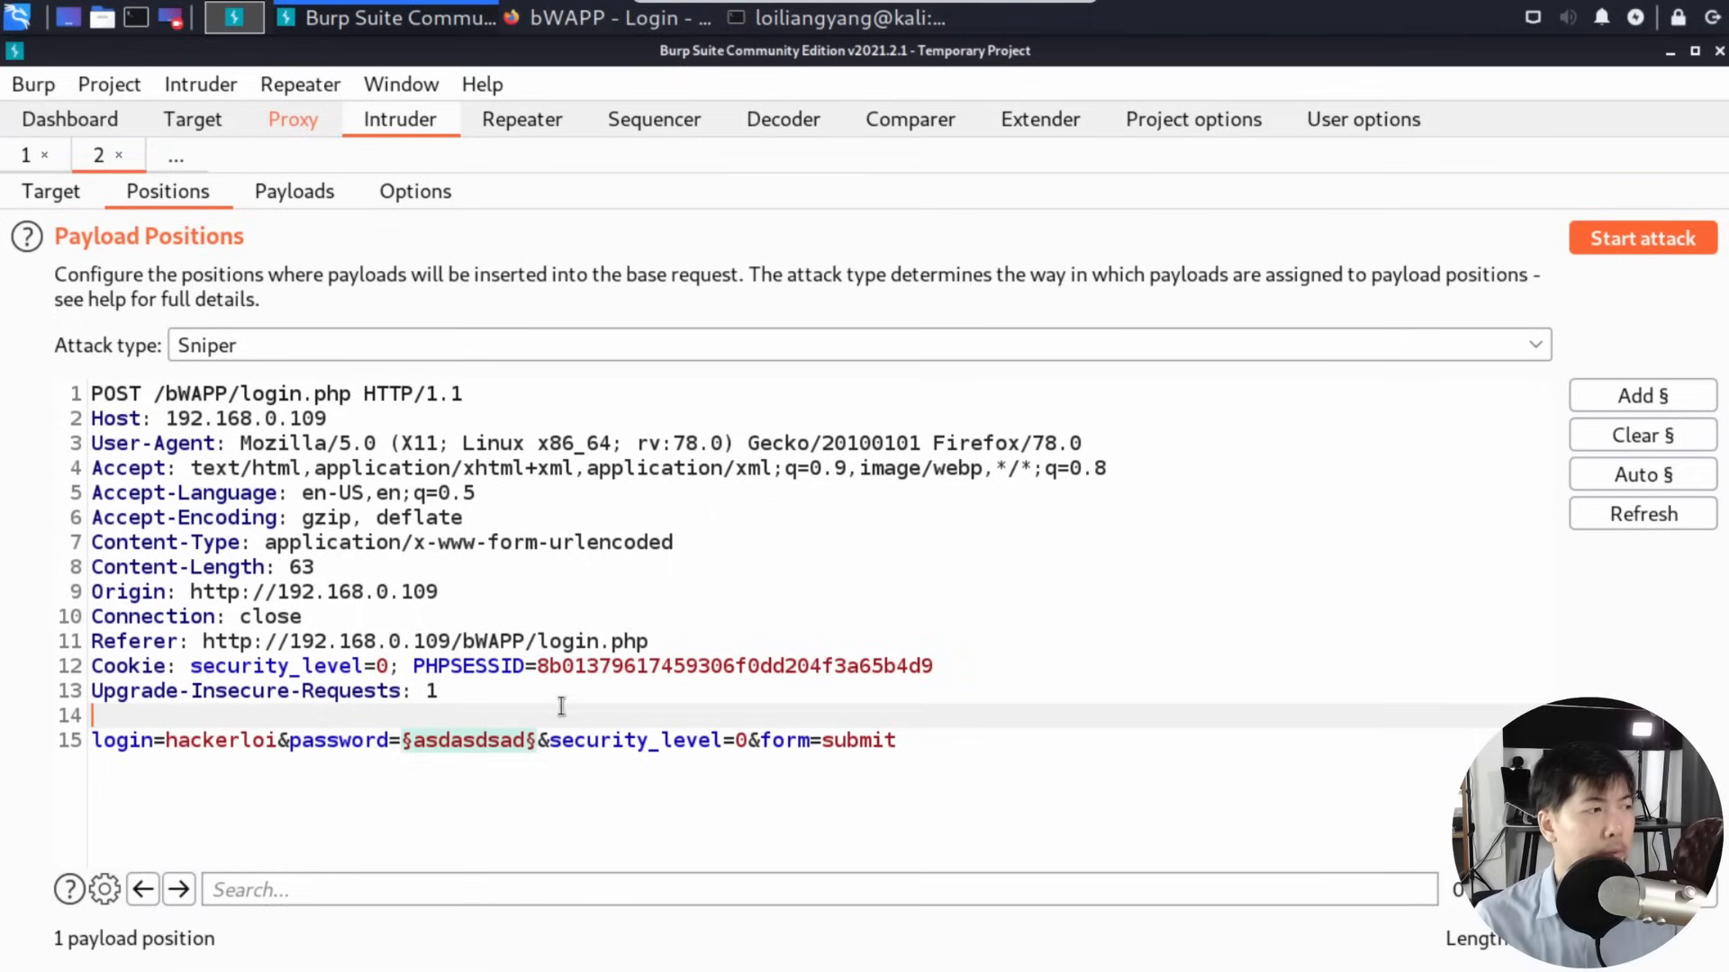
- Load 1000commonpasswords.txt from the wordlists folder as Intruder's payload list
{"action": "left_click", "coordinate": [294, 191]}
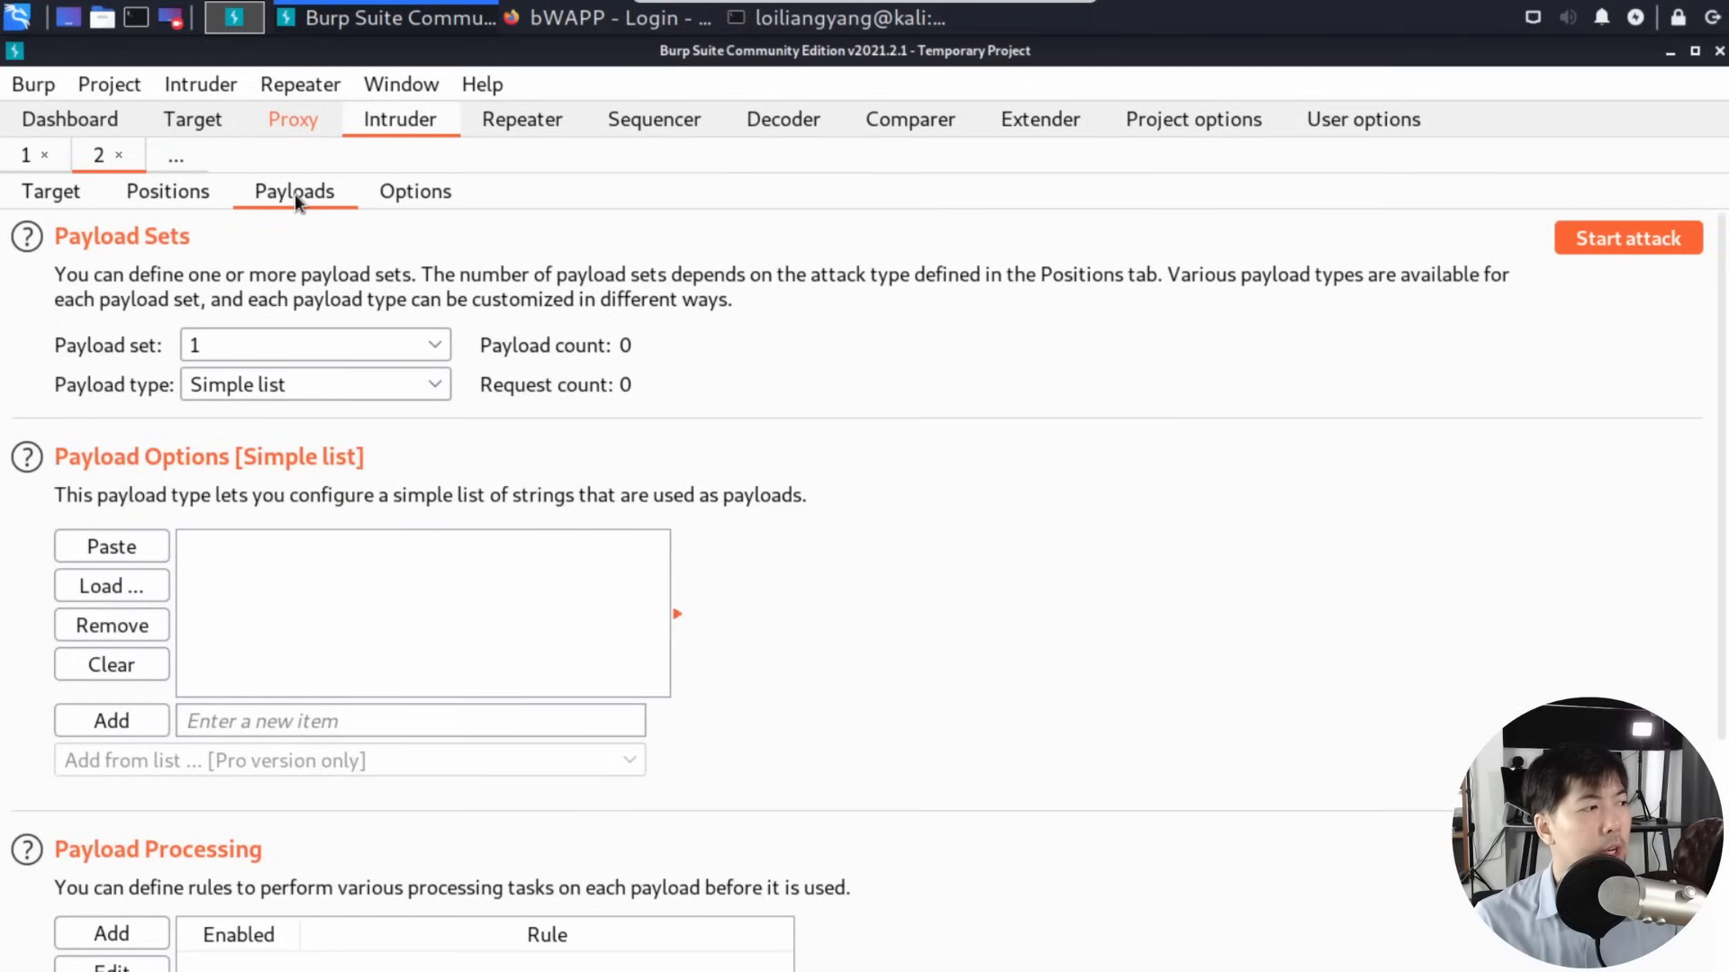
{"action": "mouse_move", "coordinate": [110, 585]}
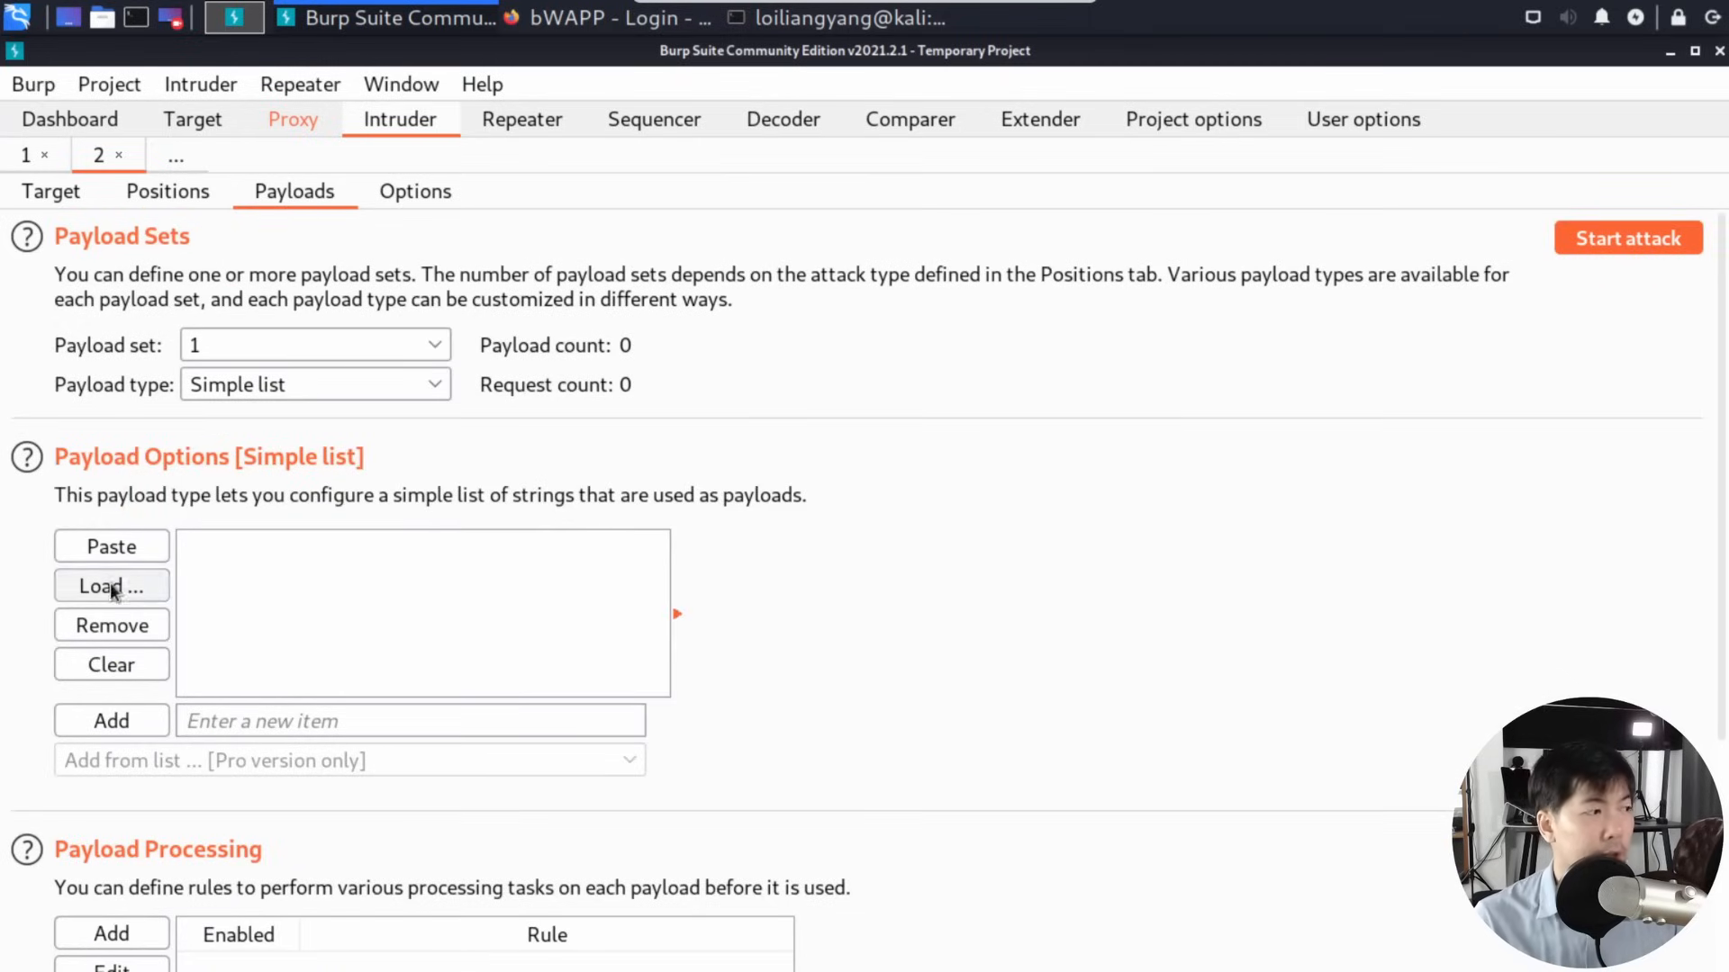
{"action": "left_click", "coordinate": [110, 585]}
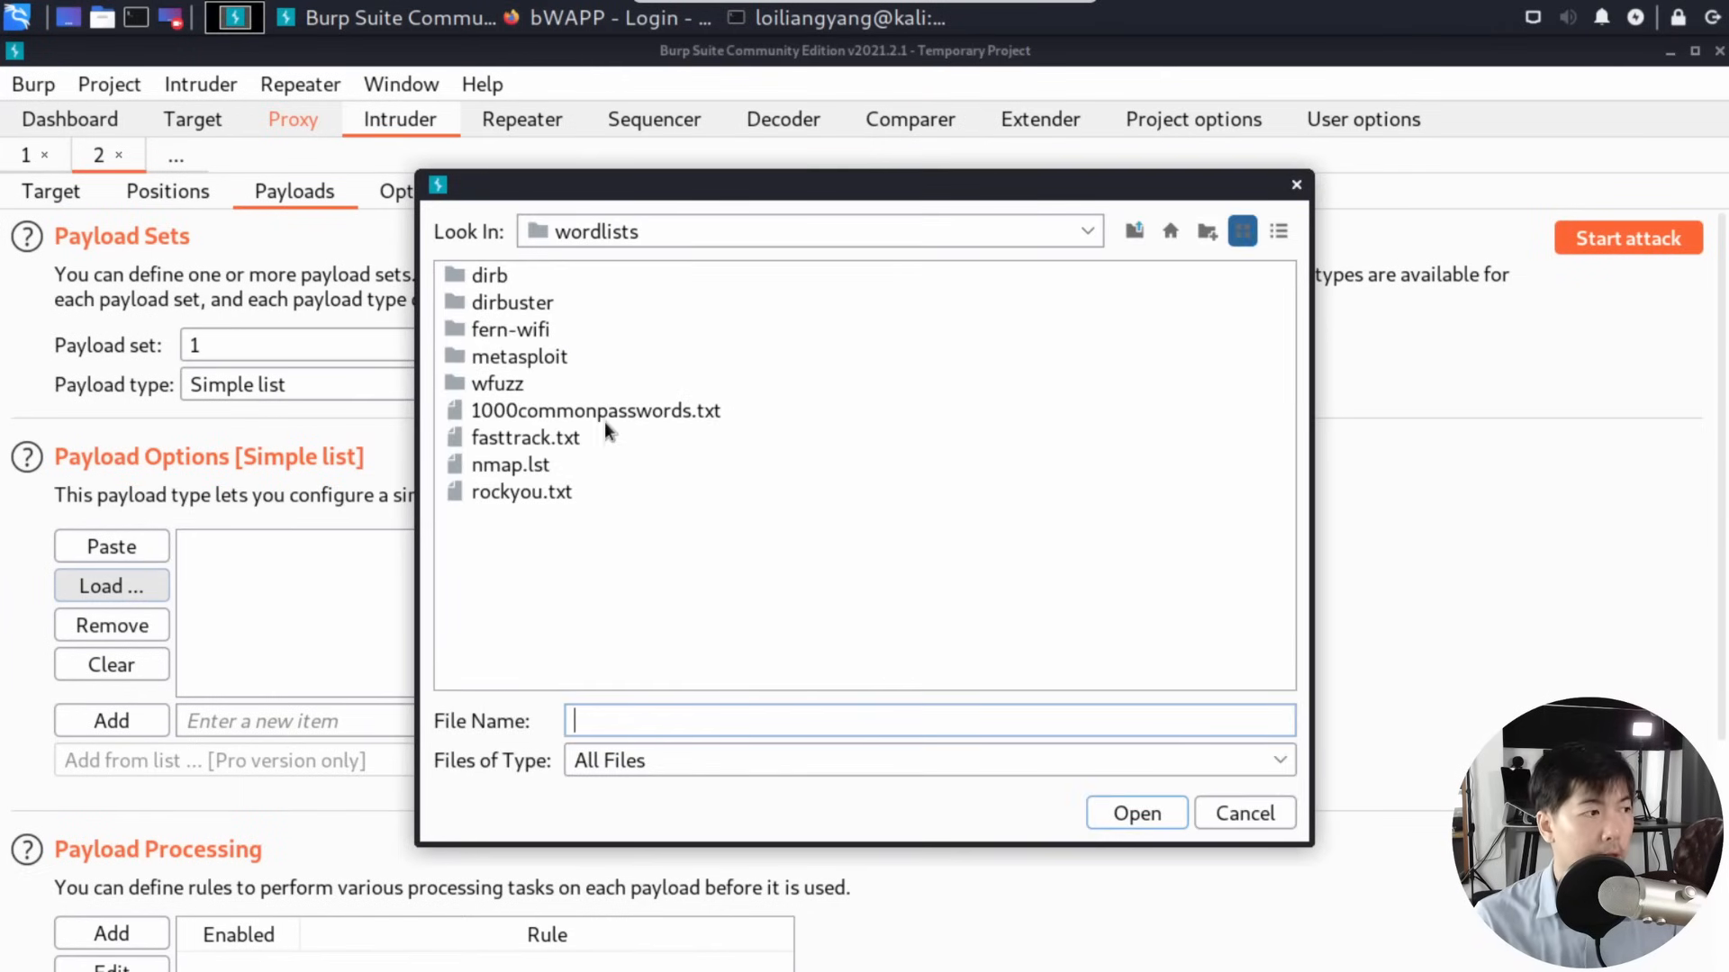
{"action": "left_click", "coordinate": [595, 410]}
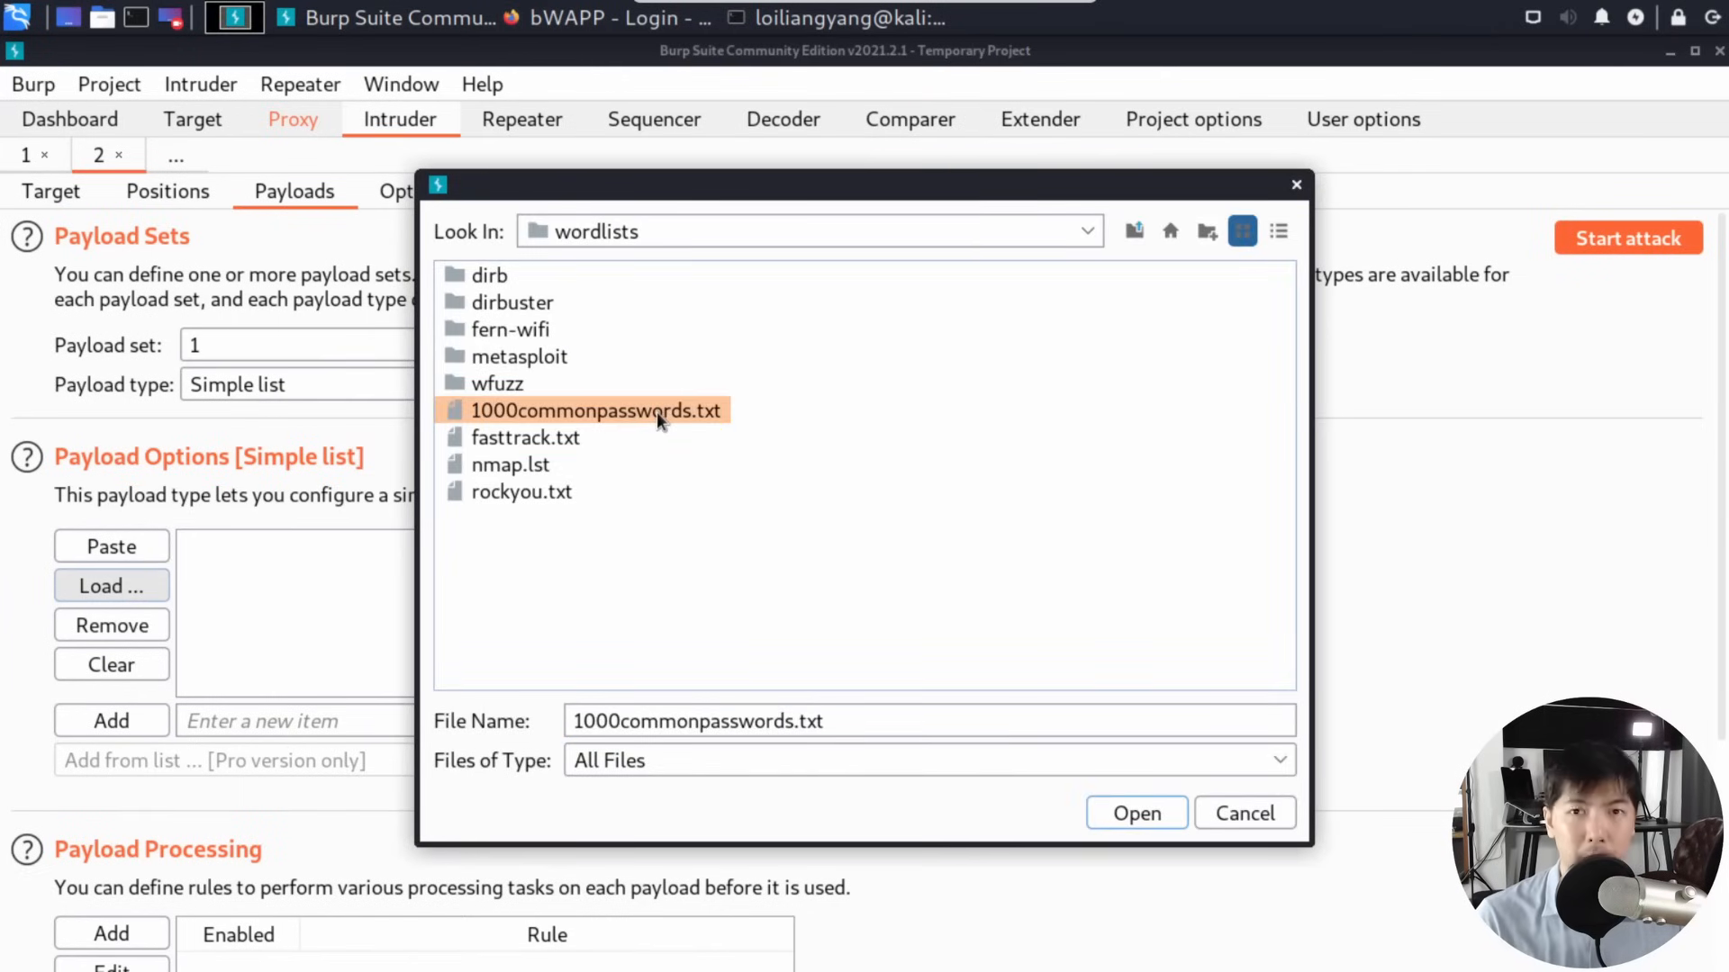
{"action": "left_click", "coordinate": [1136, 812]}
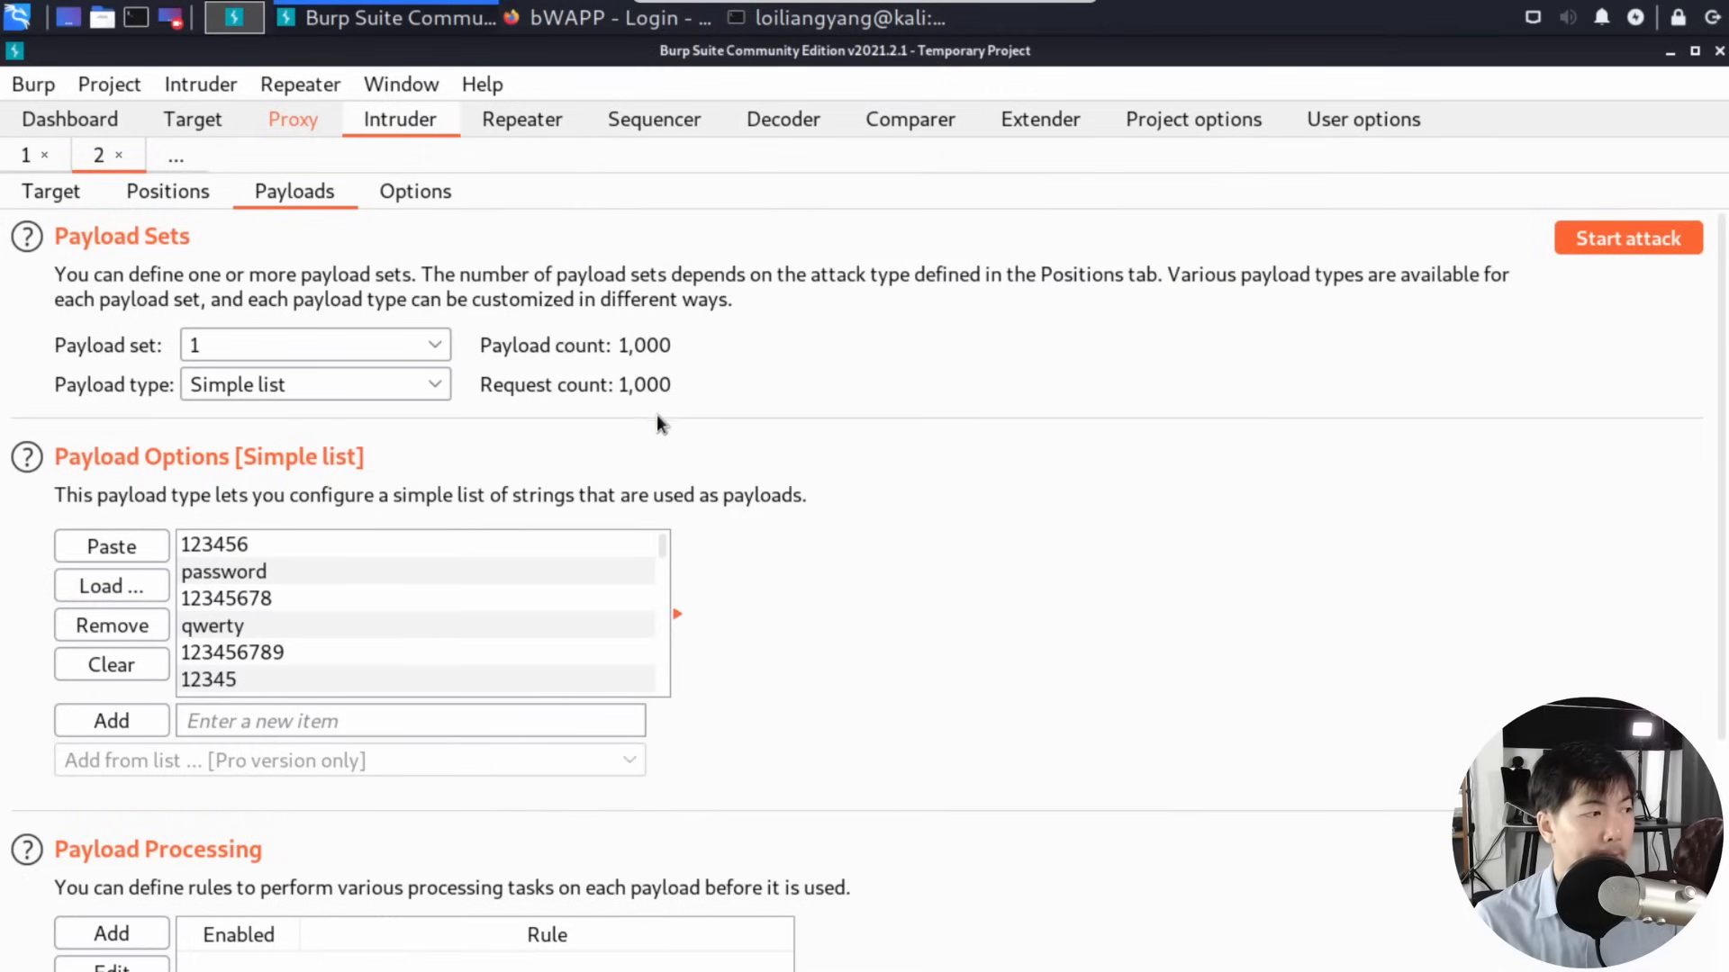
{"action": "mouse_move", "coordinate": [387, 595]}
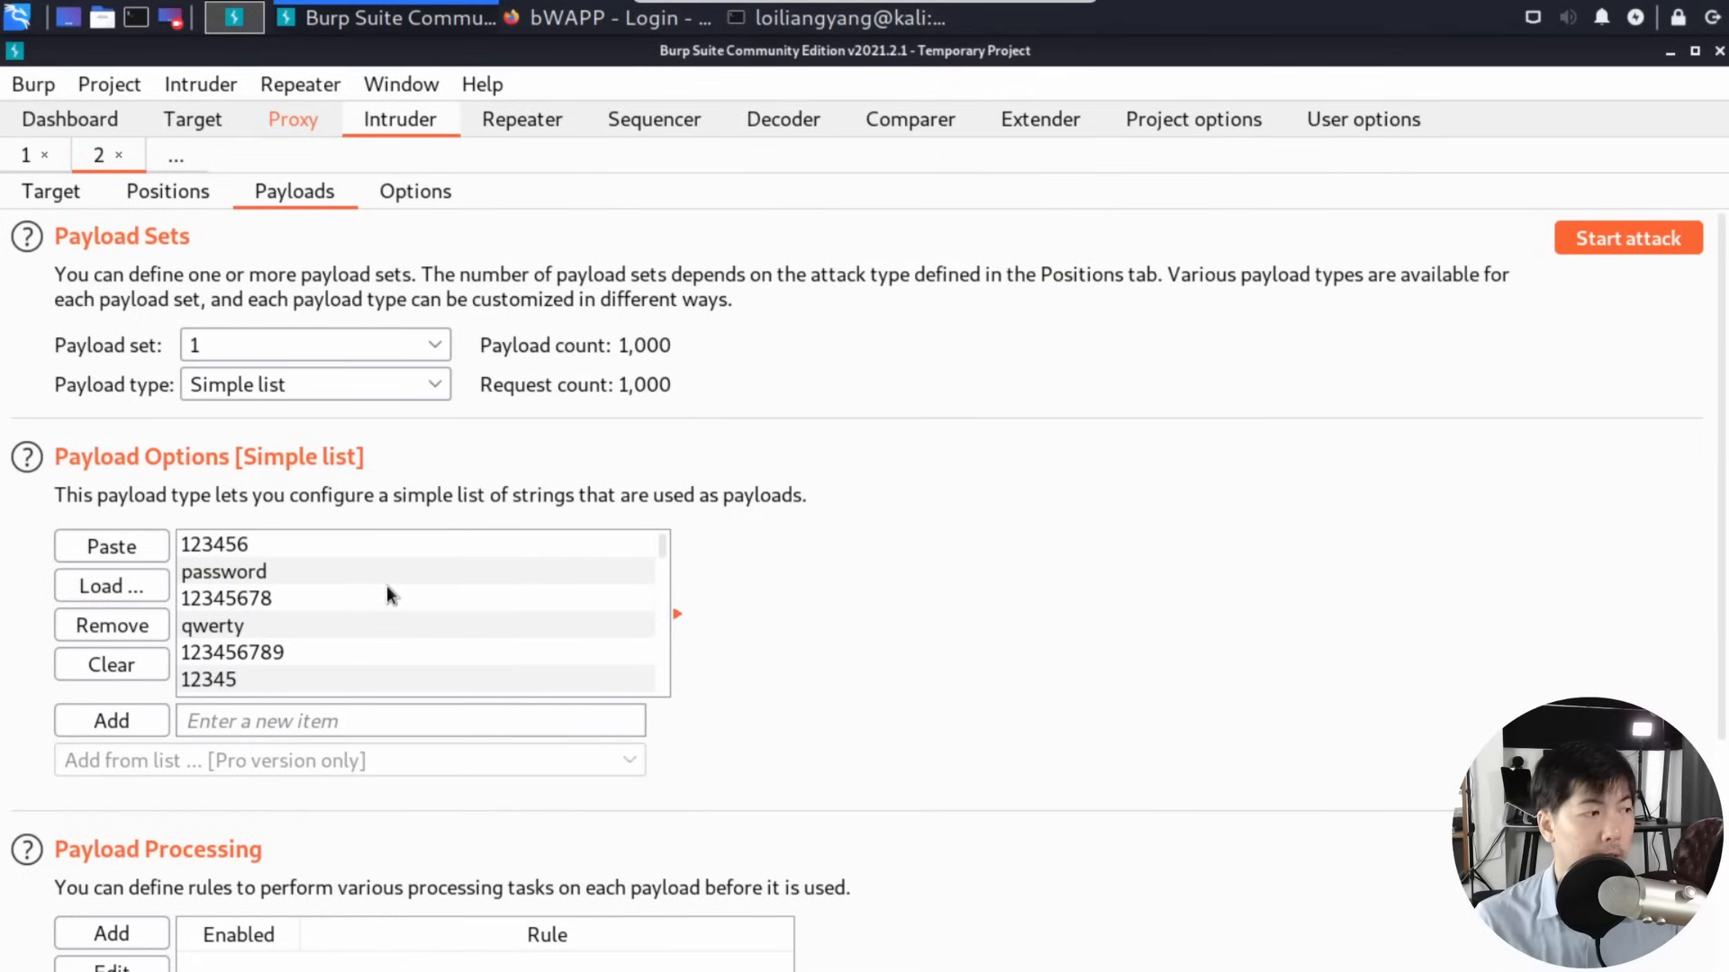
{"action": "mouse_move", "coordinate": [298, 551]}
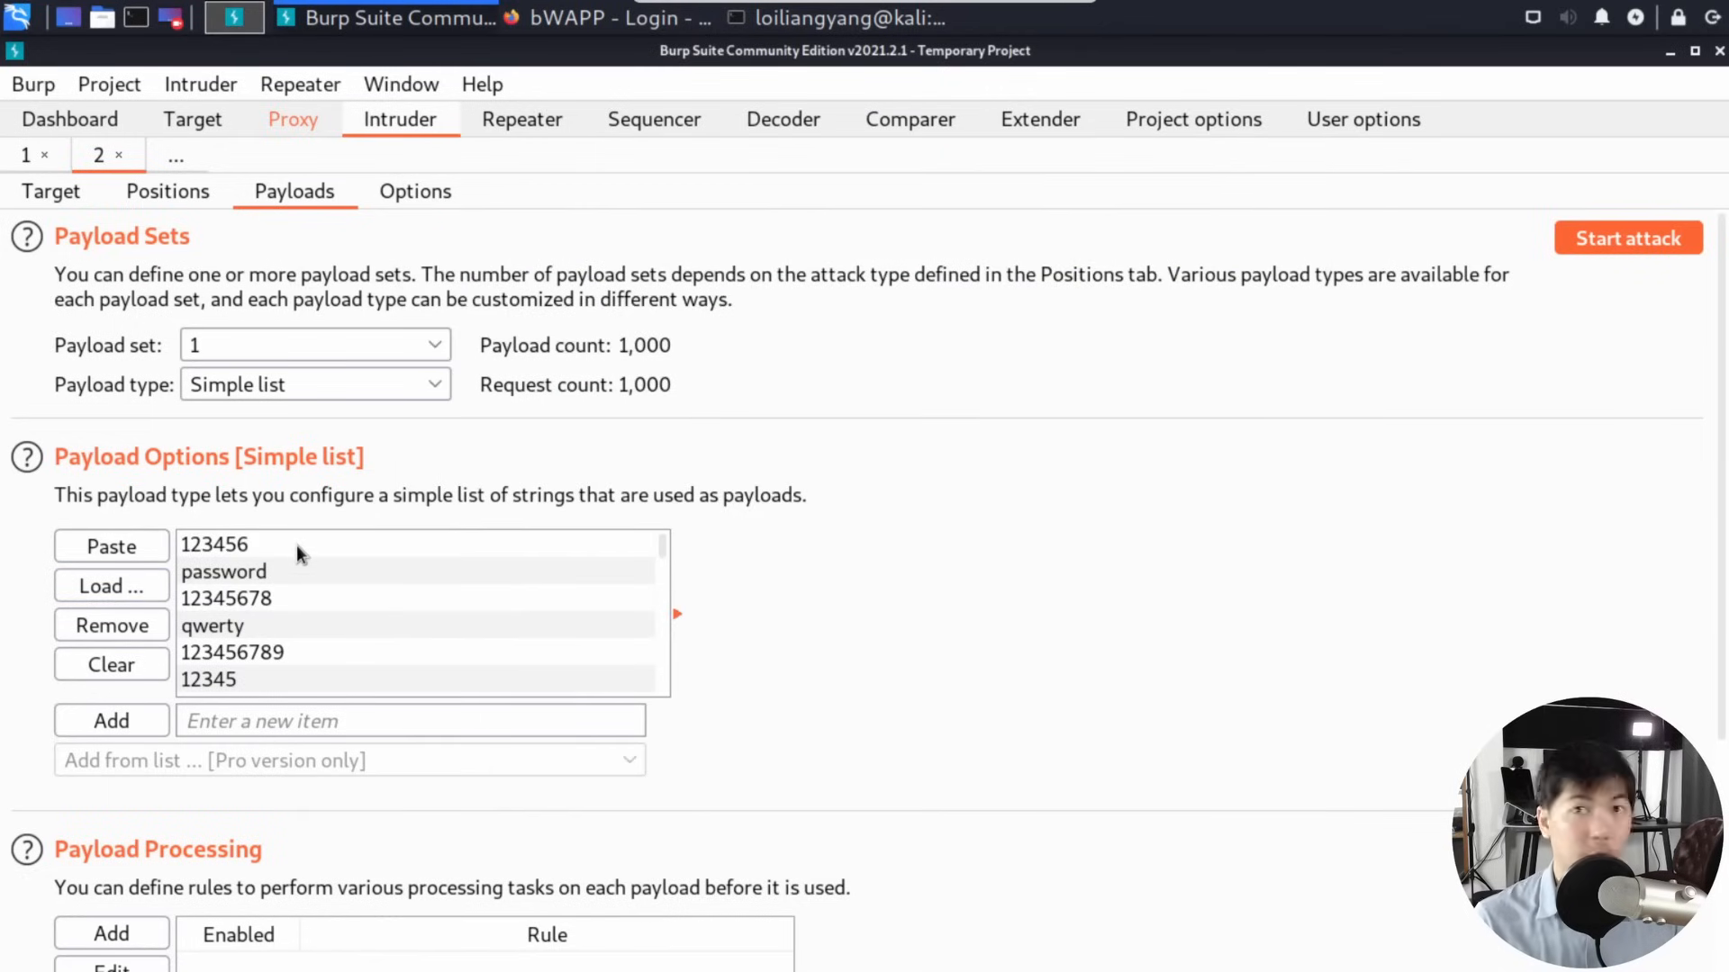
{"action": "mouse_move", "coordinate": [339, 596]}
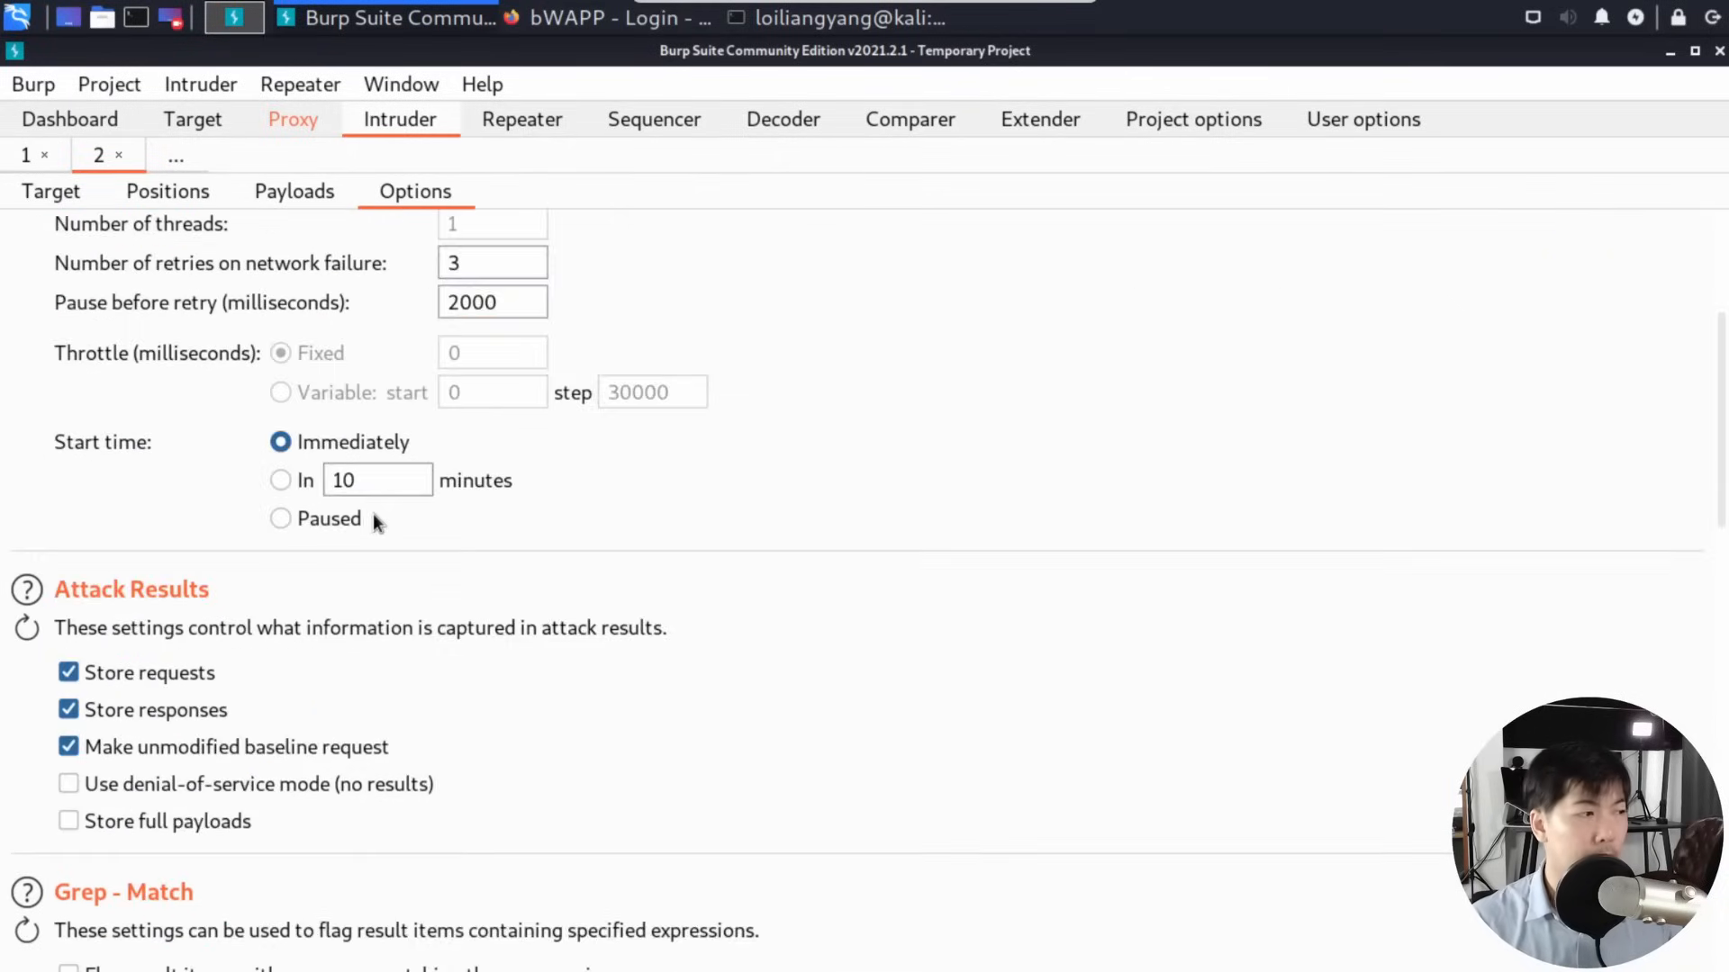
- Replace the default Grep-Match expressions with 'Invalid credentials or user not activated!'
{"action": "scroll", "scroll_direction": "down", "scroll_amount": 3}
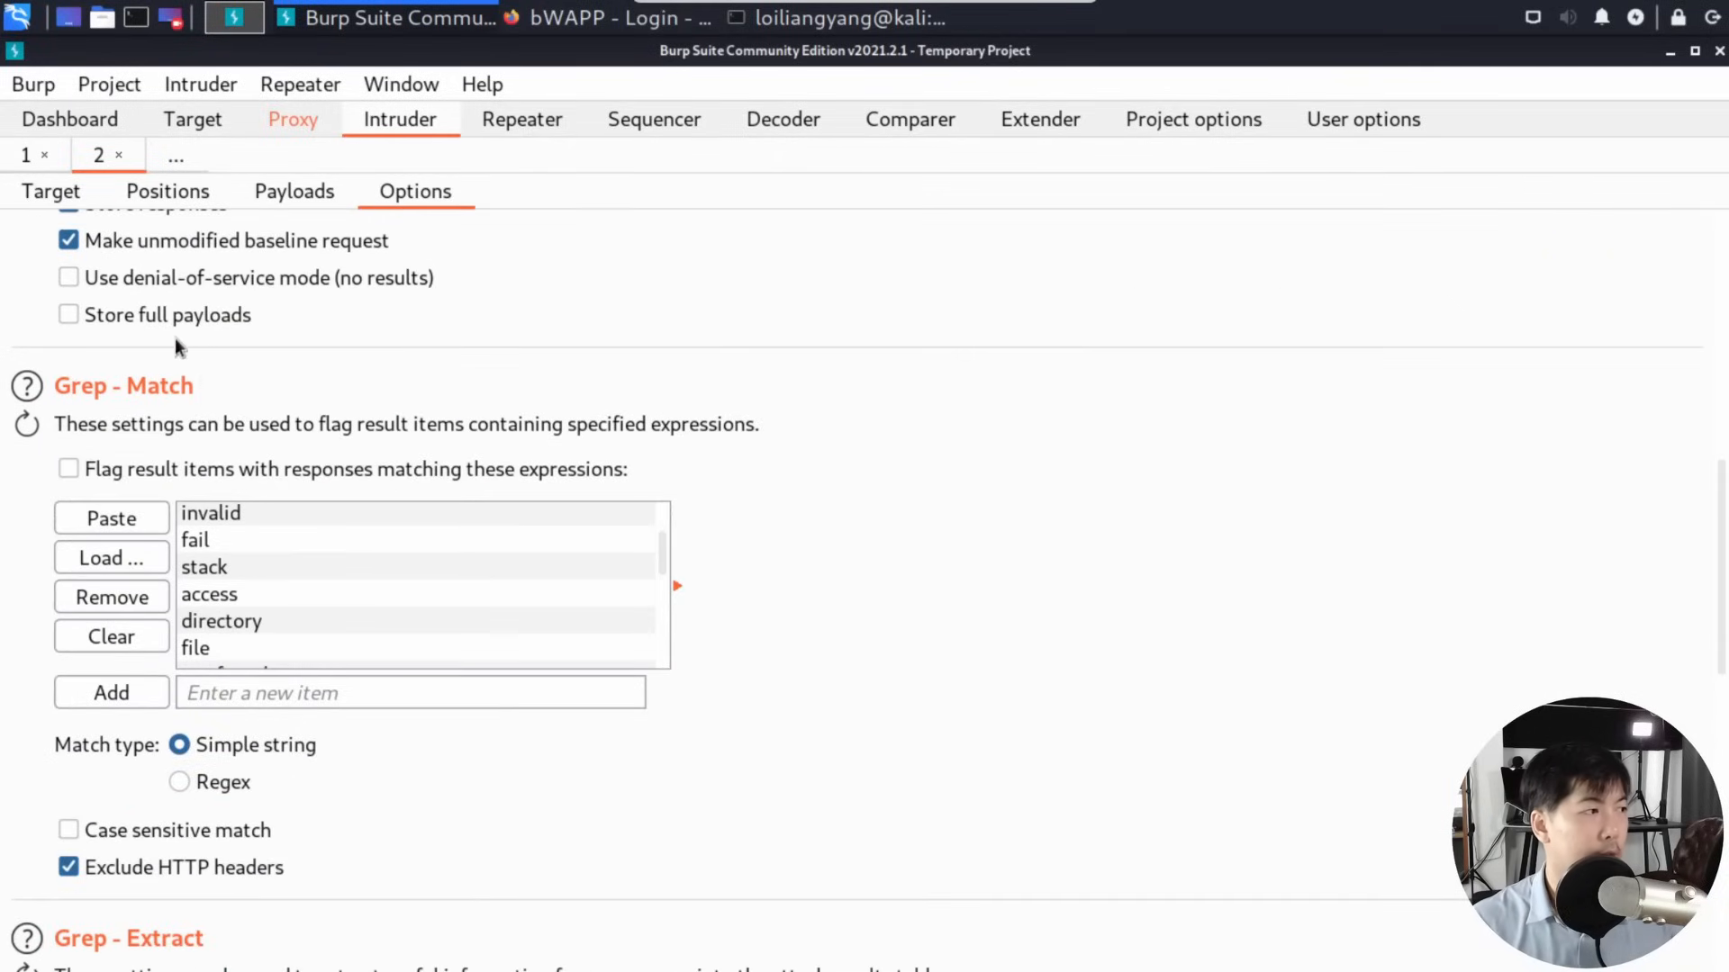
{"action": "mouse_move", "coordinate": [109, 422]}
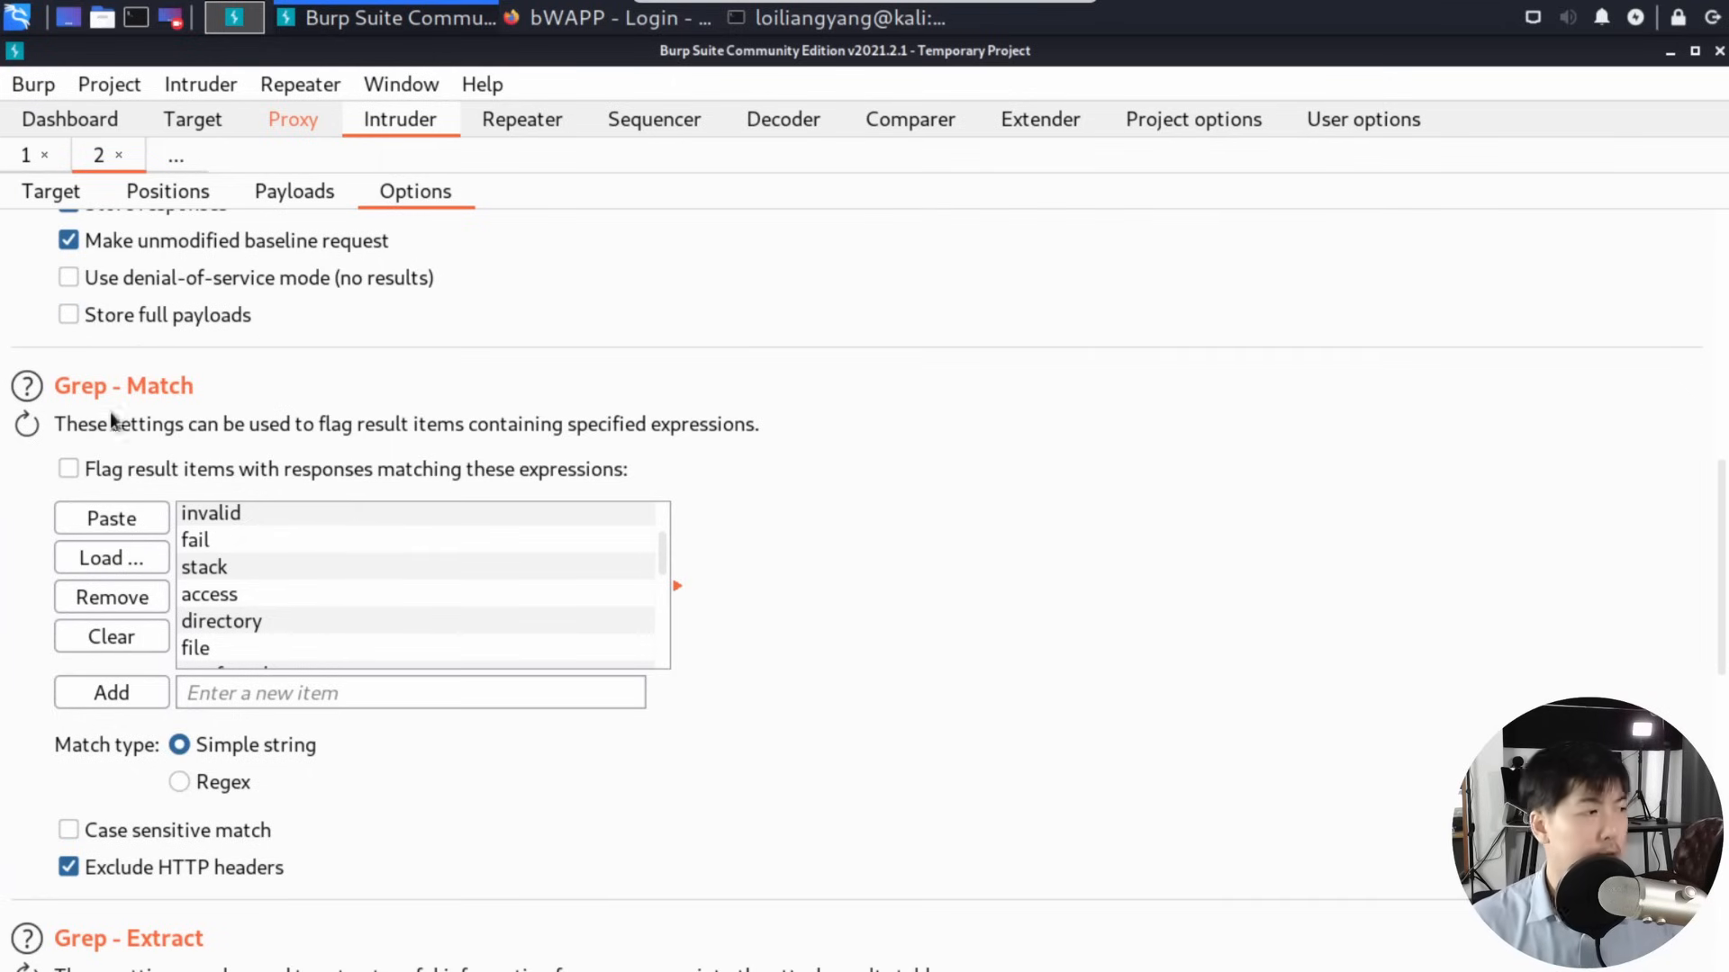
{"action": "left_click", "coordinate": [110, 636]}
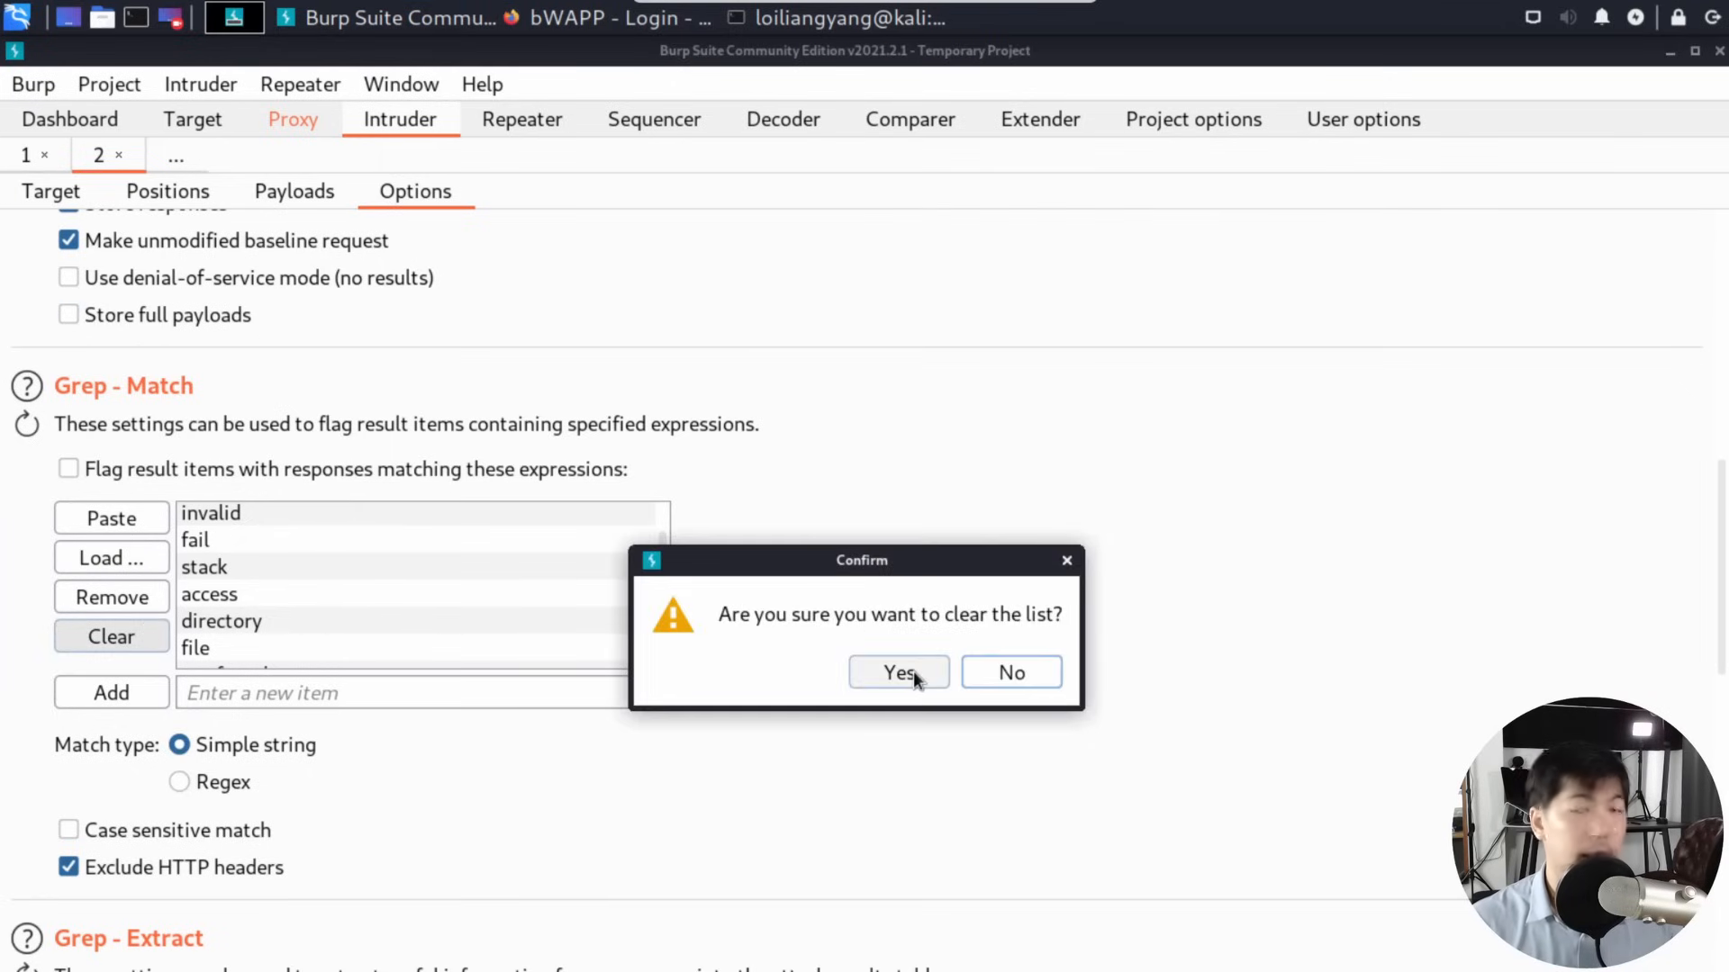
{"action": "left_click", "coordinate": [897, 673]}
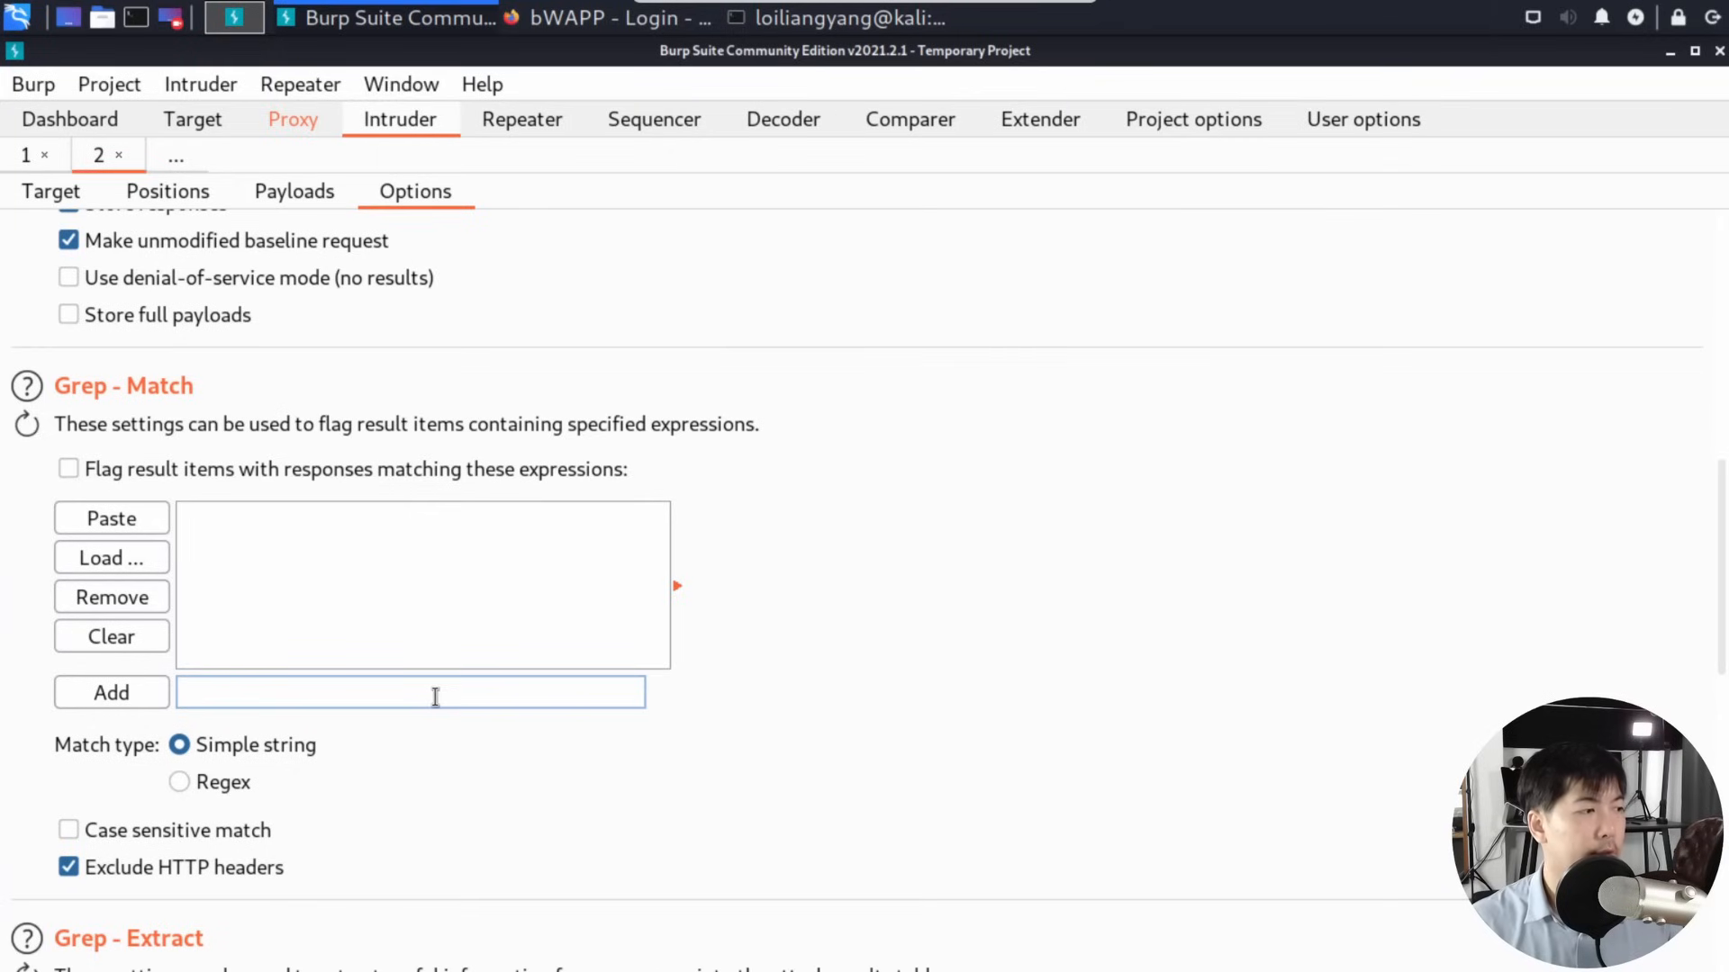
{"action": "type", "text": "Invalid credentials or user not activated!"}
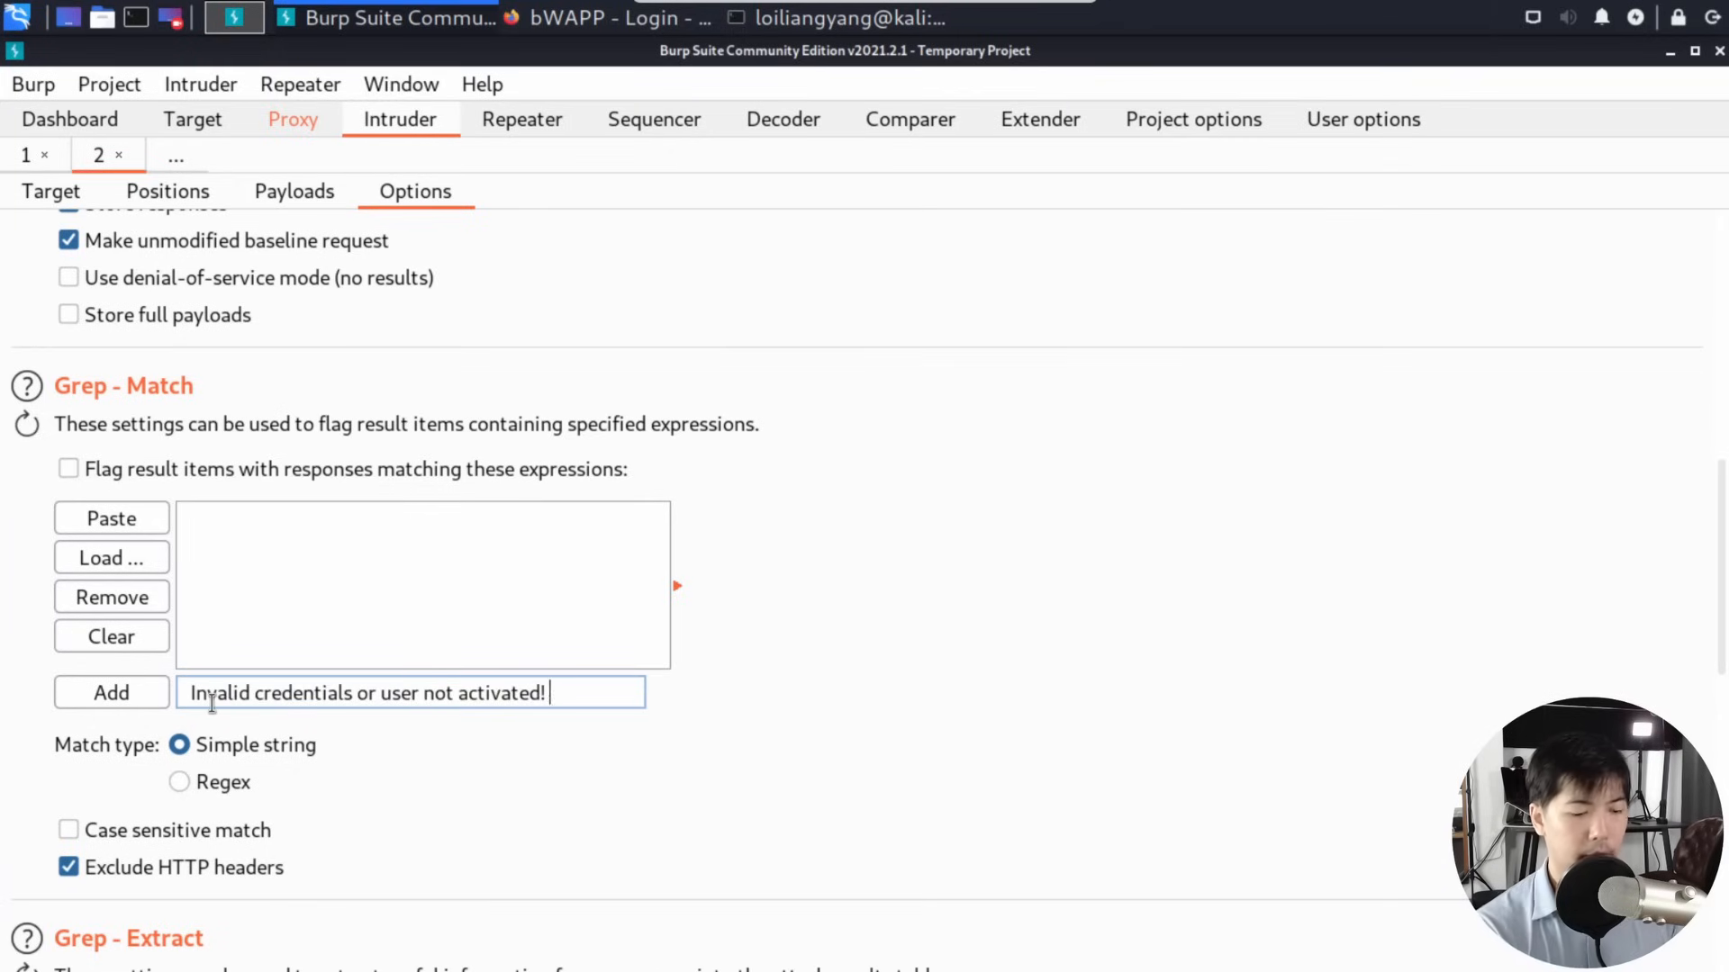
{"action": "left_click", "coordinate": [188, 693]}
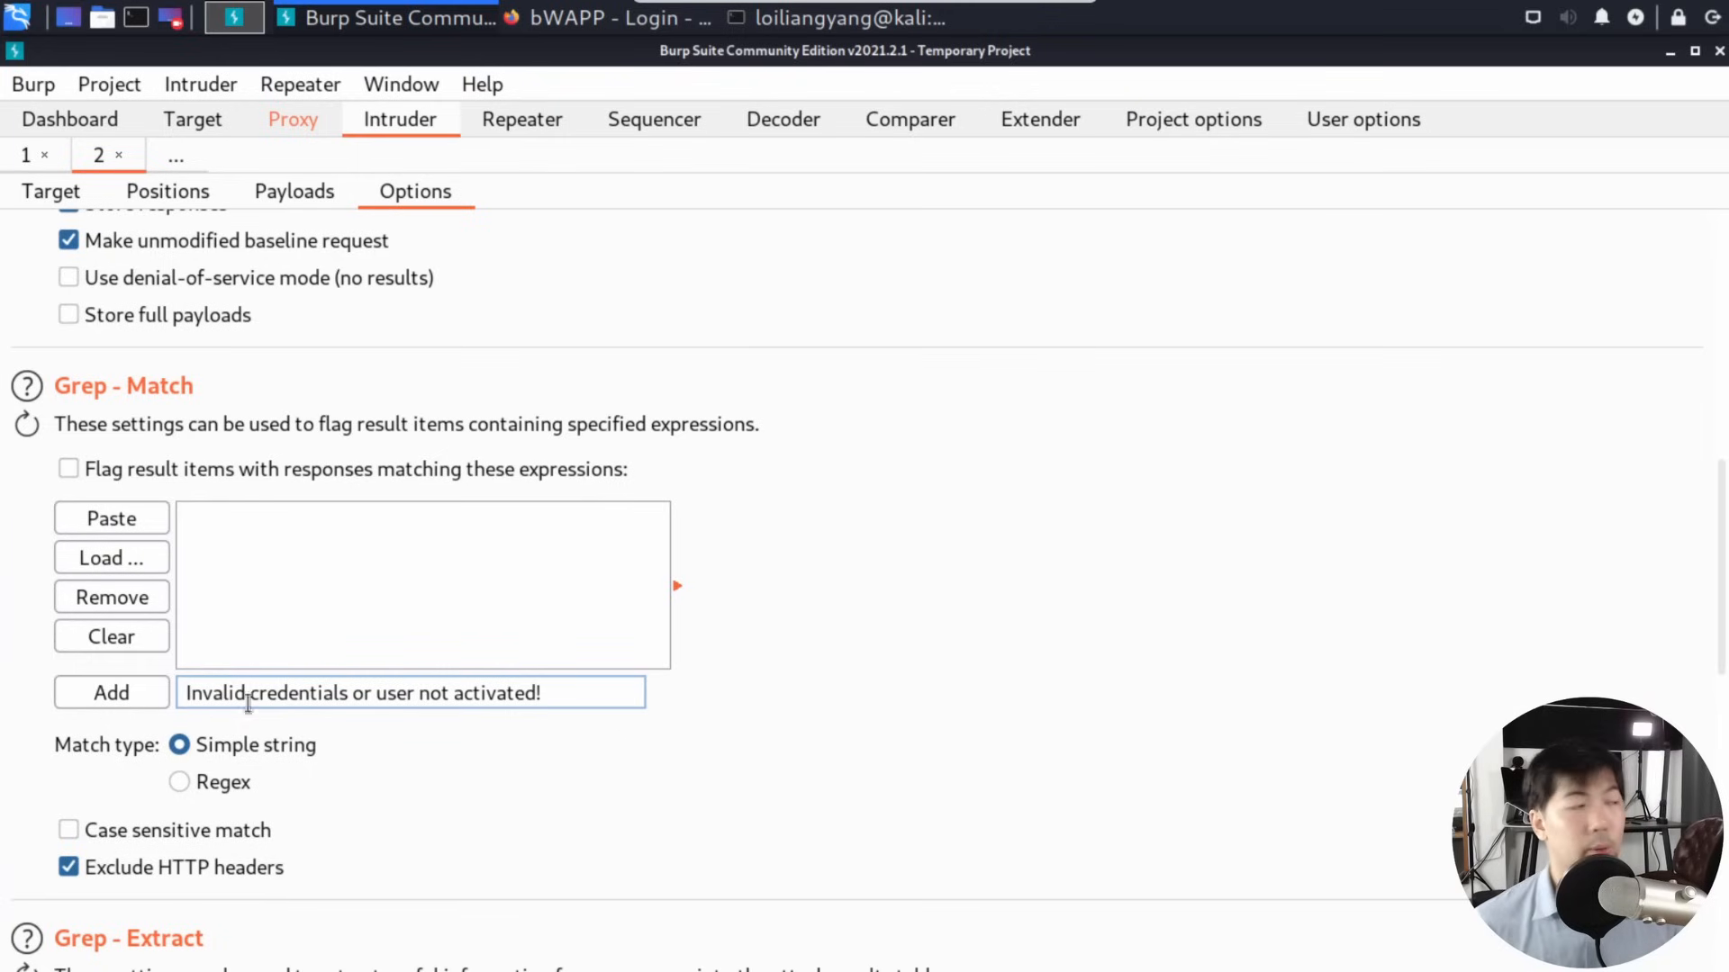
{"action": "mouse_move", "coordinate": [749, 678]}
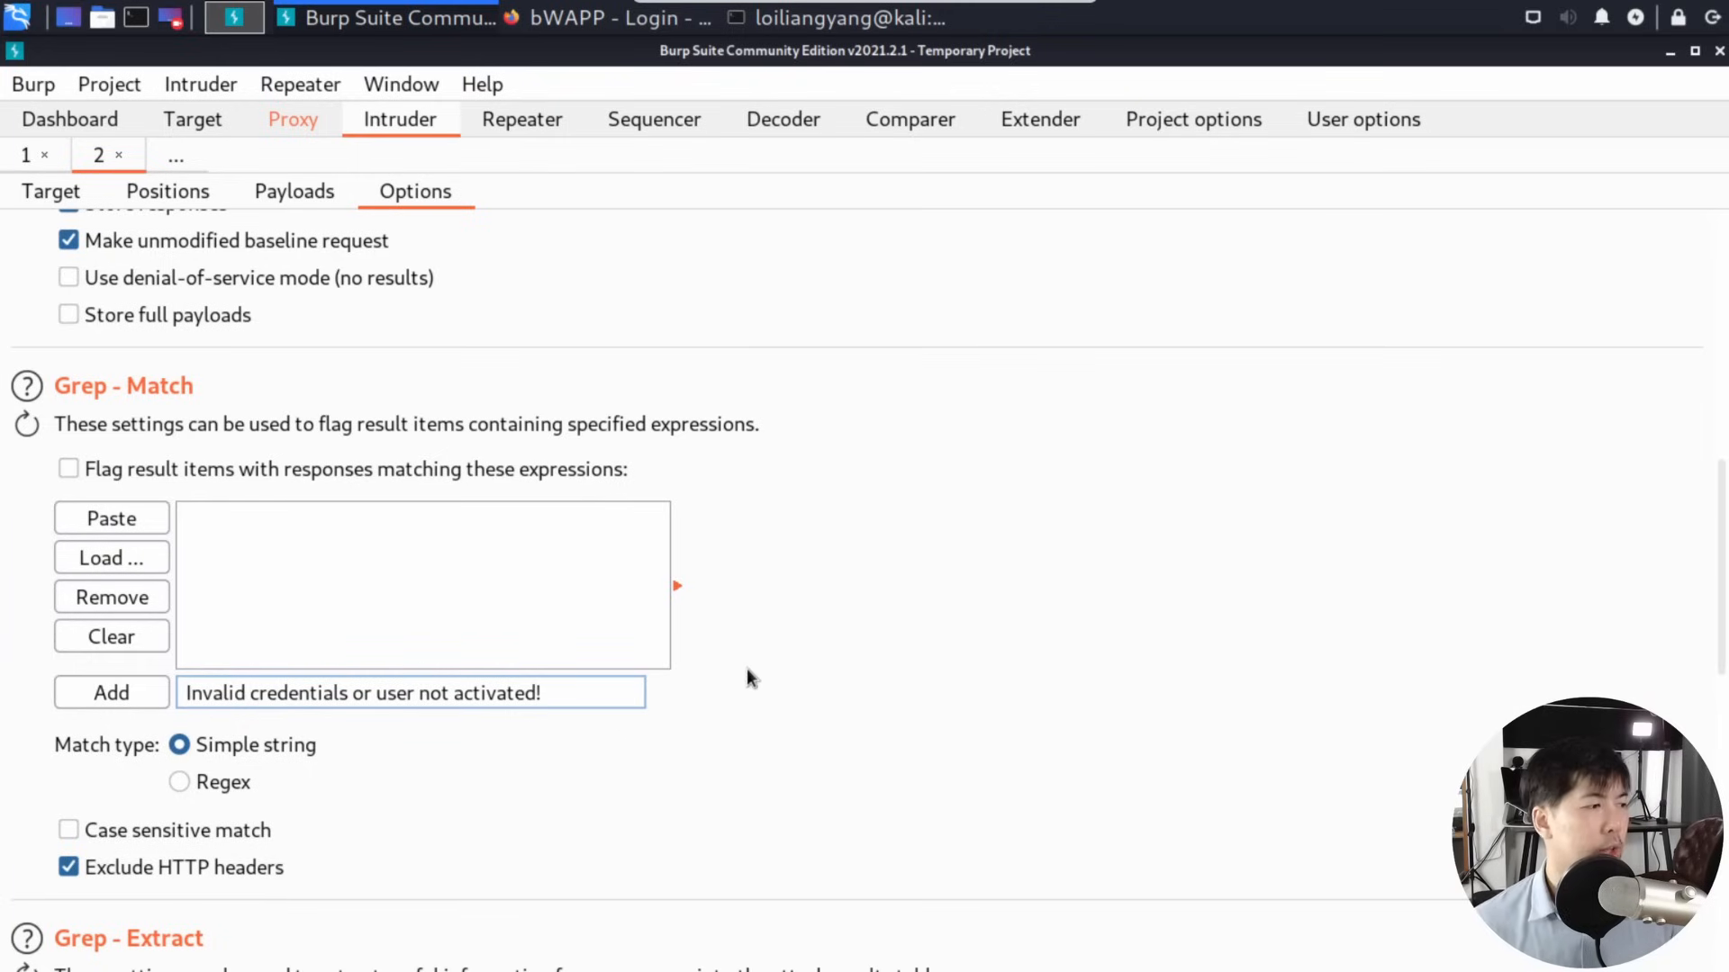
{"action": "mouse_move", "coordinate": [291, 474]}
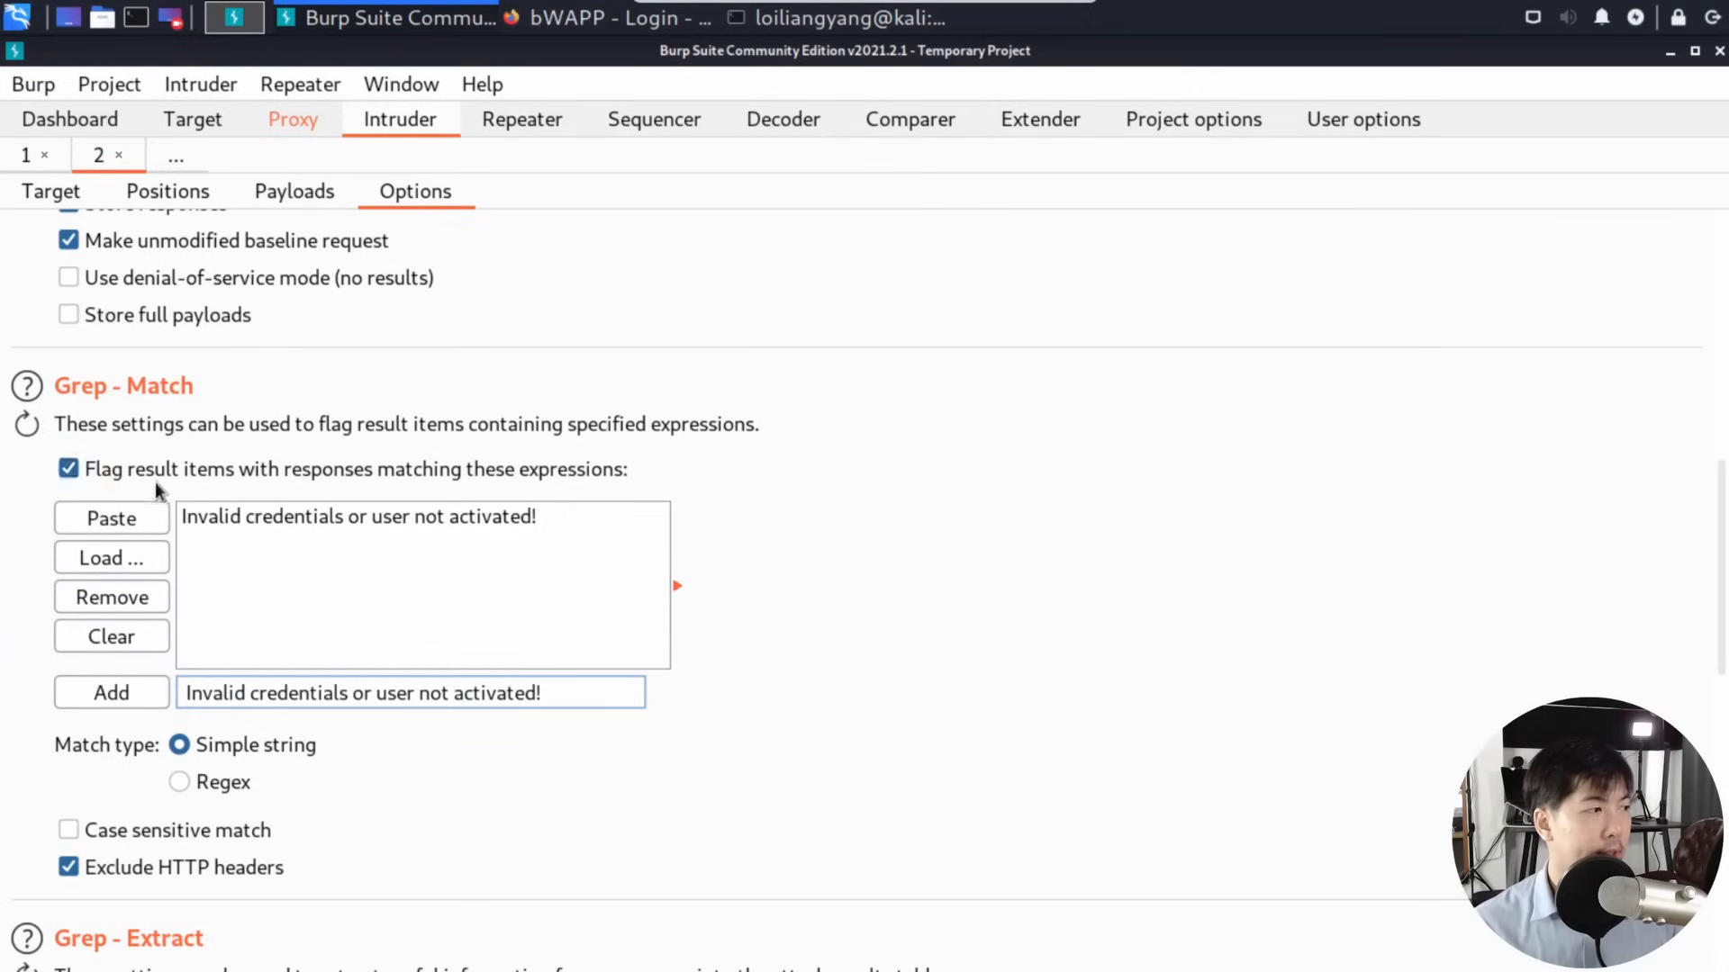
{"action": "mouse_move", "coordinate": [447, 490]}
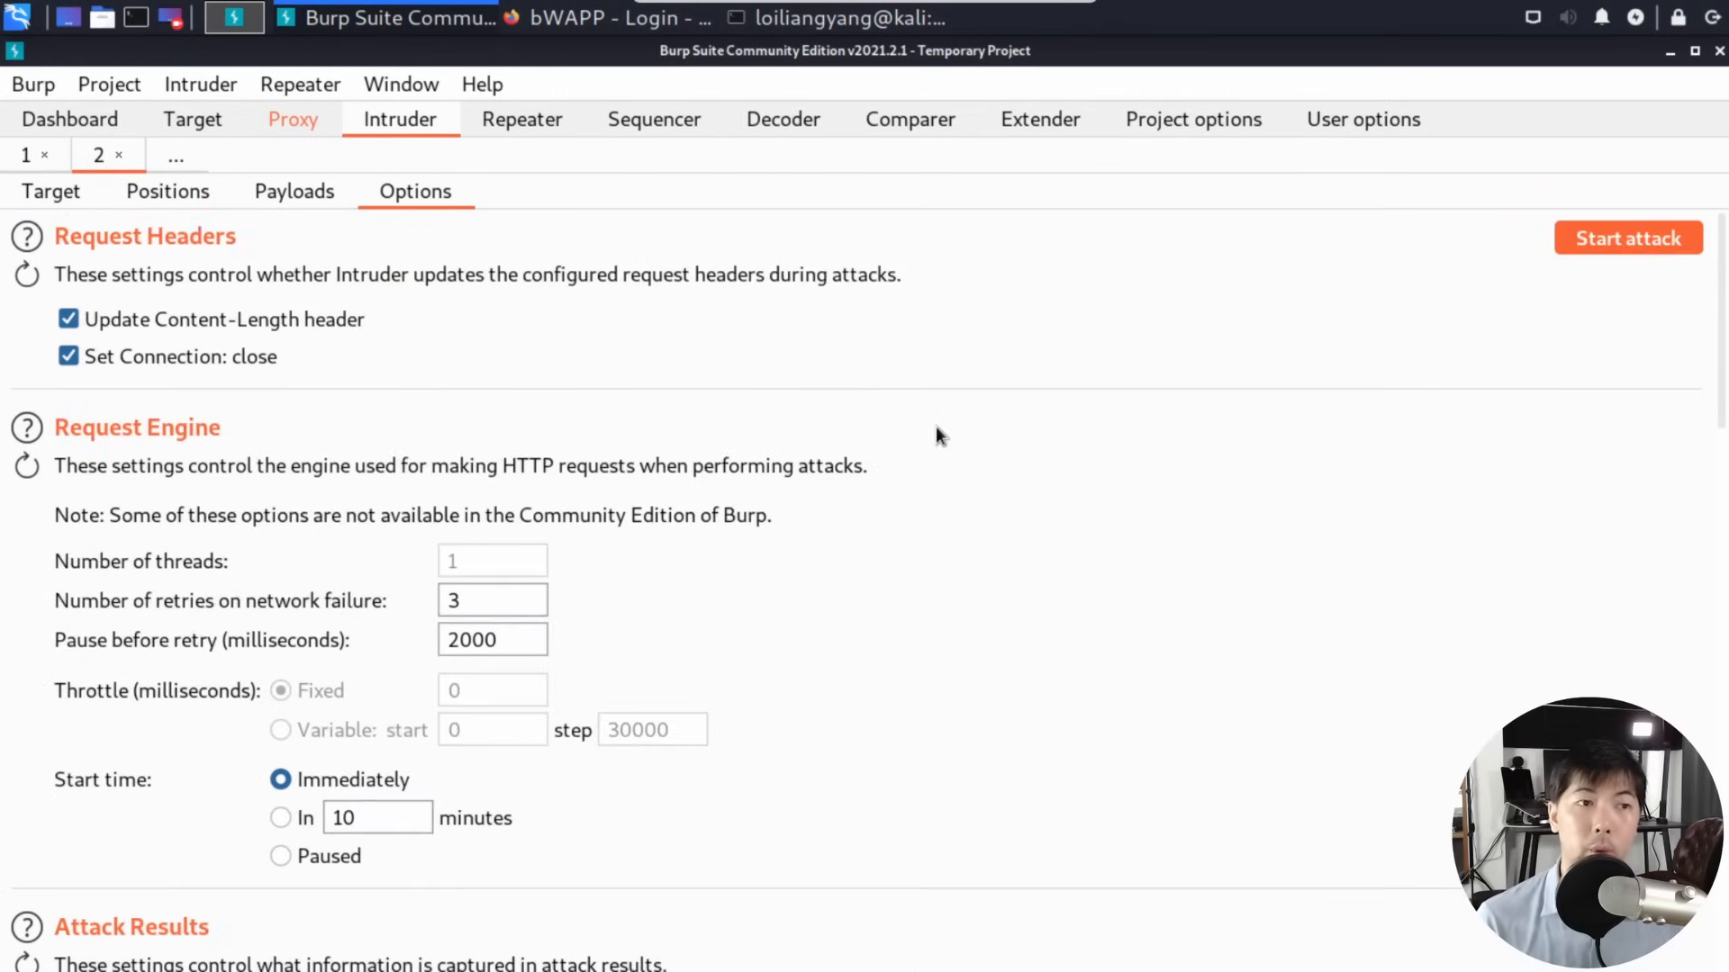
{"action": "mouse_move", "coordinate": [1629, 238]}
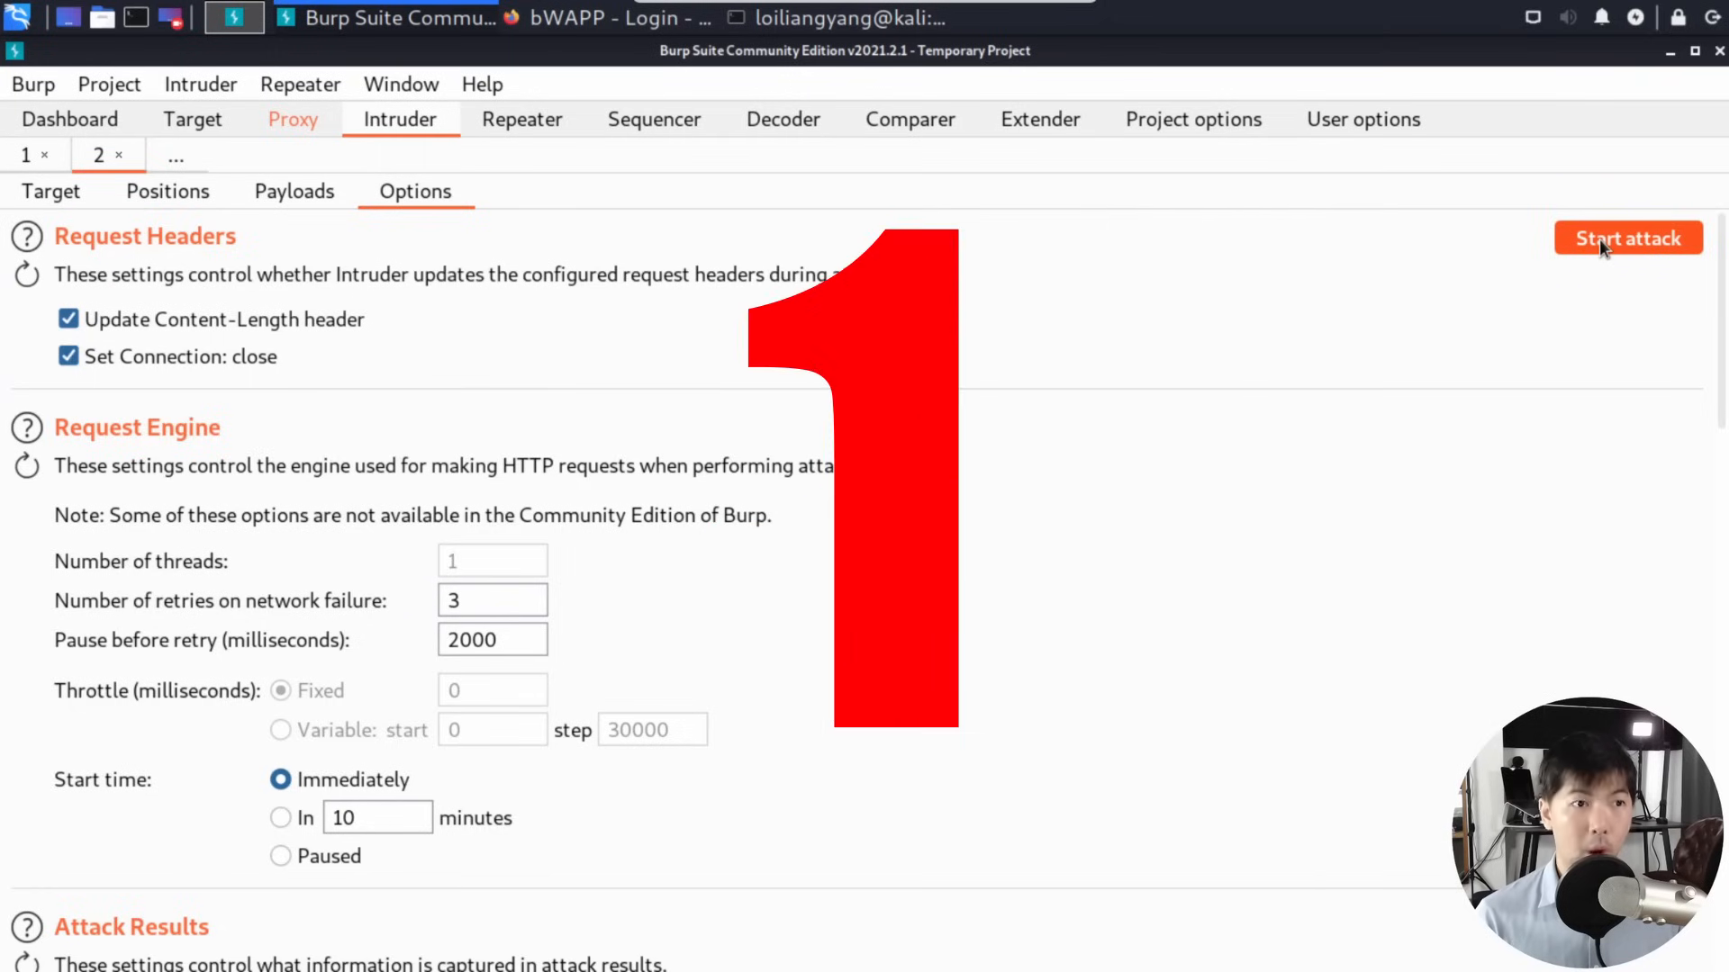
{"action": "left_click", "coordinate": [1629, 238]}
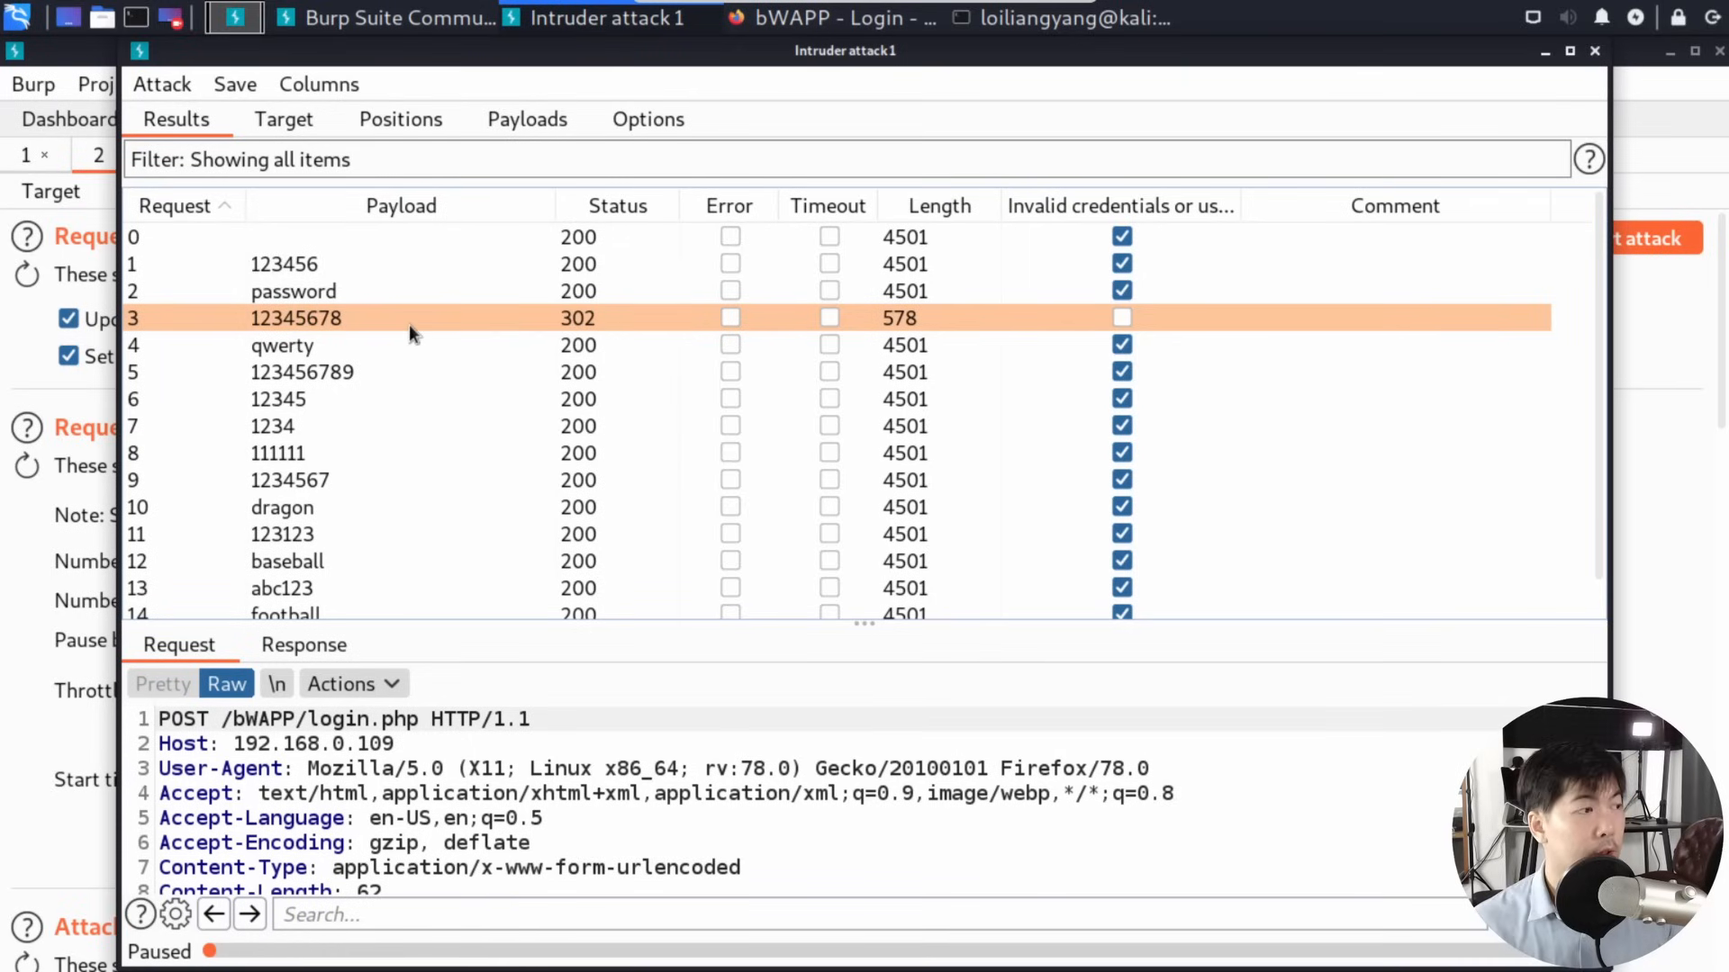
{"action": "mouse_move", "coordinate": [452, 397]}
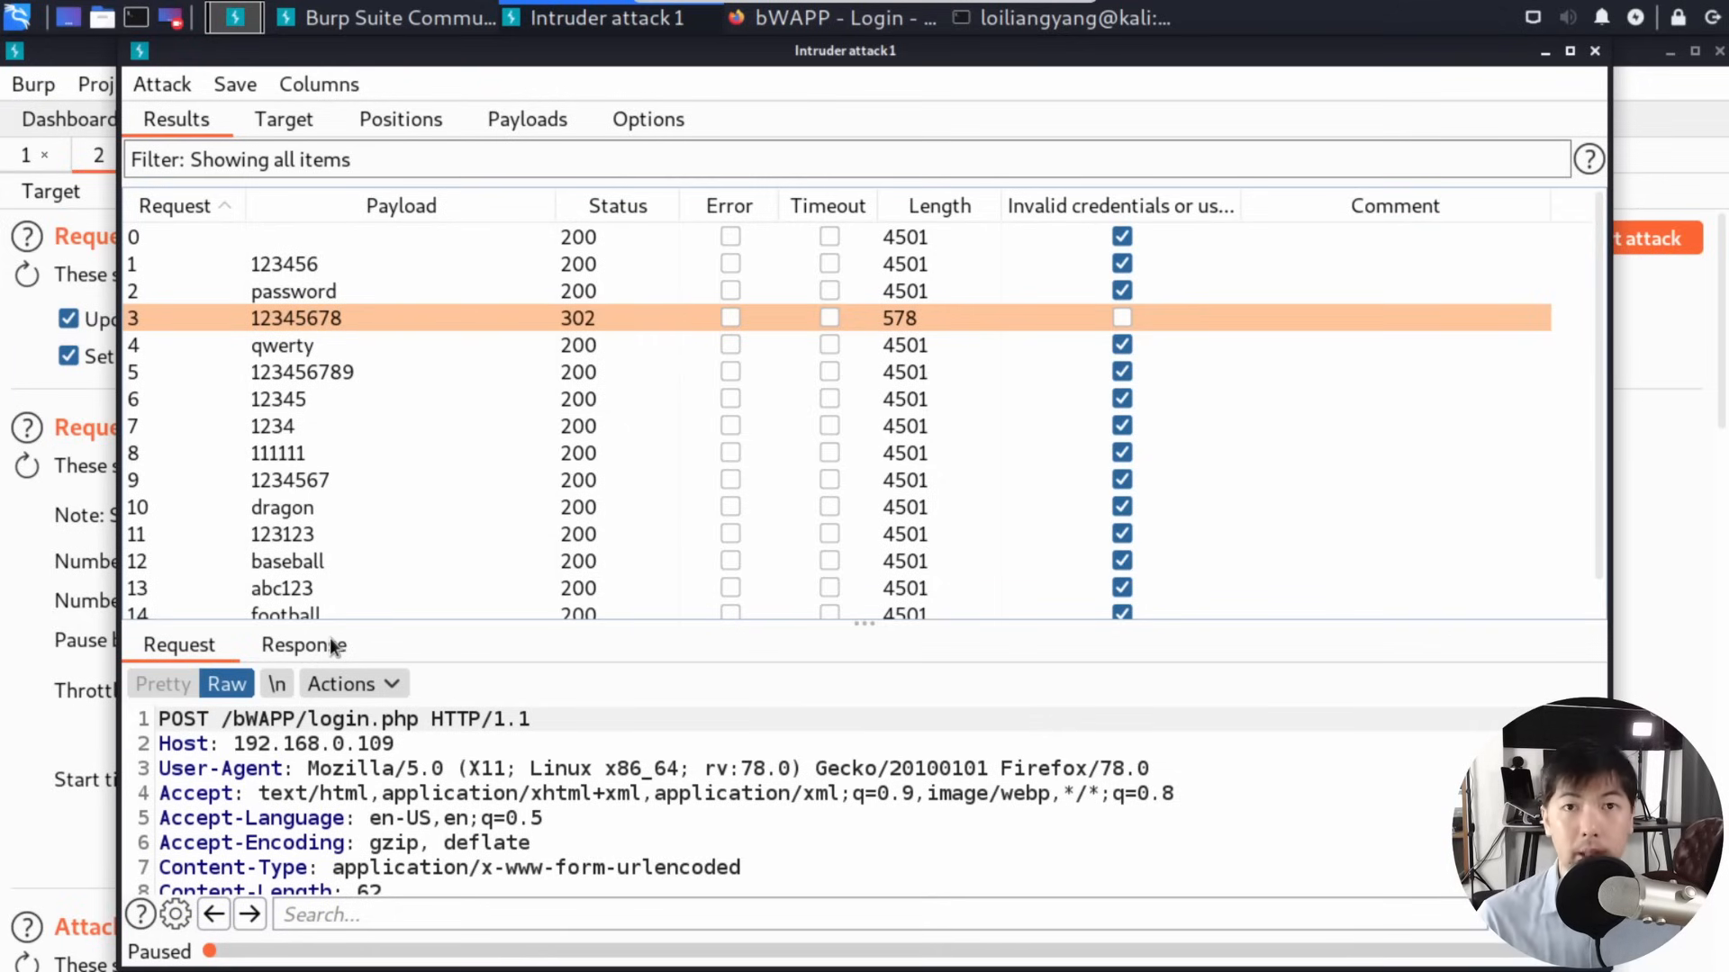
{"action": "mouse_move", "coordinate": [478, 530]}
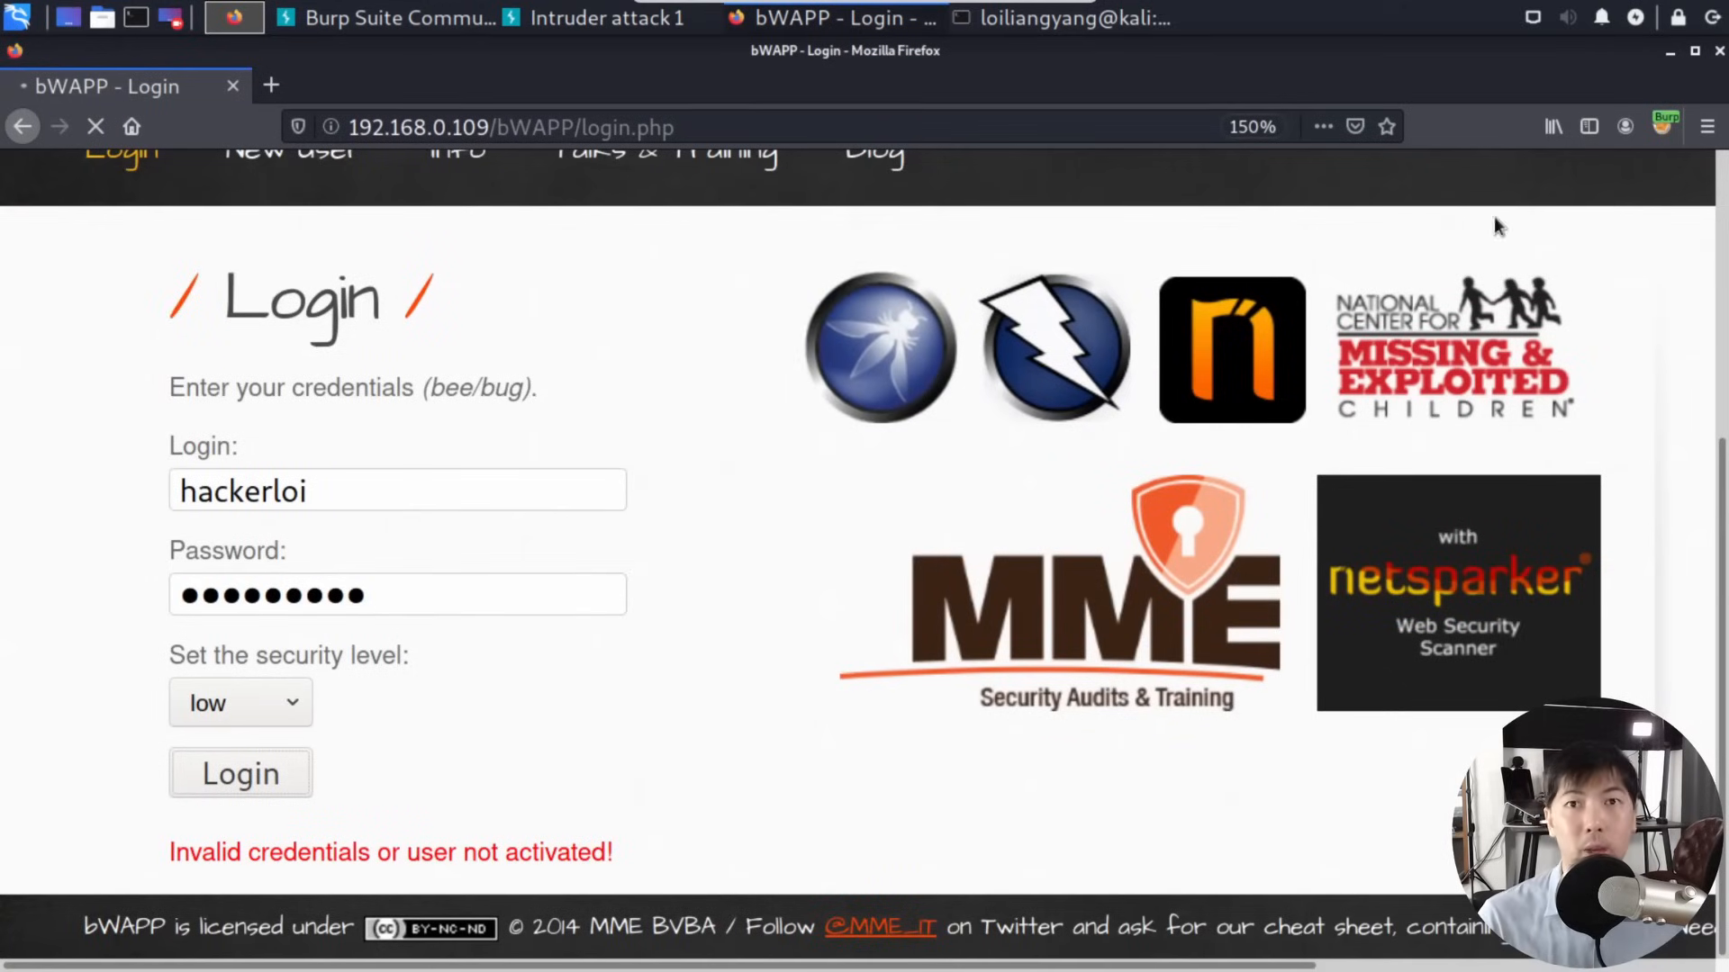
- Reload bWAPP's login.php and sign in as hackerloi with the discovered password
{"action": "left_click", "coordinate": [1666, 126]}
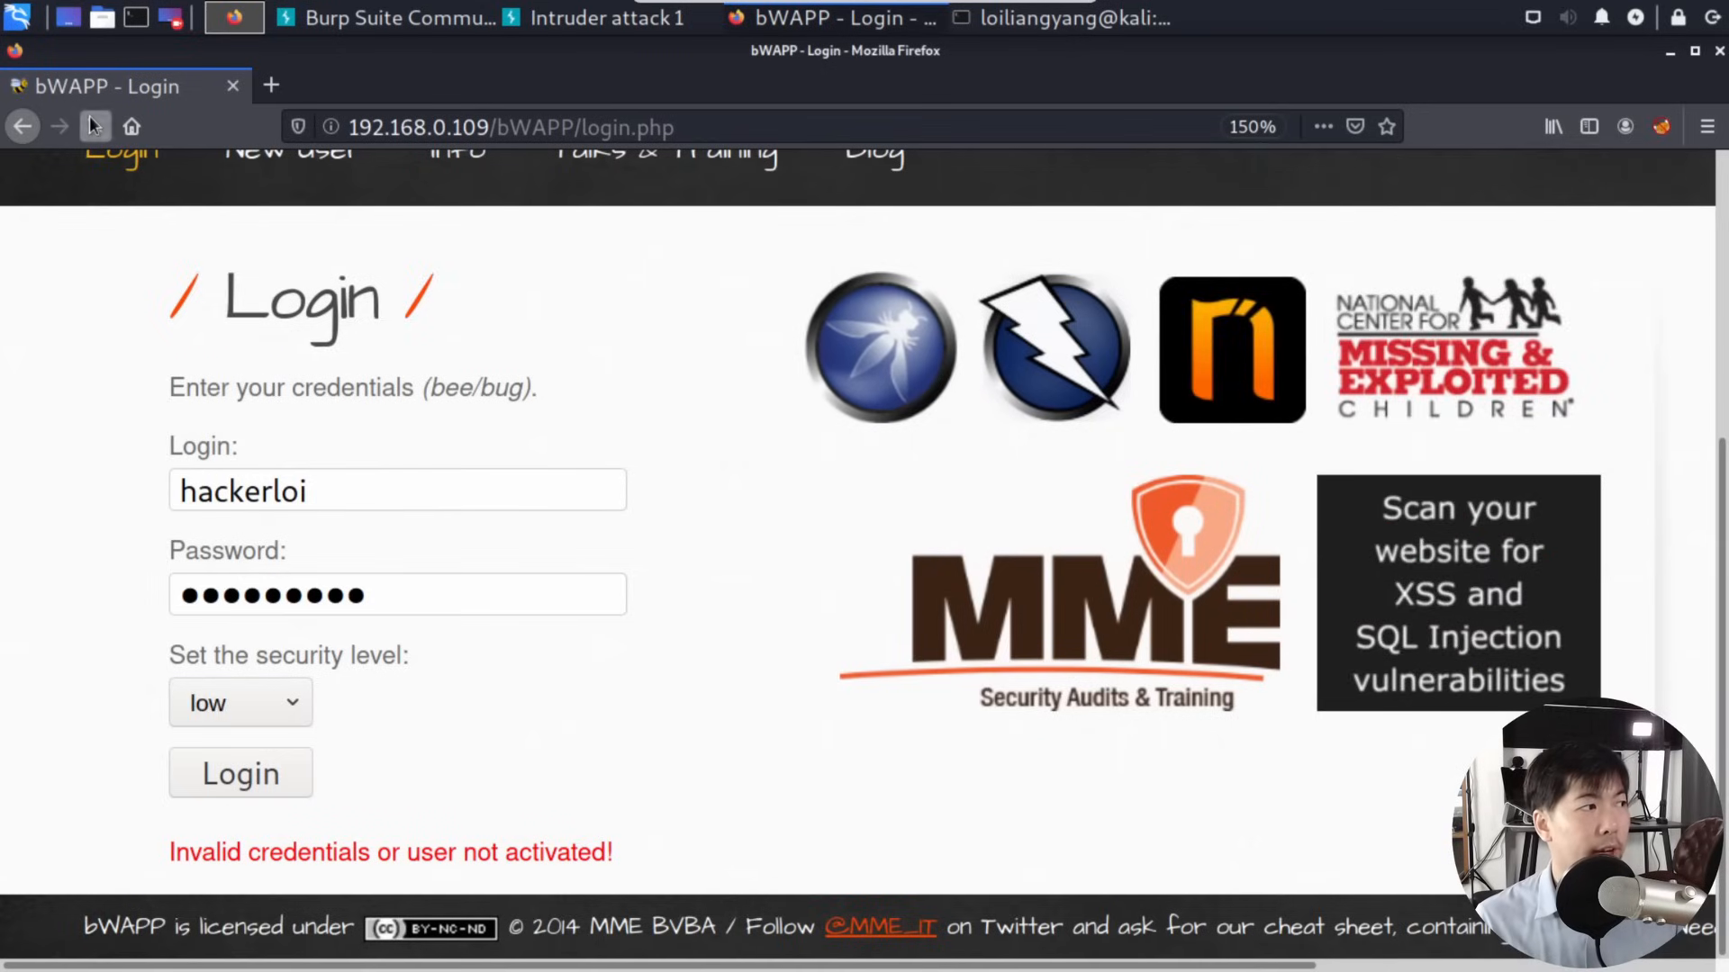
{"action": "left_click", "coordinate": [96, 126]}
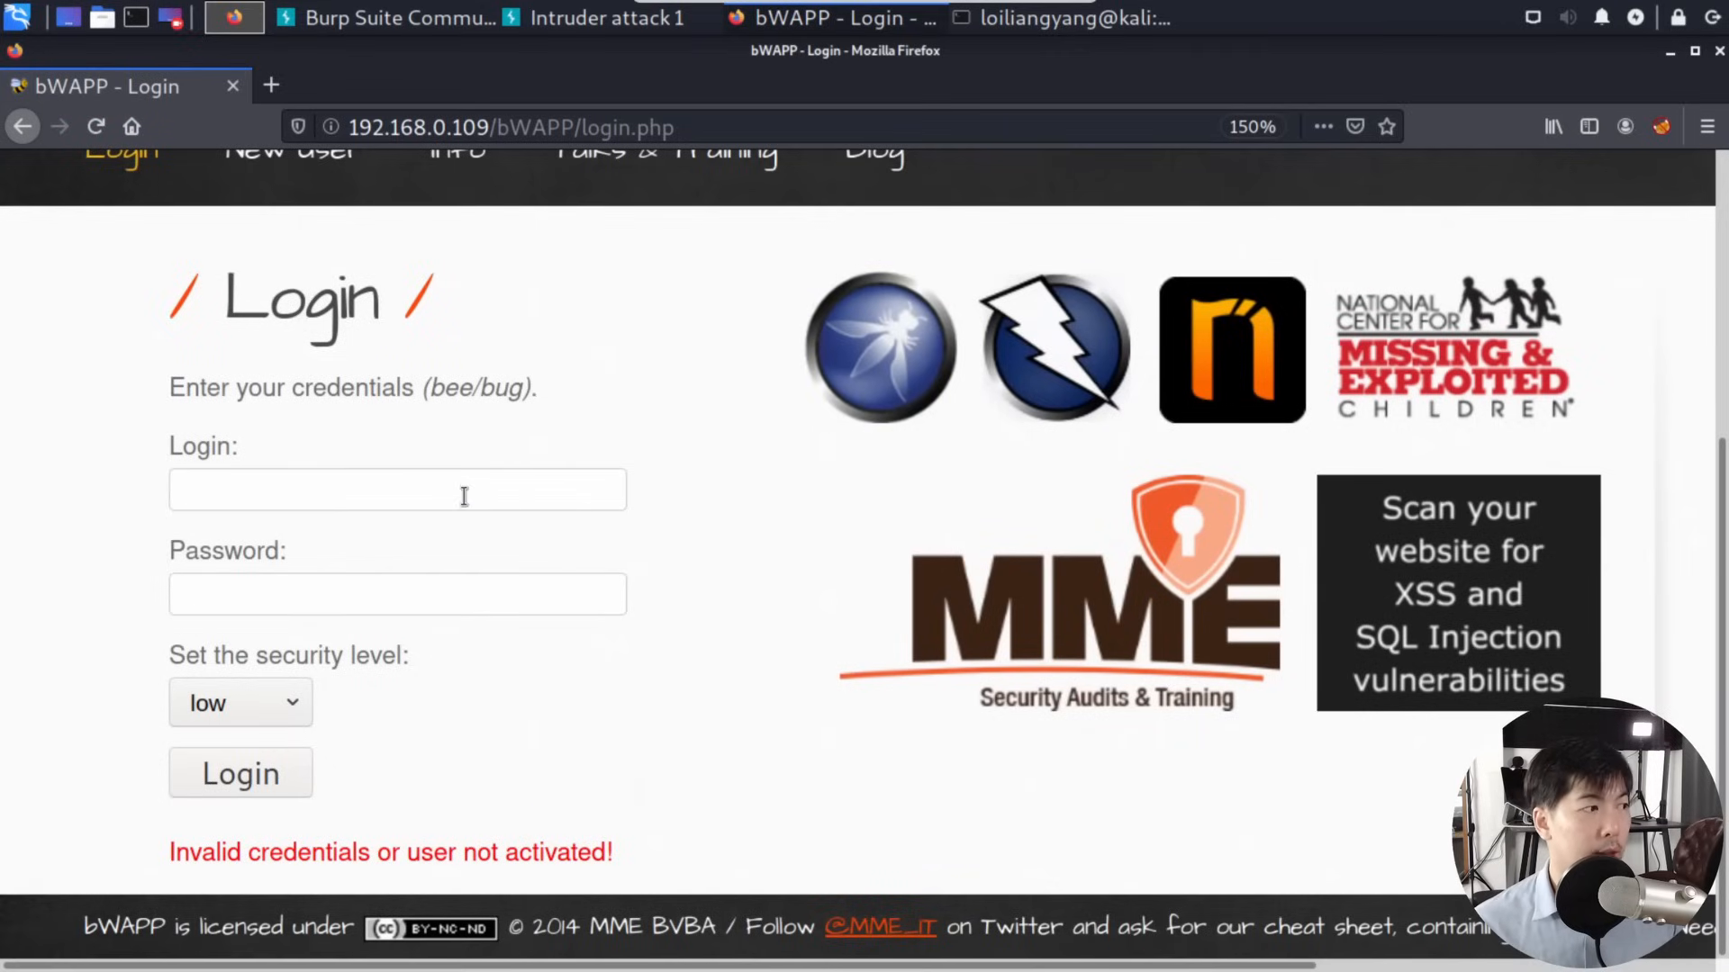
{"action": "type", "text": "hackerloi"}
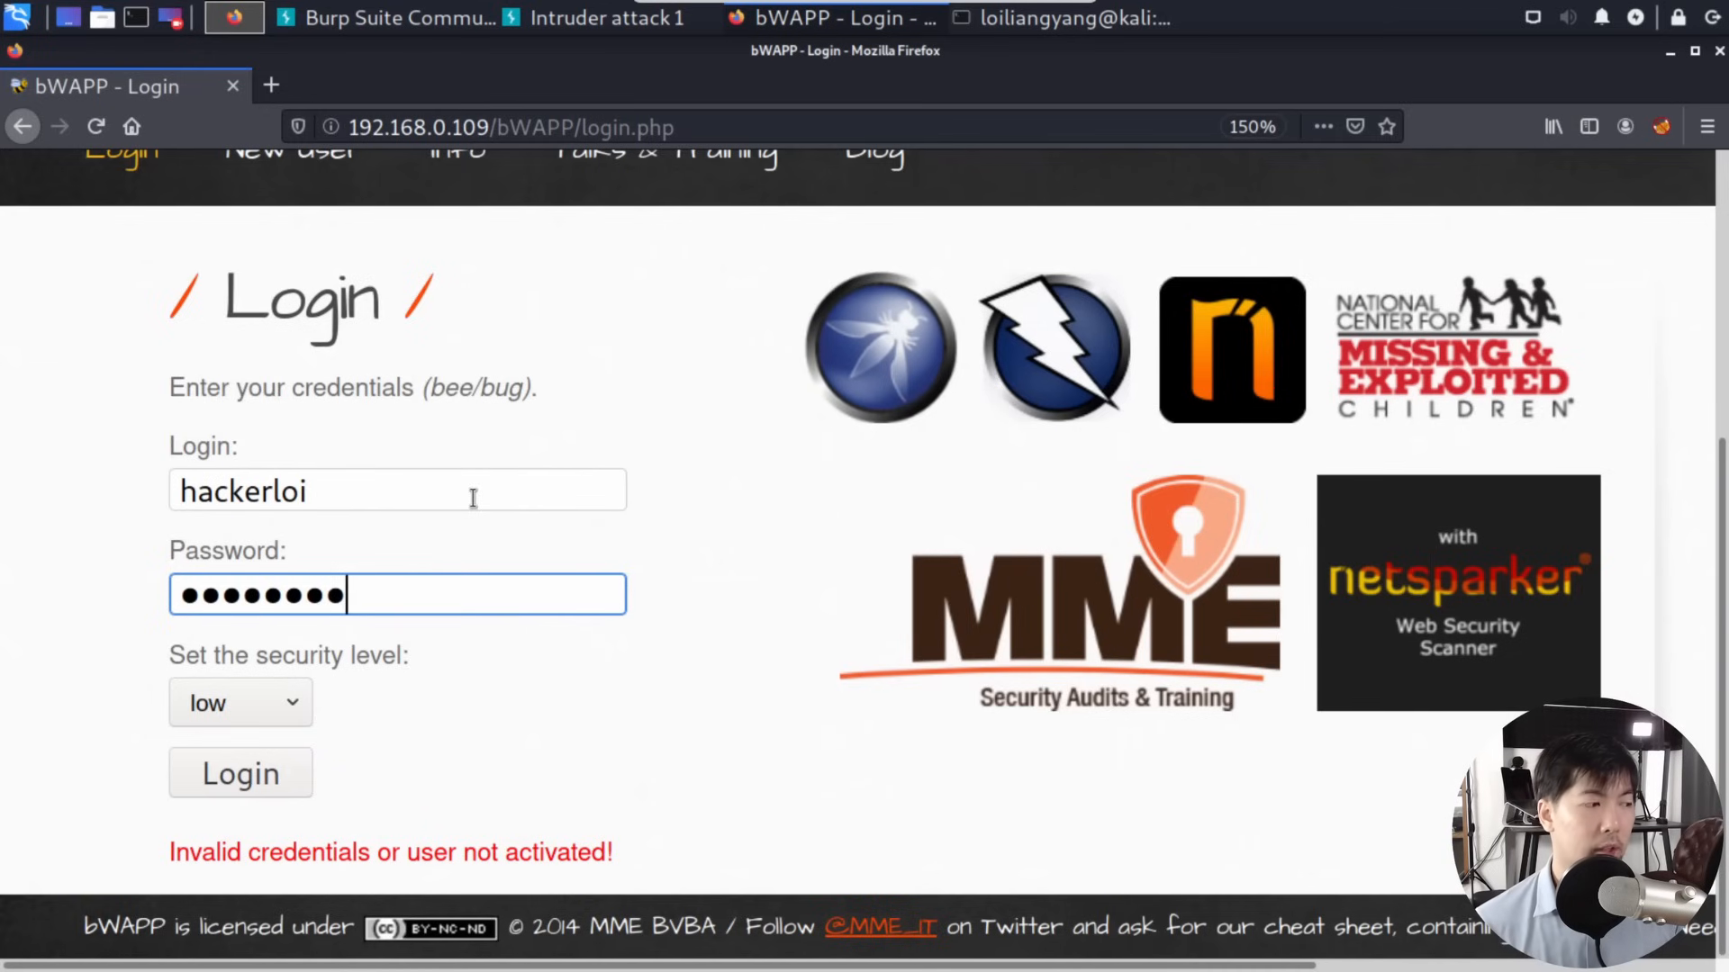
{"action": "left_click", "coordinate": [239, 773]}
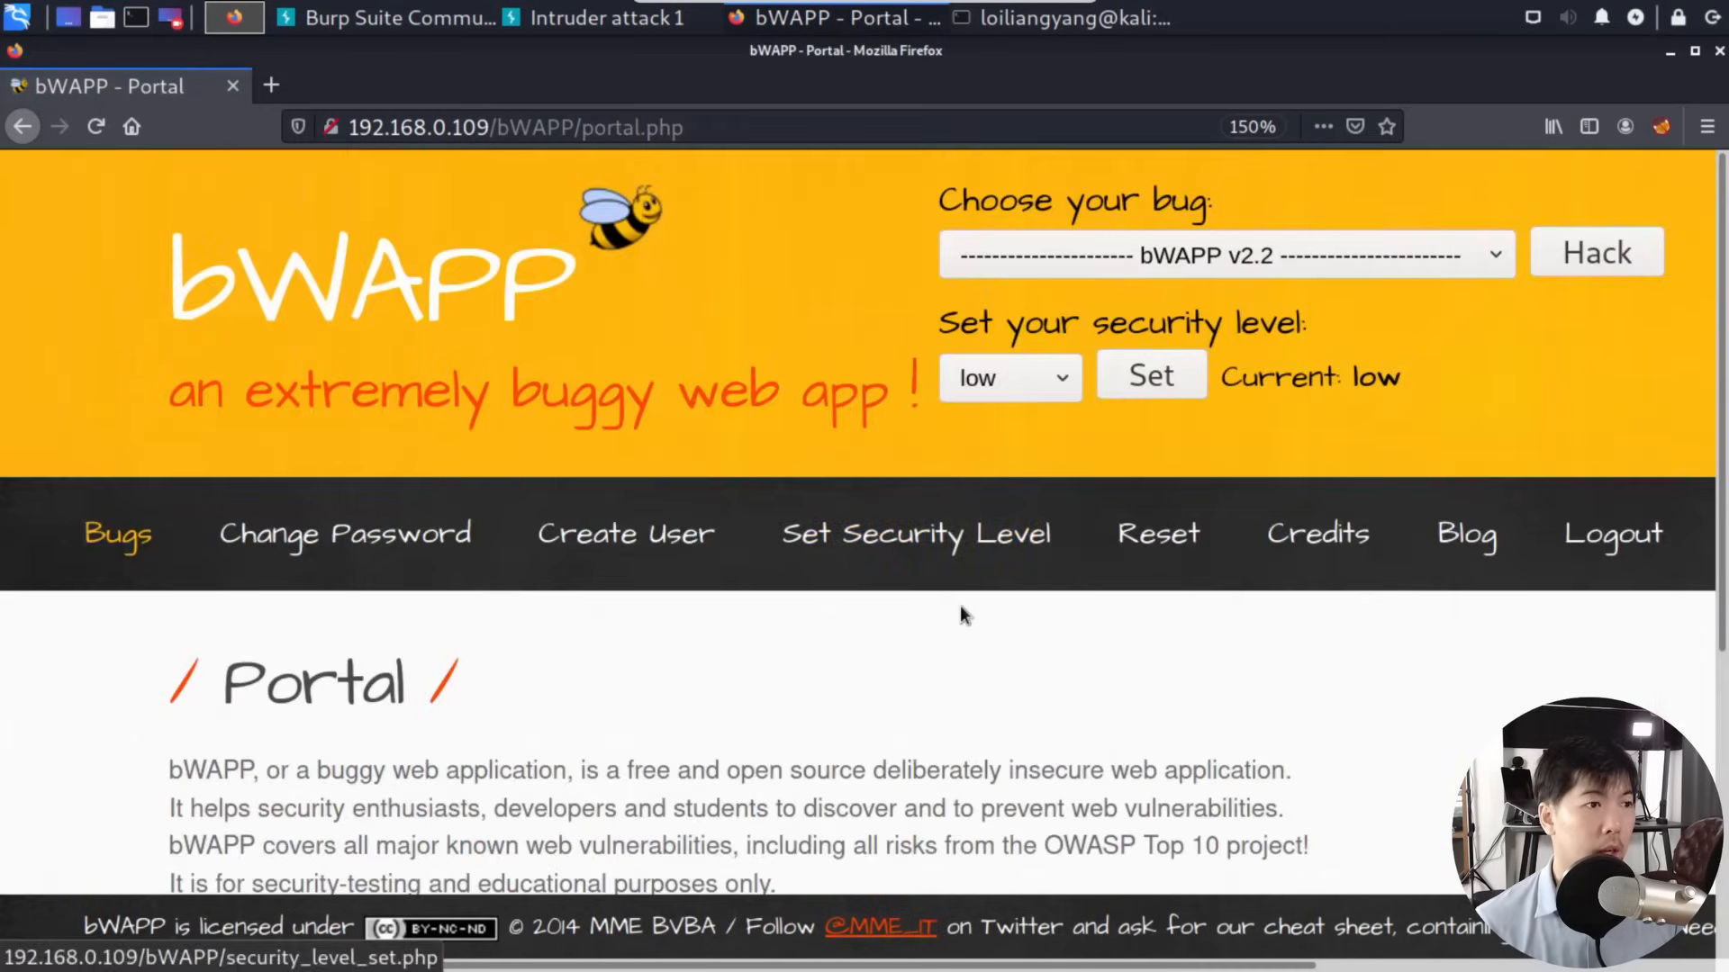